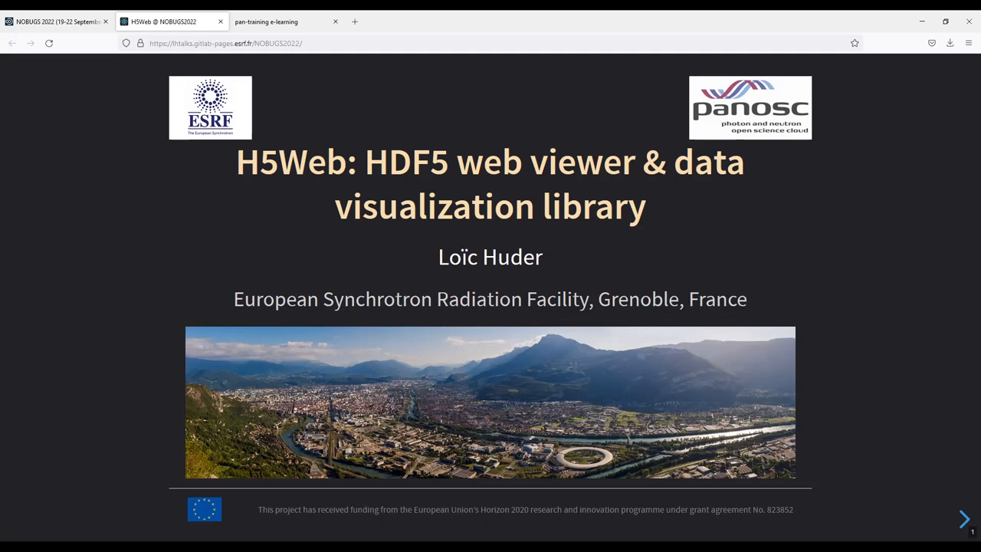
Advance to the 'Why an HDF5 web viewer?' slide and reveal its final point
click(964, 519)
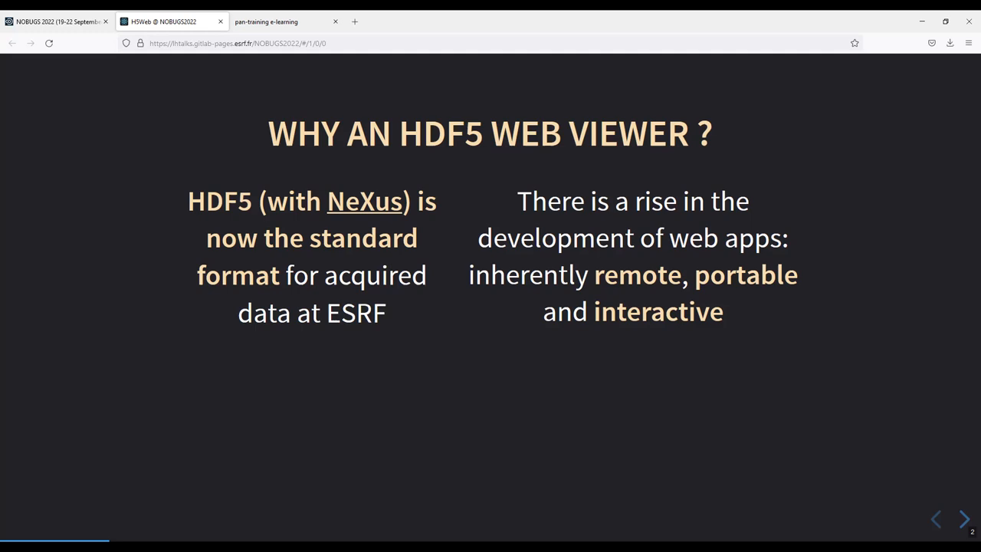
click(964, 519)
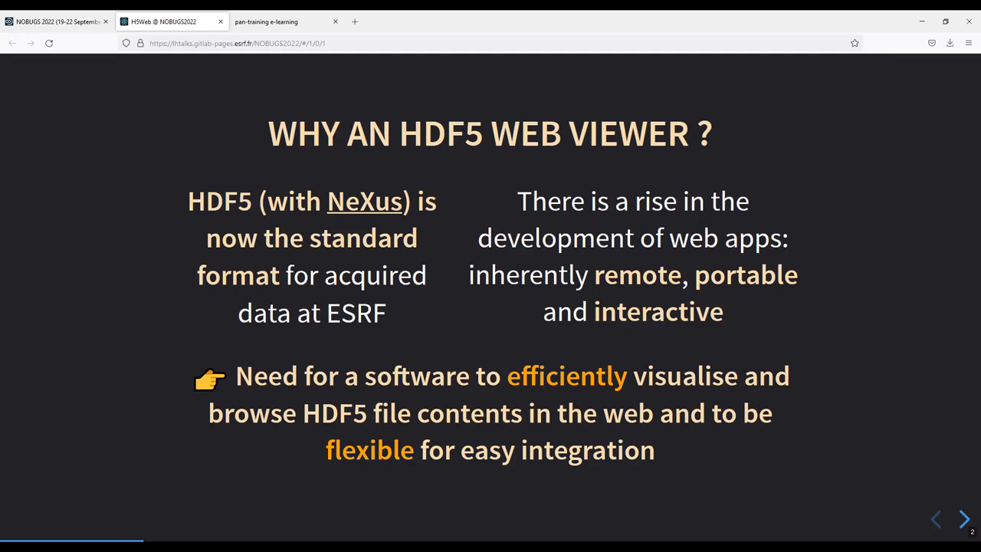
Advance to the 'Here comes H5Web' slide presenting the library and viewer packages
click(963, 519)
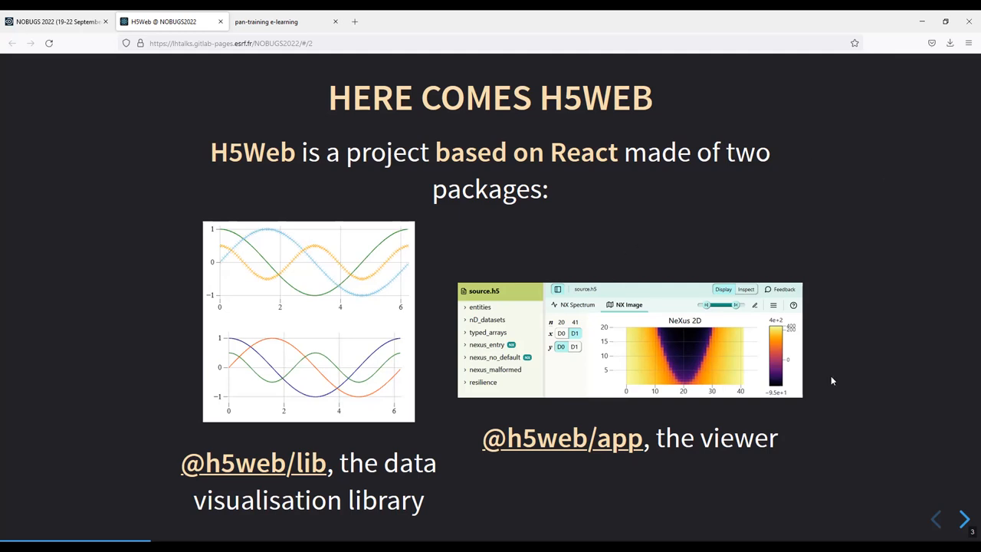
mouse_move(213, 403)
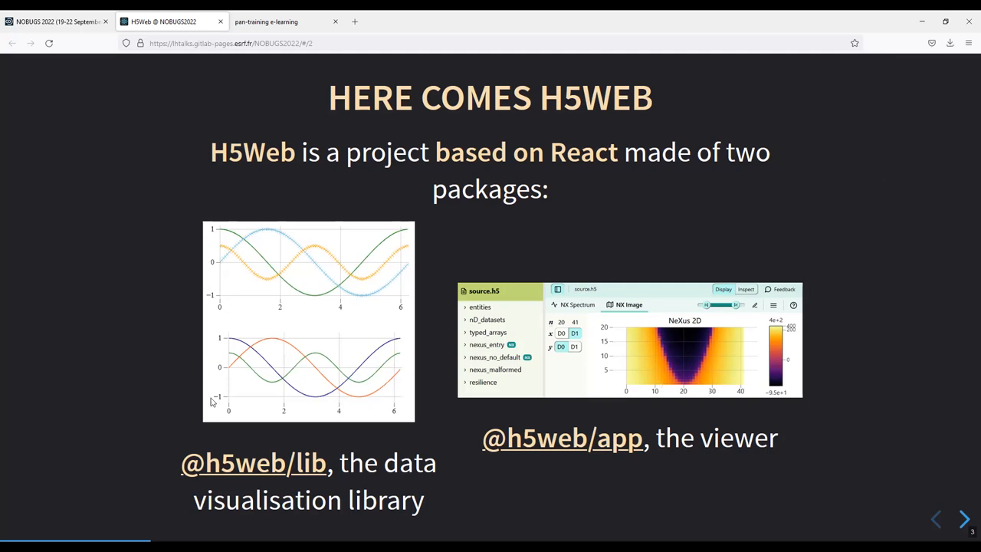
mouse_move(278, 485)
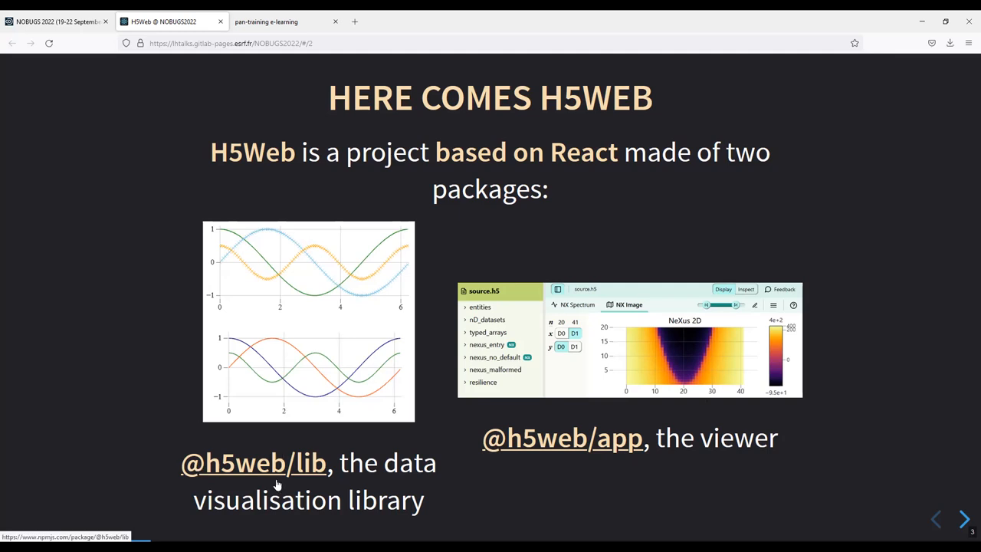
click(964, 519)
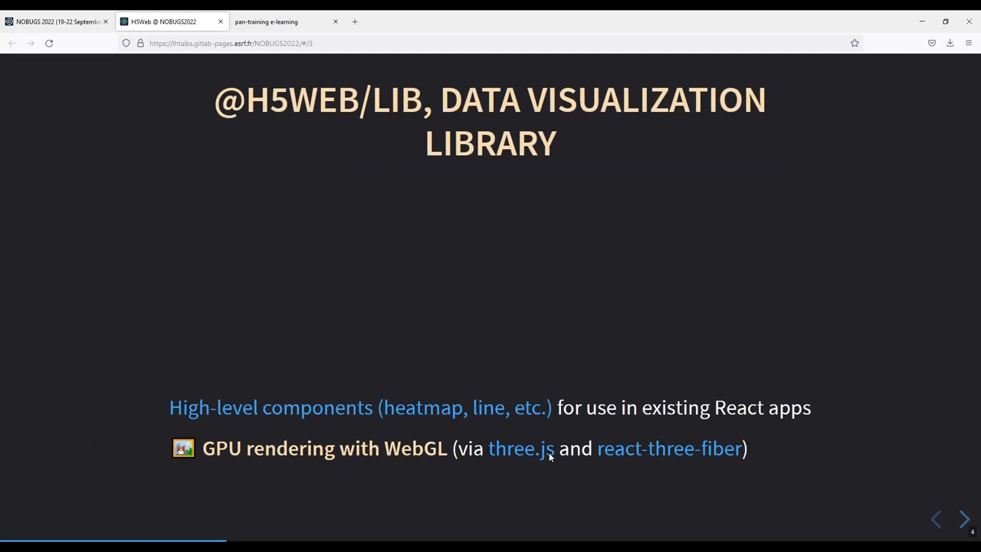
mouse_move(521, 448)
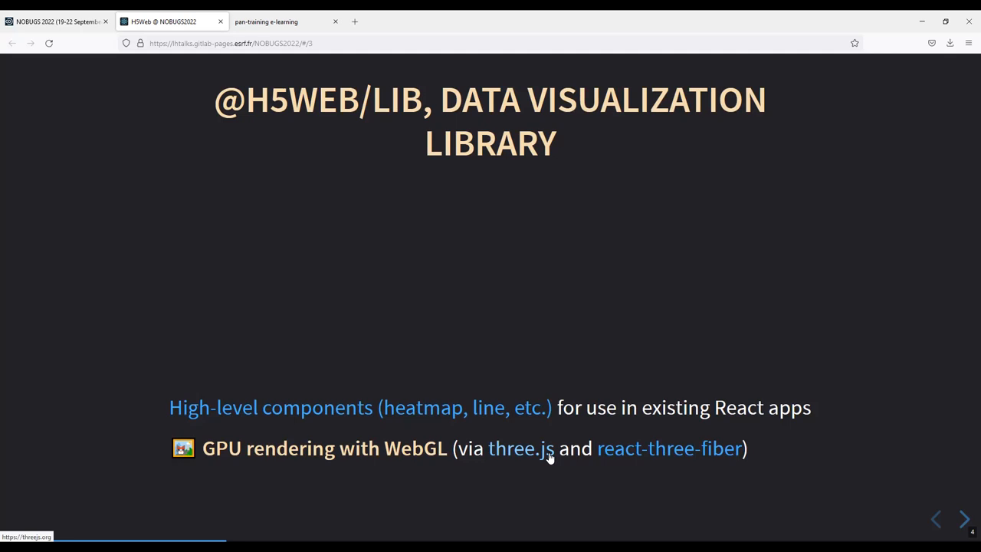
mouse_move(580, 486)
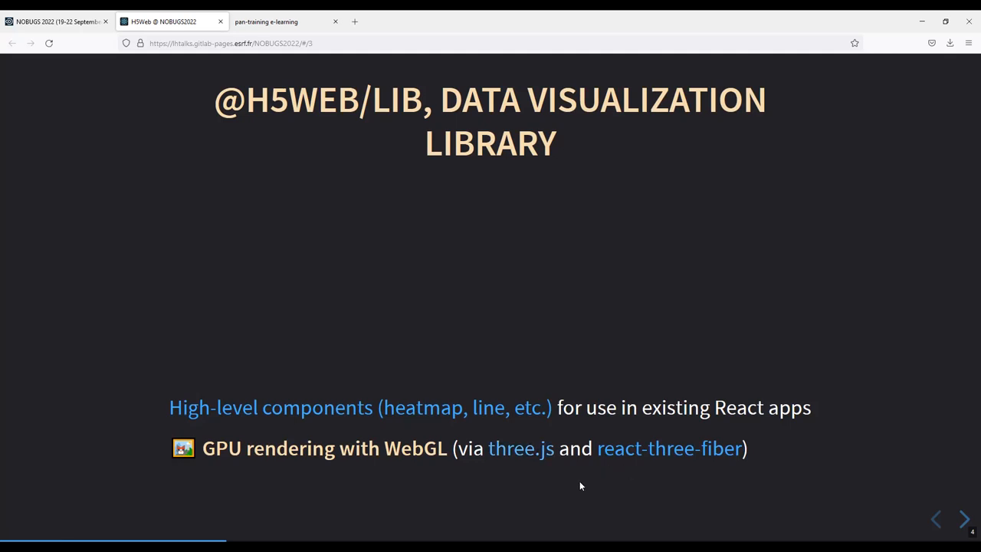
mouse_move(590, 475)
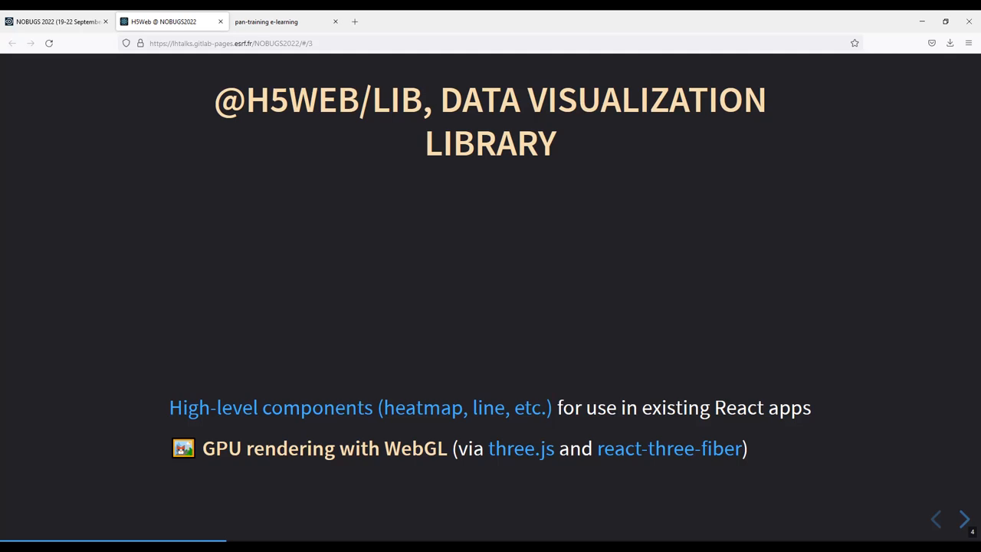
mouse_move(739, 330)
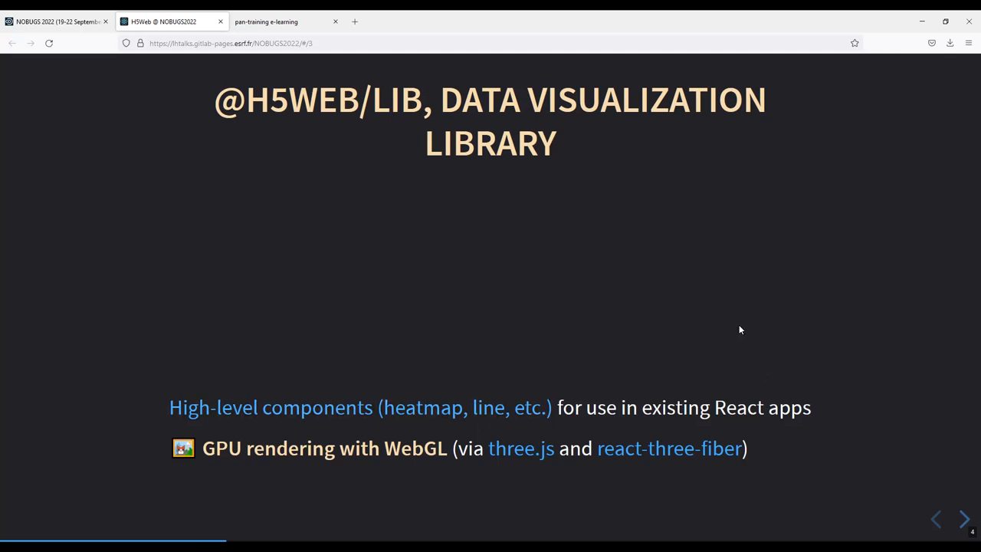
mouse_move(478, 256)
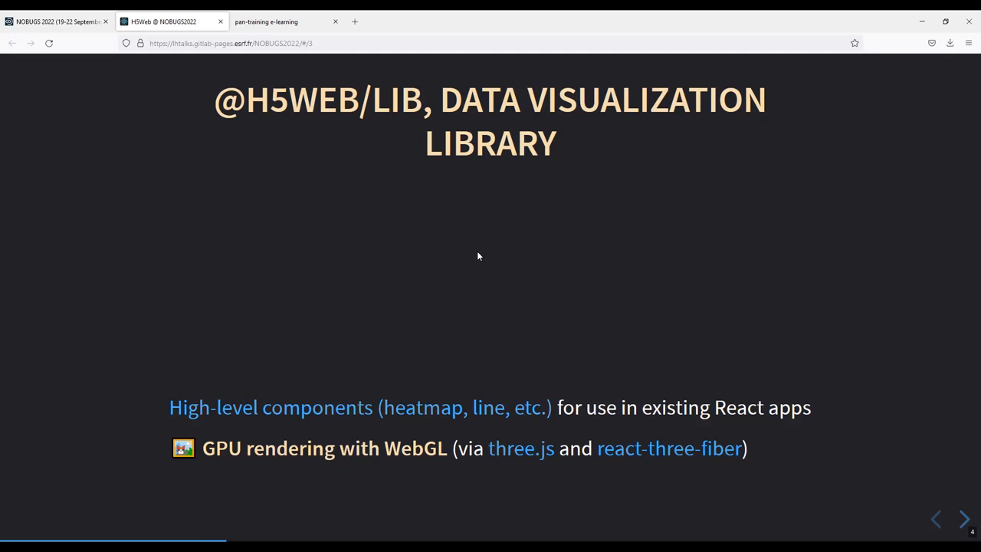
mouse_move(489, 259)
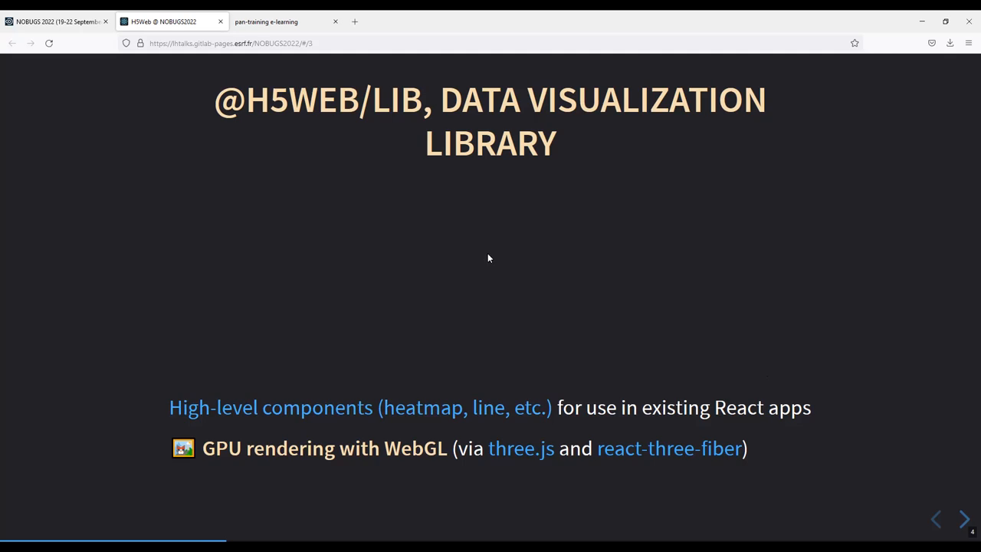
right_click(489, 258)
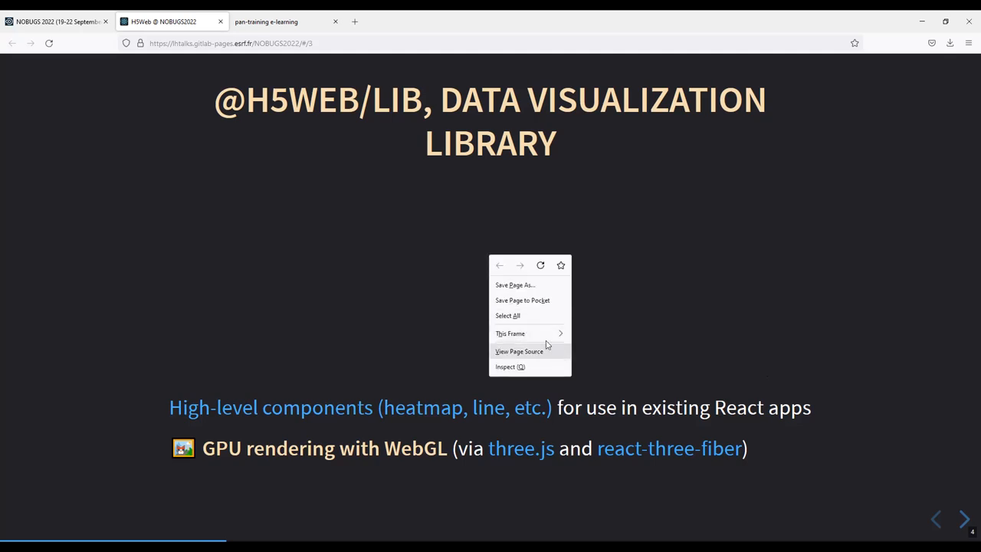
mouse_move(510, 333)
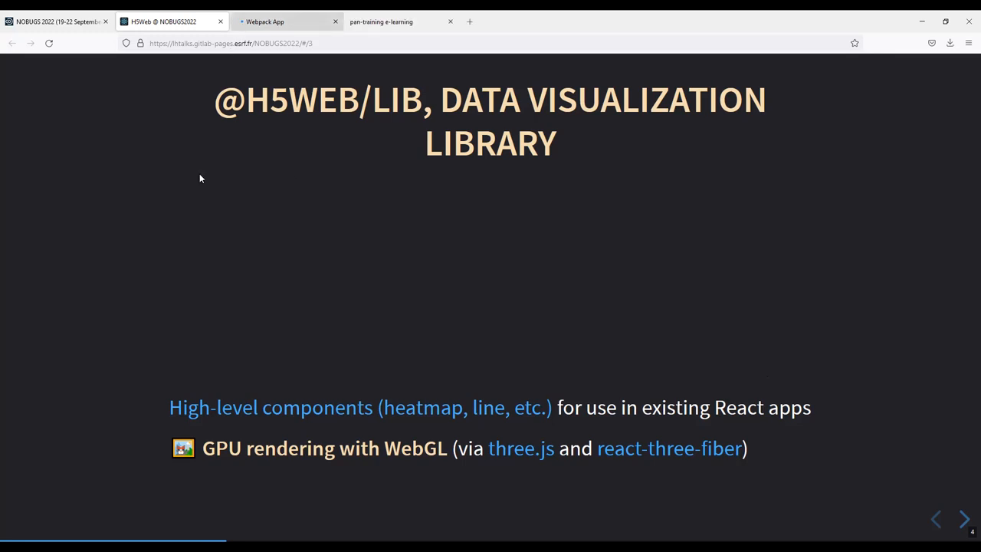
In the Storybook tab, view the LineVis Default then ScatterVis Default stories
click(284, 22)
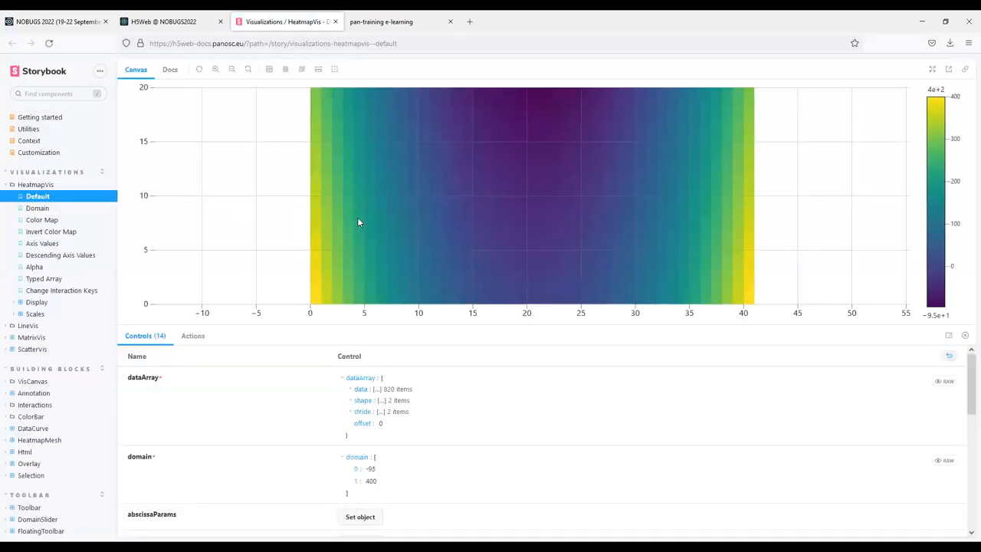
mouse_move(554, 242)
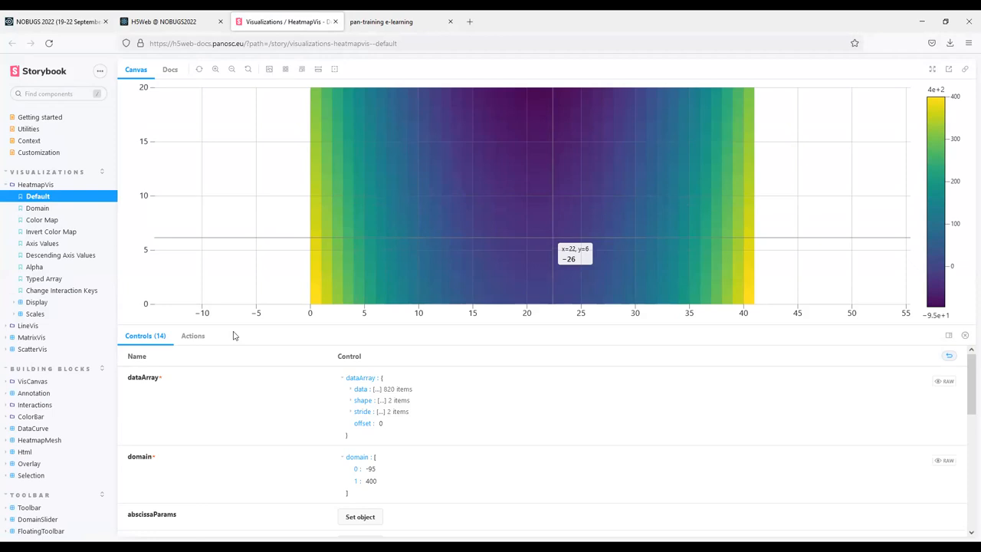
mouse_move(54, 333)
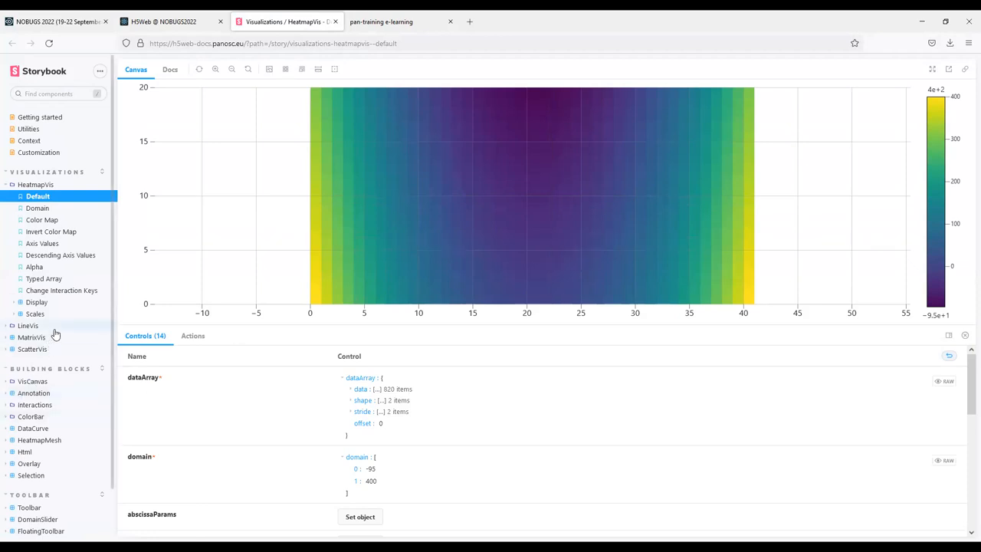
click(27, 325)
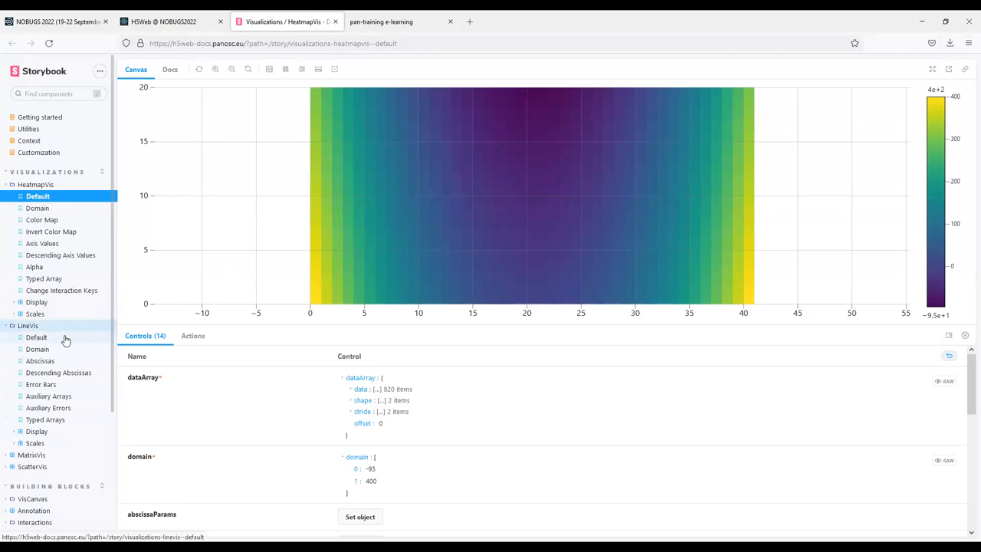
click(36, 337)
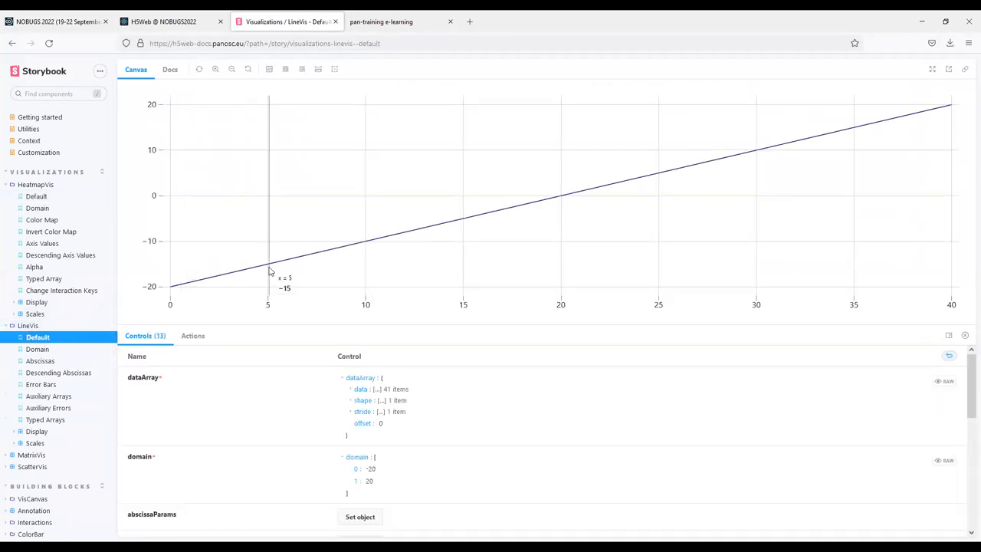
mouse_move(96, 468)
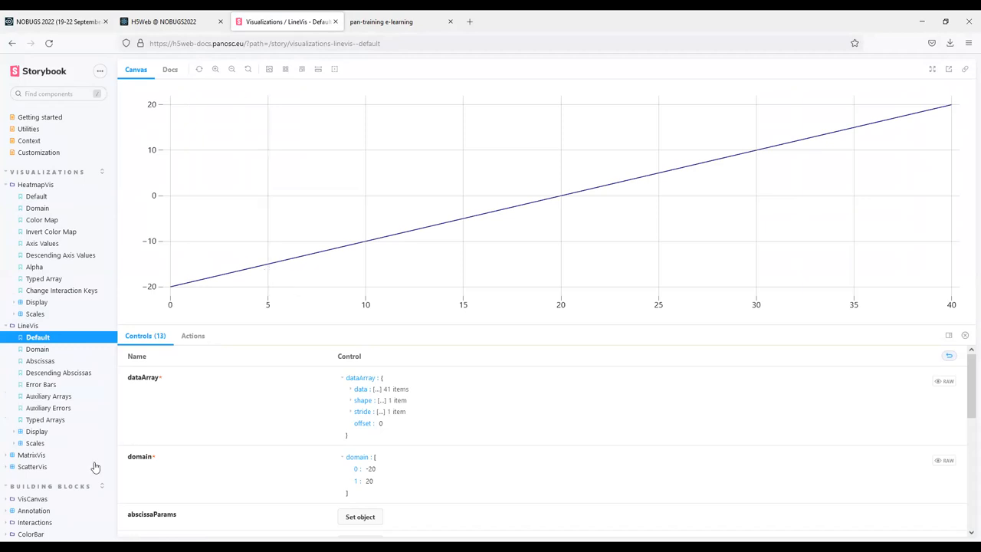
click(38, 466)
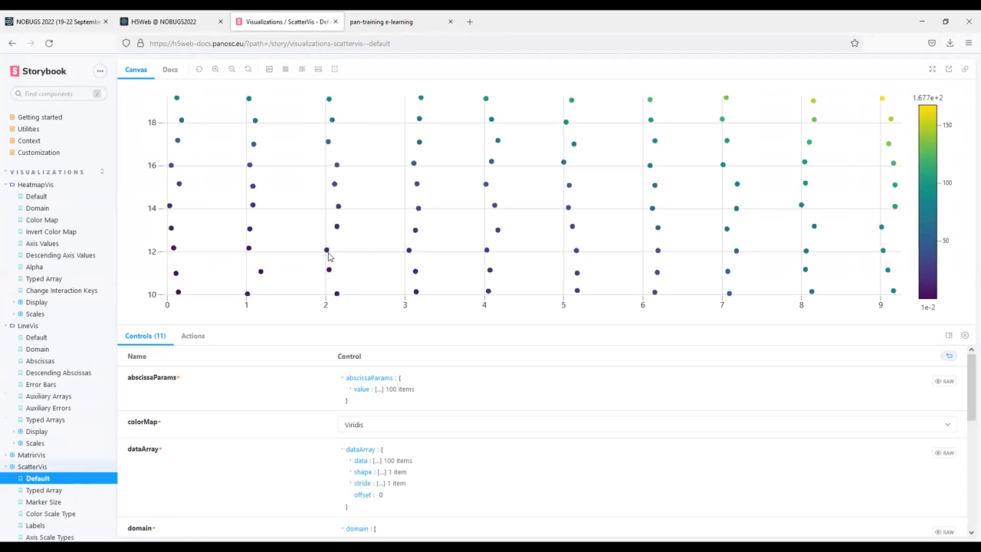
mouse_move(81, 460)
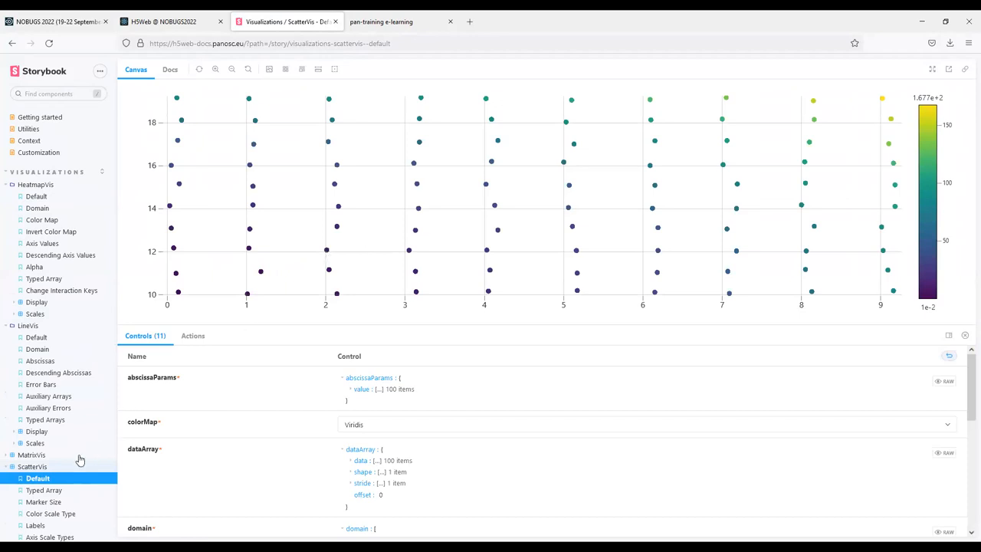
Open the MatrixVis Default story and scroll its value grid down to rows 6–19
click(37, 466)
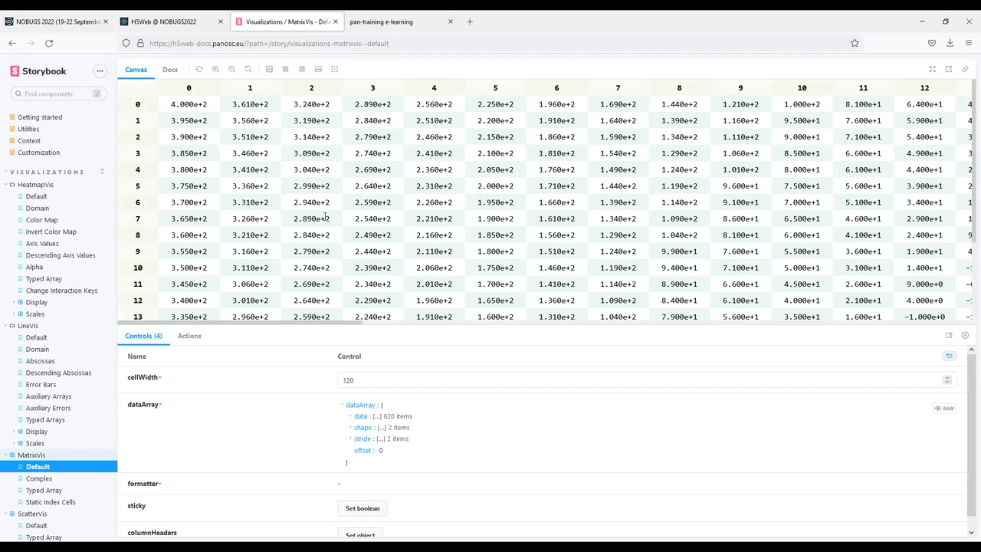
mouse_move(321, 132)
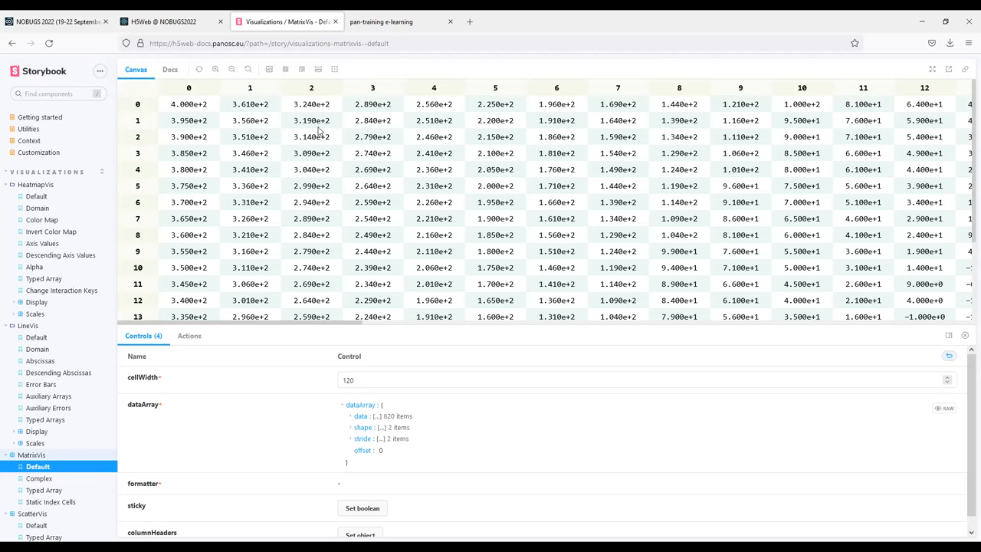
mouse_move(469, 289)
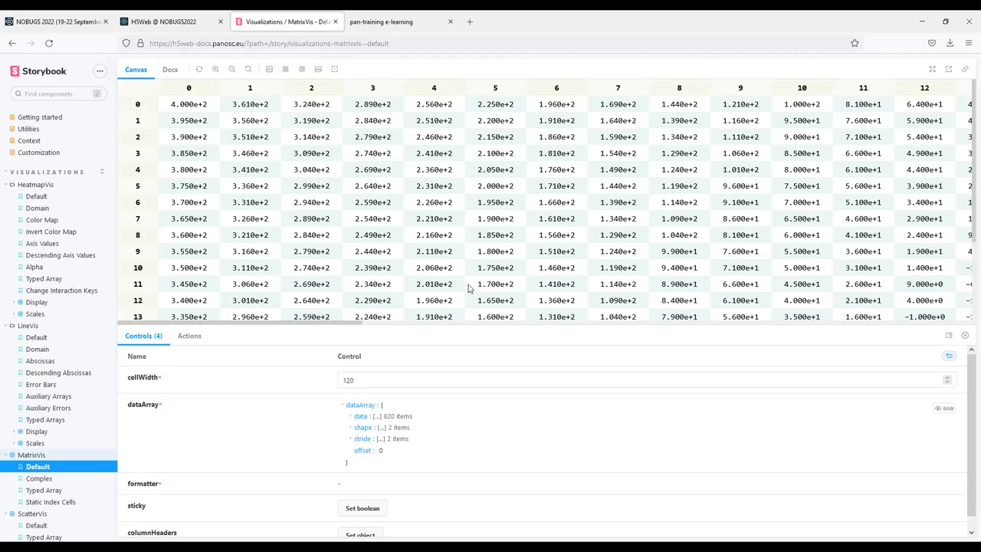
mouse_move(271, 396)
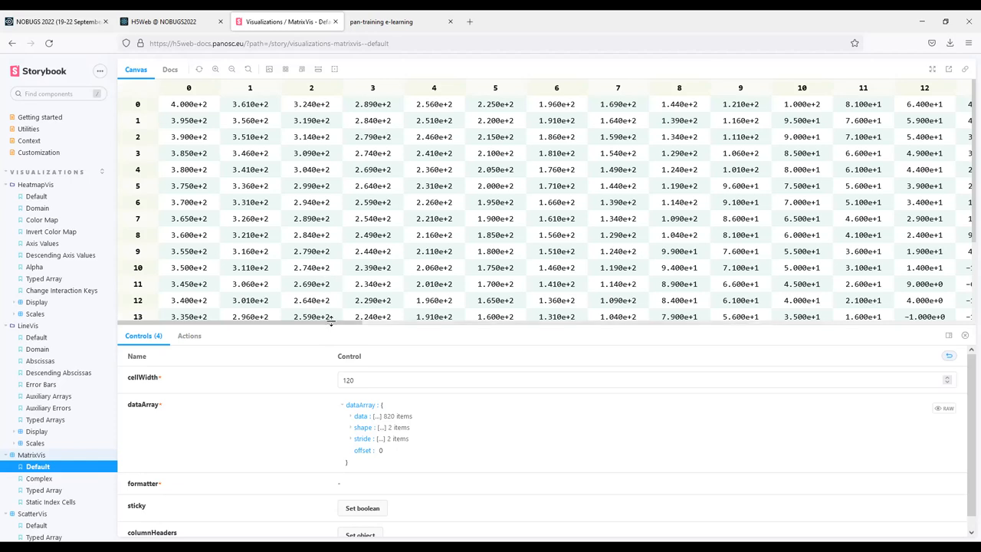
mouse_move(343, 329)
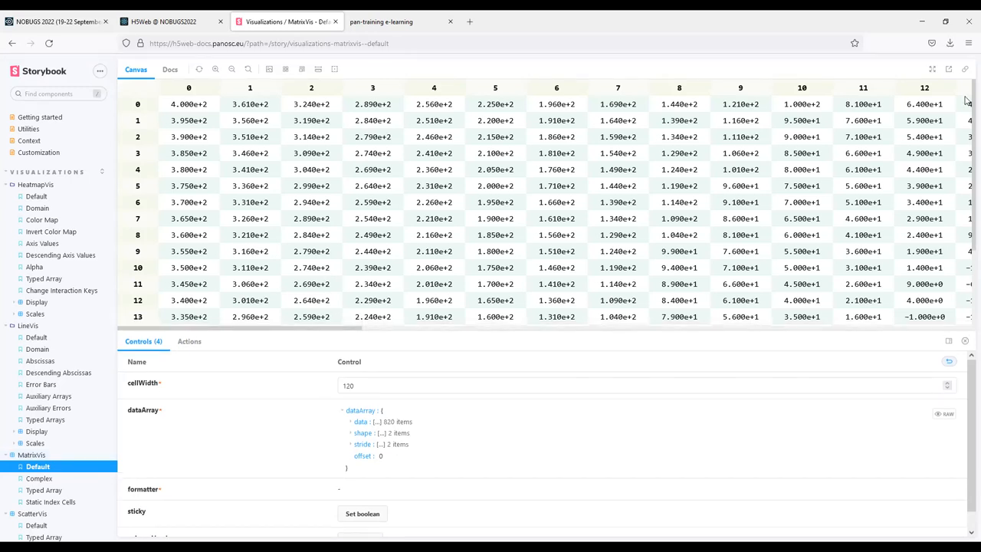
scroll(down, 3)
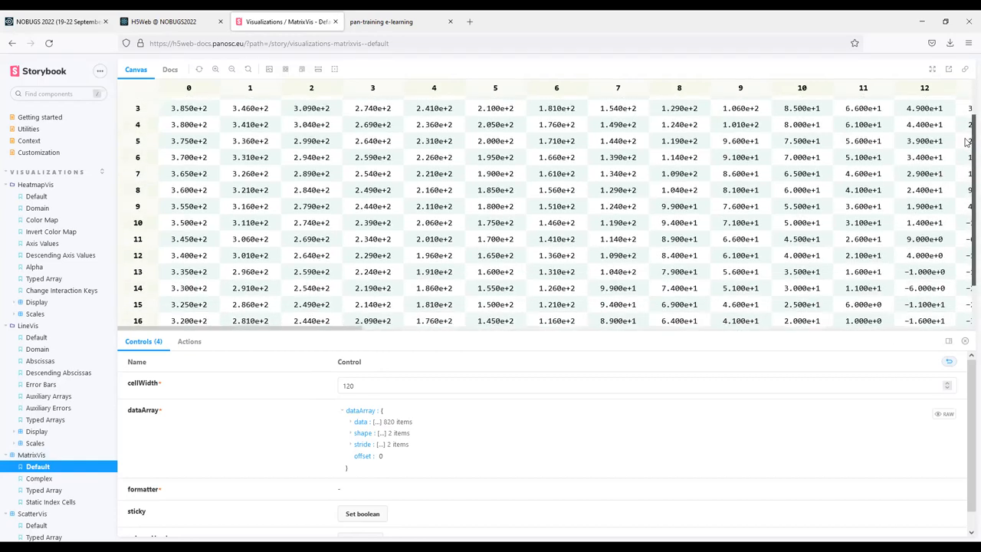
scroll(down, 3)
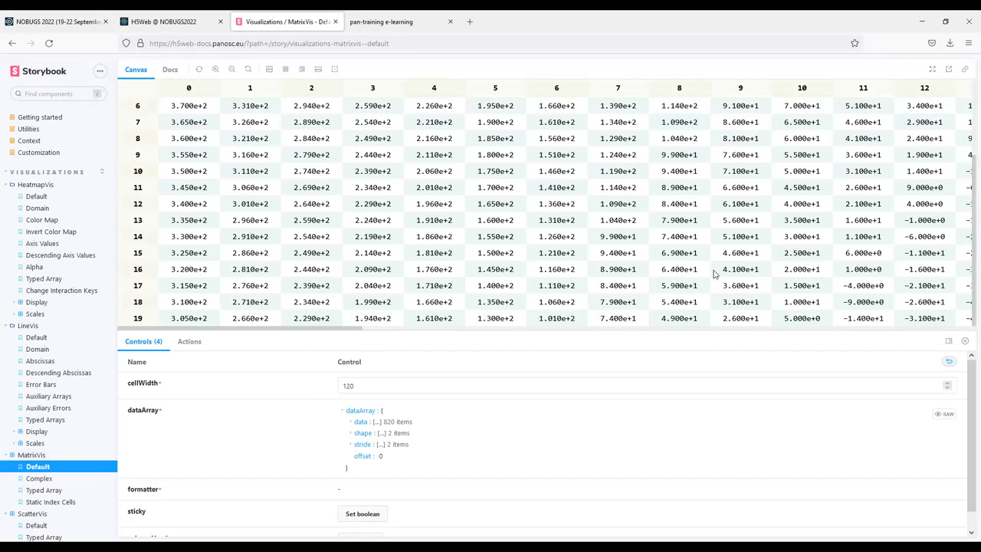
mouse_move(567, 232)
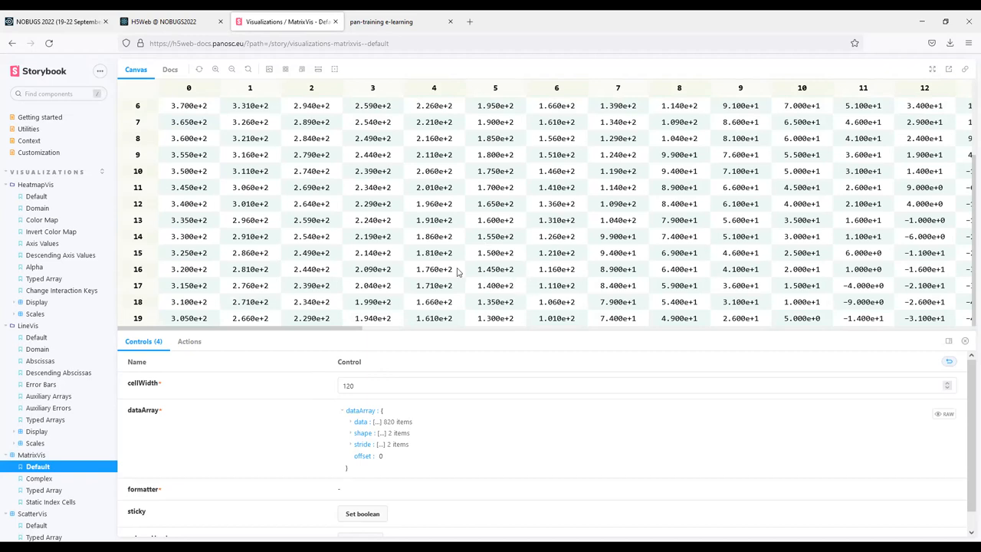
mouse_move(387, 301)
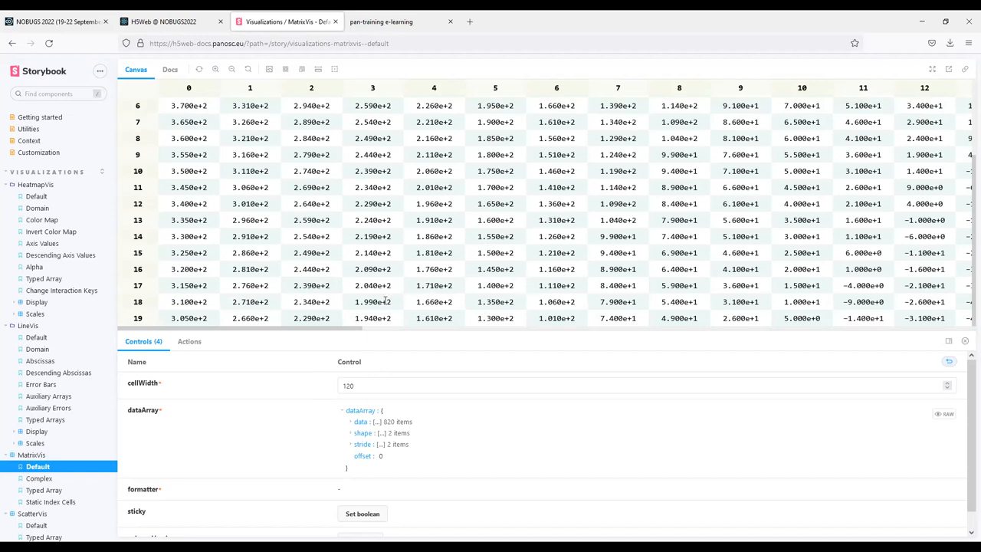
click(285, 69)
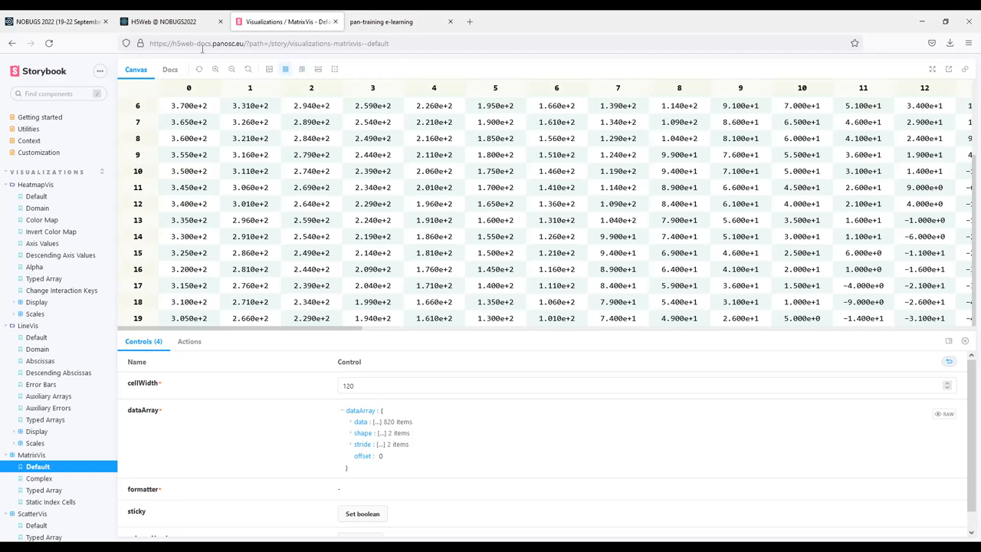
click(169, 21)
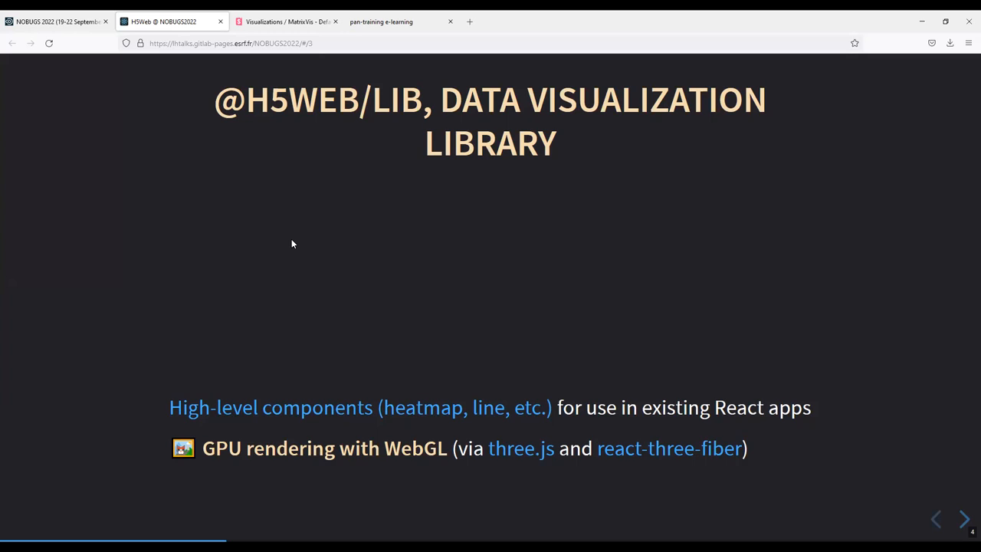
mouse_move(742, 286)
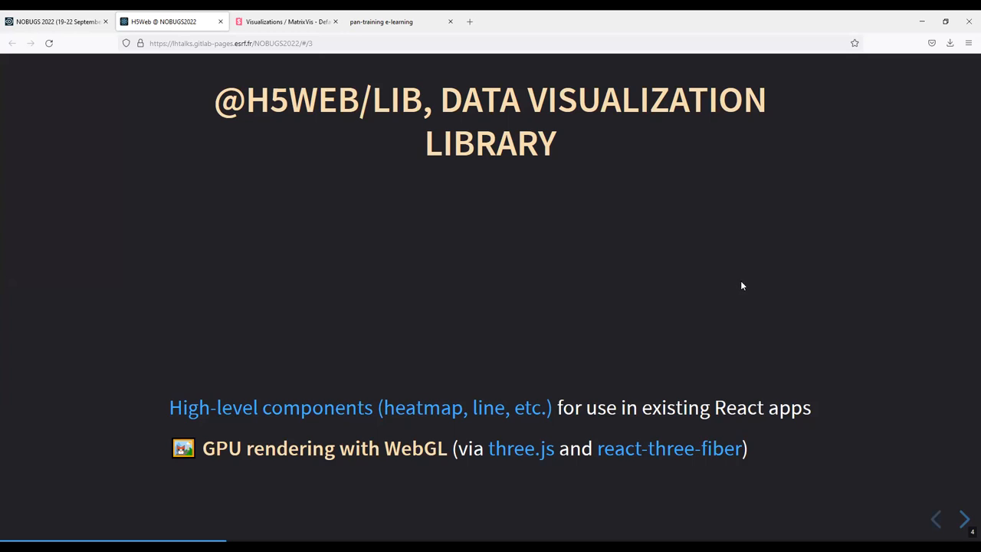
mouse_move(936, 519)
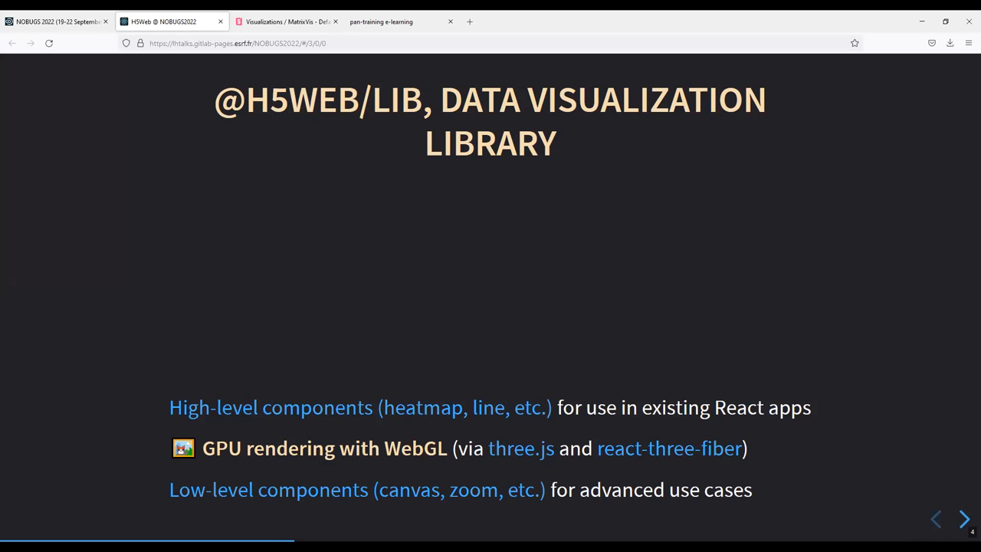
mouse_move(935, 481)
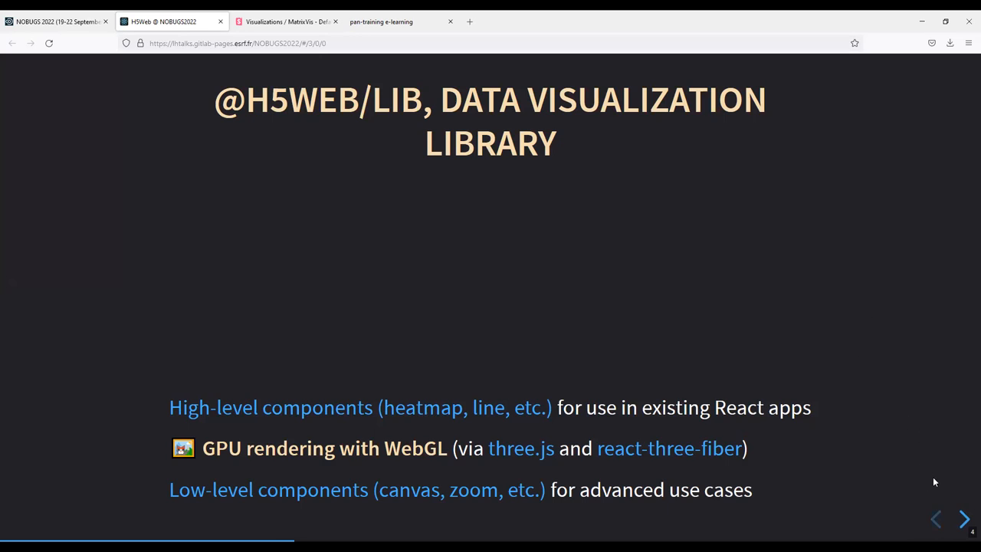
mouse_move(964, 520)
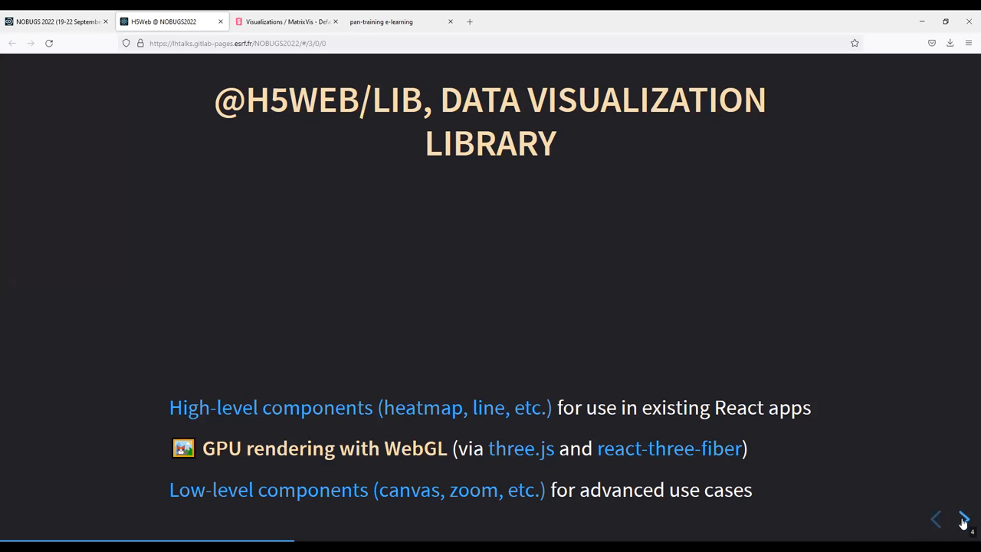
click(964, 520)
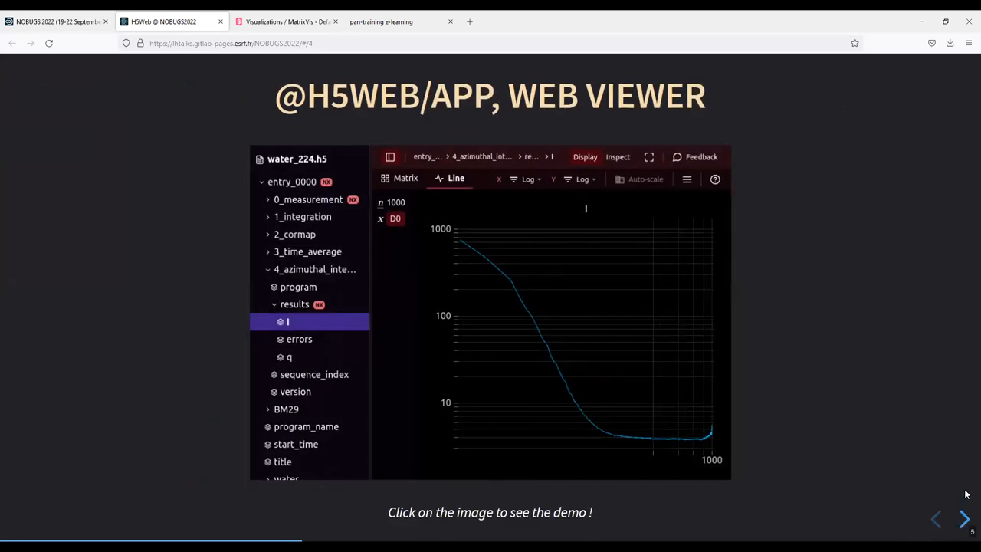
mouse_move(932, 374)
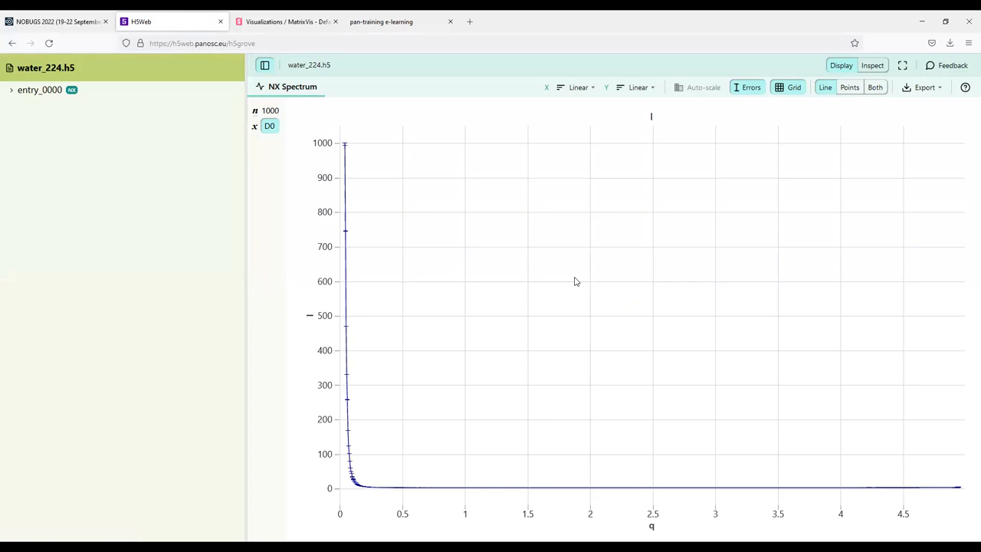
mouse_move(195, 218)
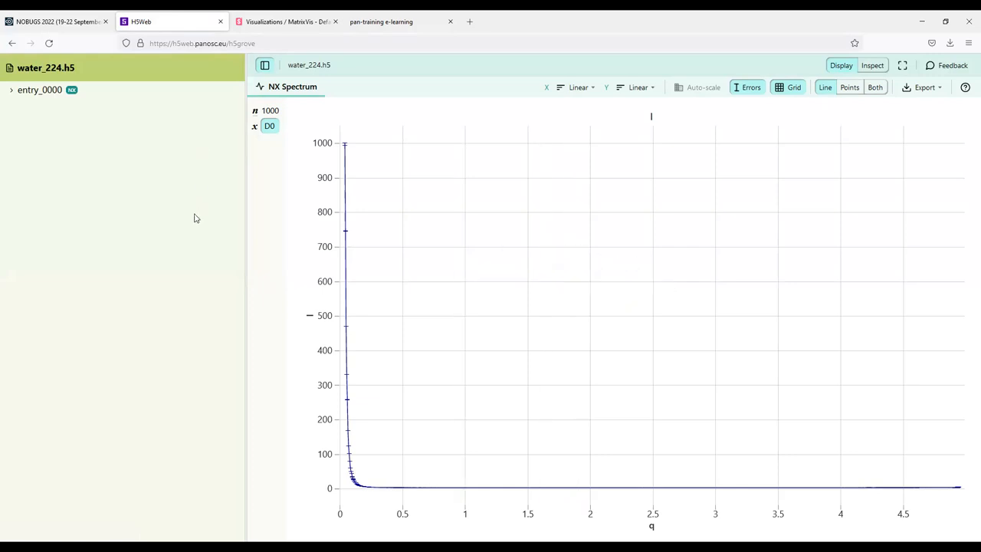
mouse_move(396, 272)
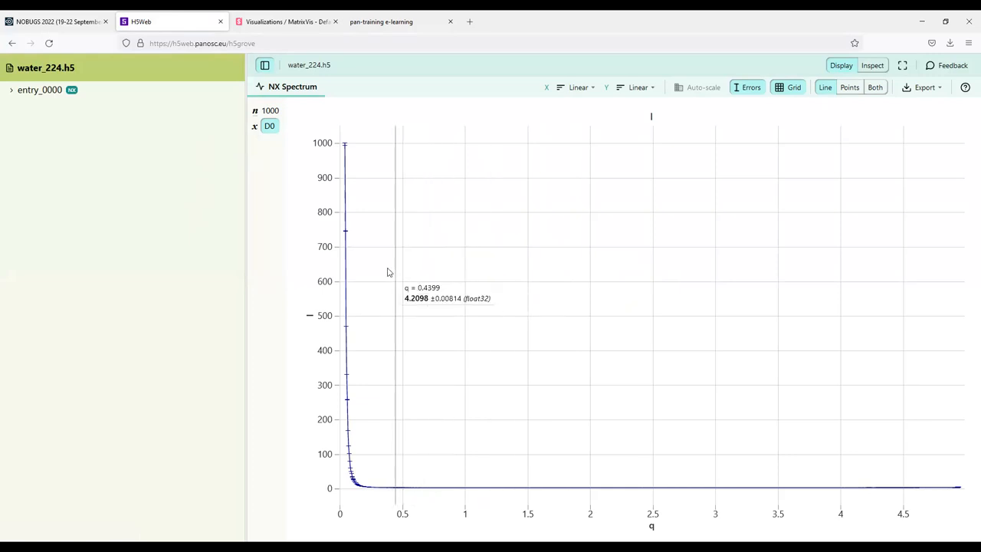
mouse_move(390, 360)
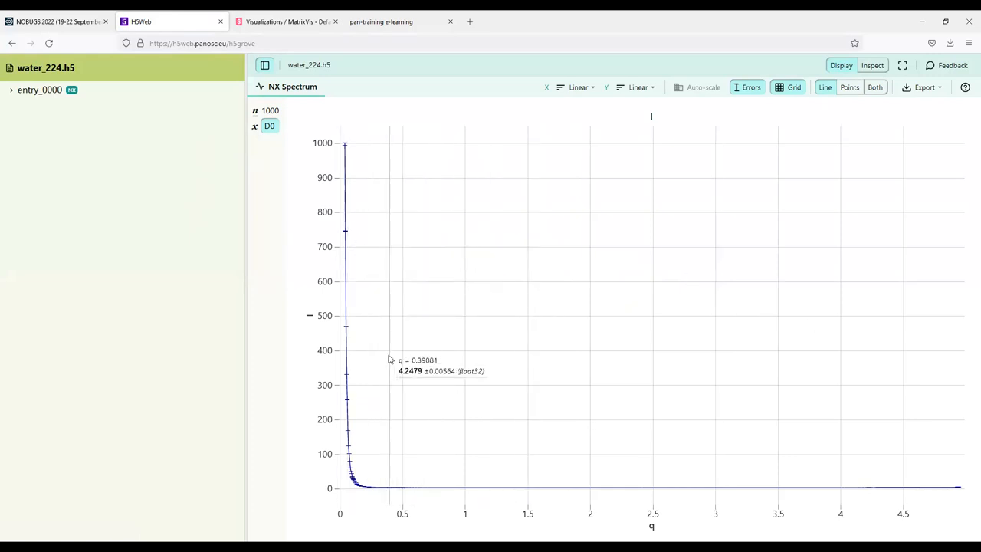
mouse_move(131, 112)
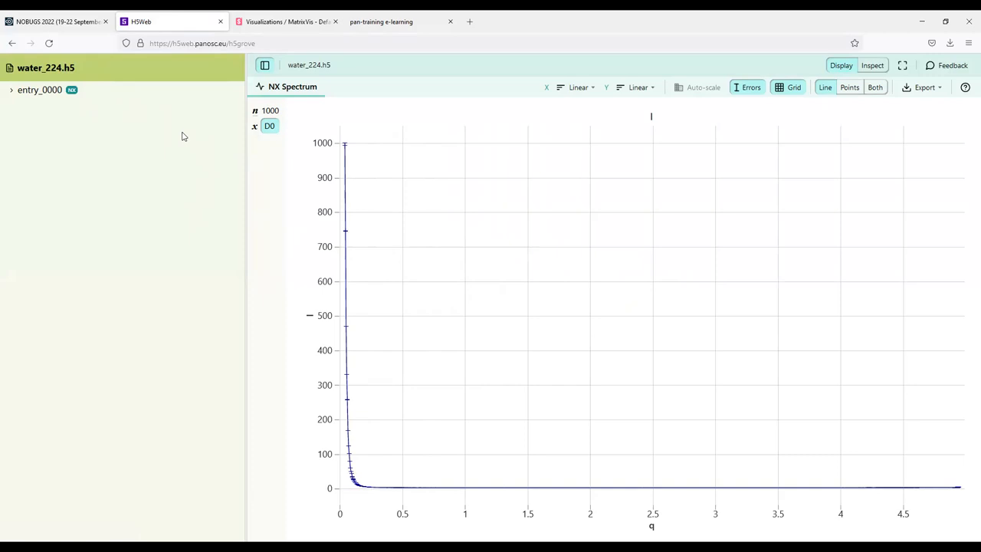
mouse_move(201, 127)
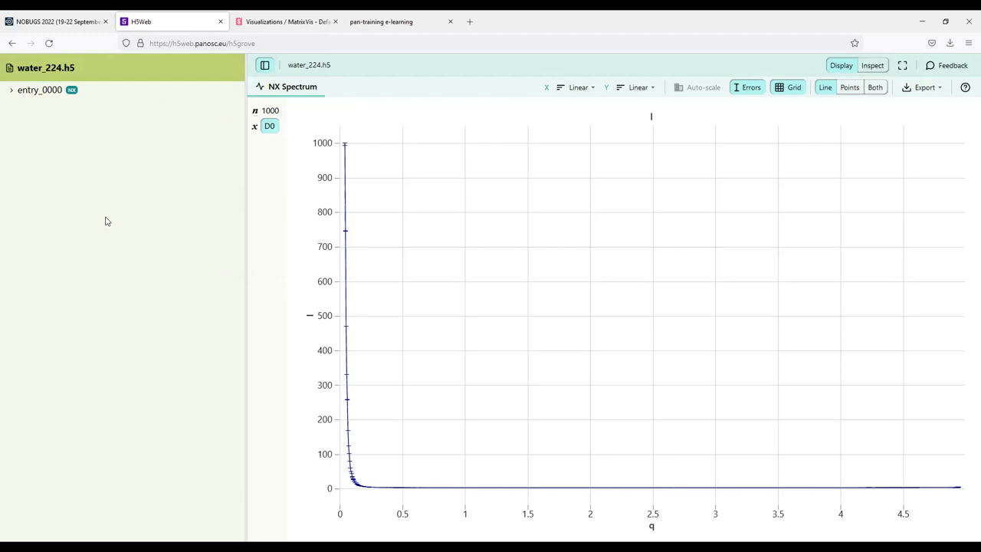
mouse_move(126, 186)
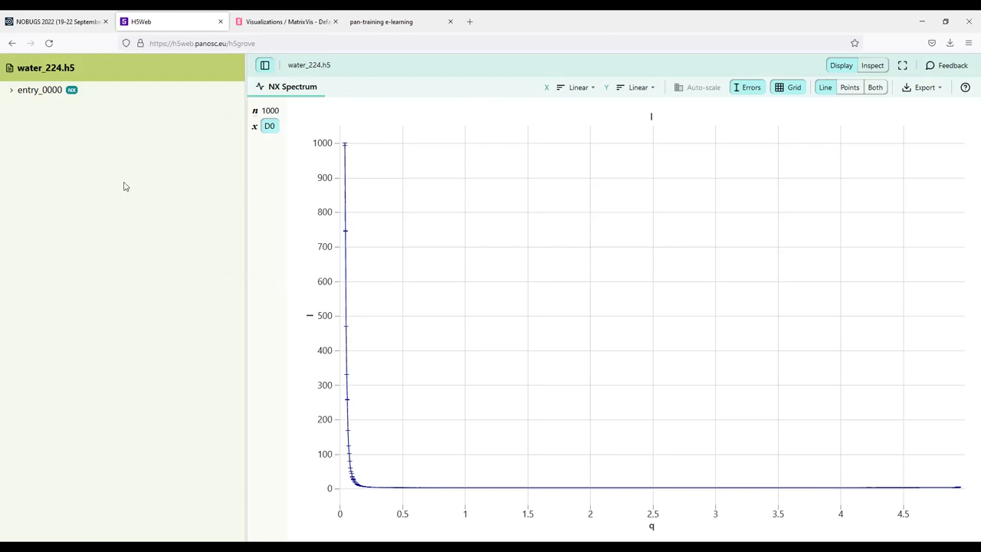
mouse_move(118, 129)
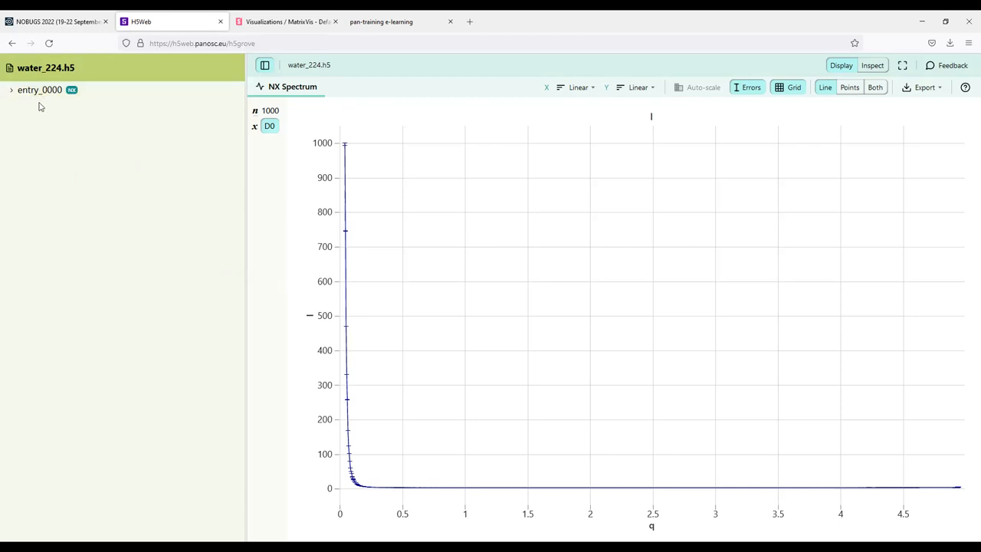
mouse_move(44, 105)
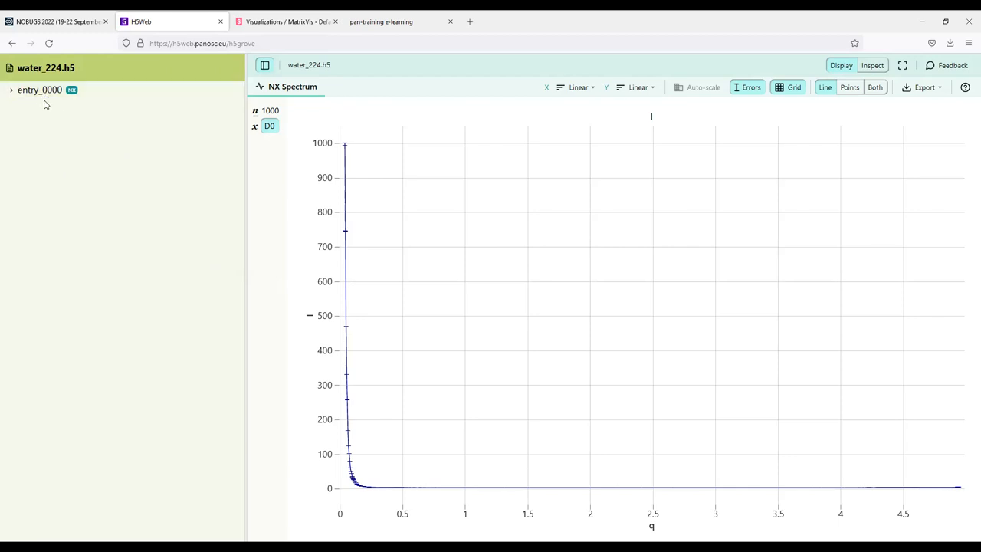
Expand entry_0000 in the file tree and select one of its listed groups
click(12, 89)
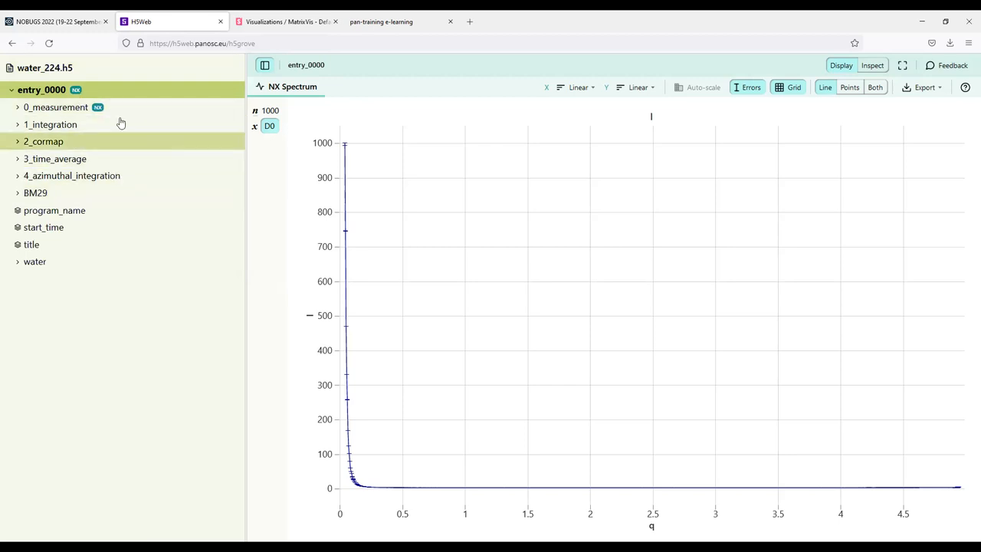
mouse_move(119, 150)
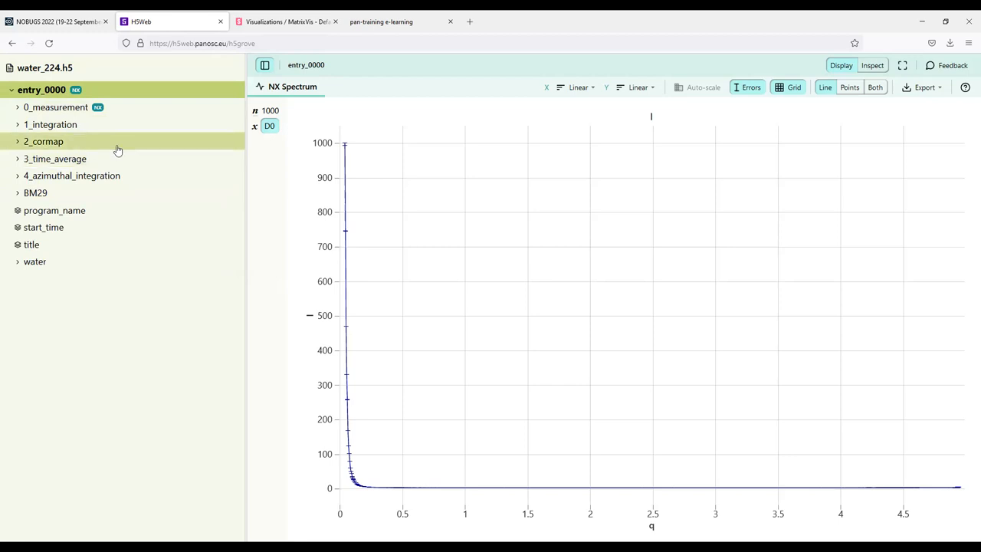
mouse_move(112, 167)
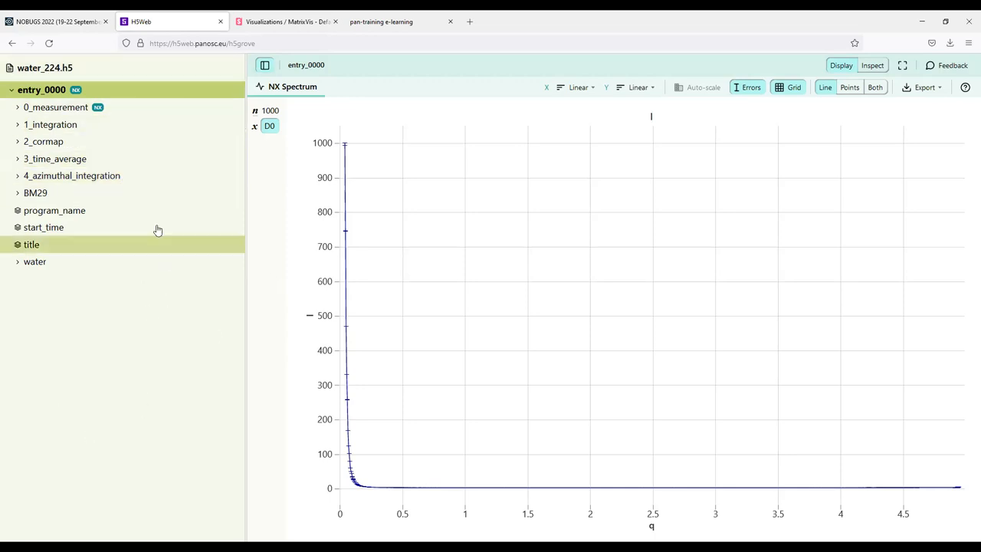
click(43, 227)
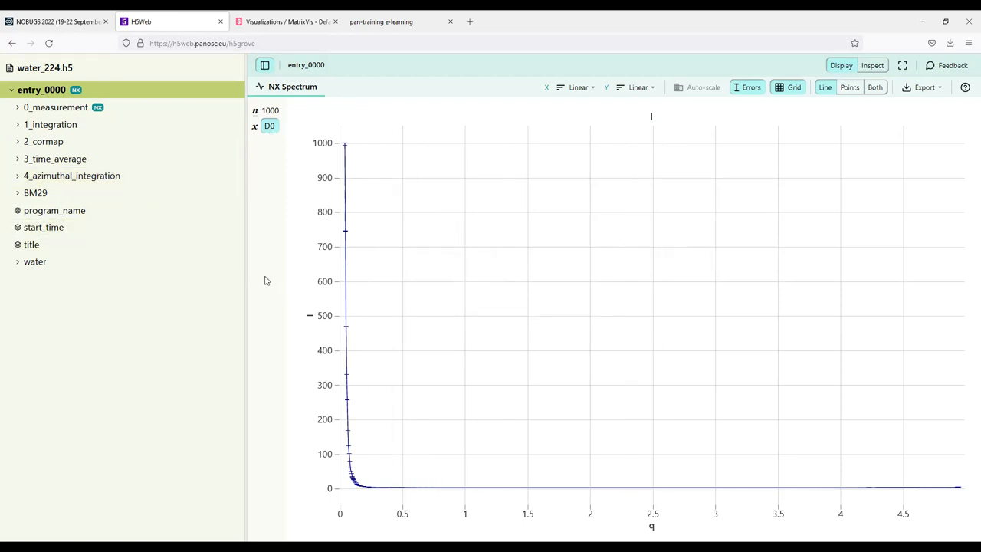
mouse_move(536, 430)
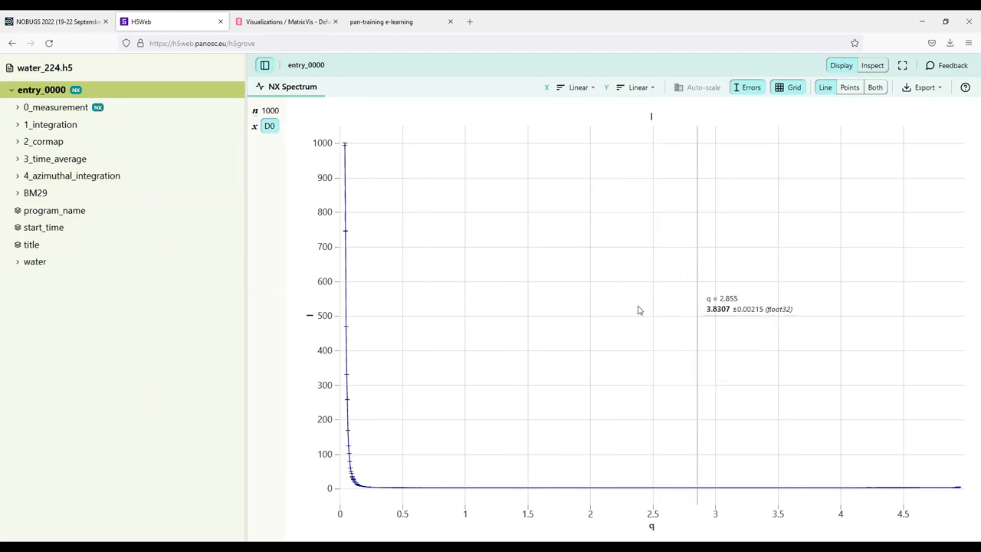
mouse_move(902, 59)
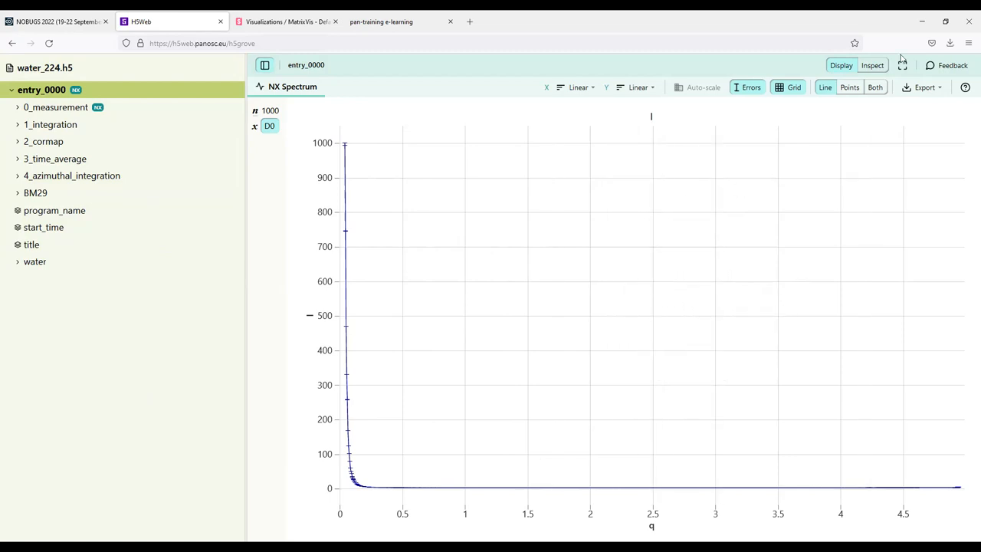
Inspect entry_0000's metadata, showing its default attribute 4_azimuthal_integration/results
click(872, 65)
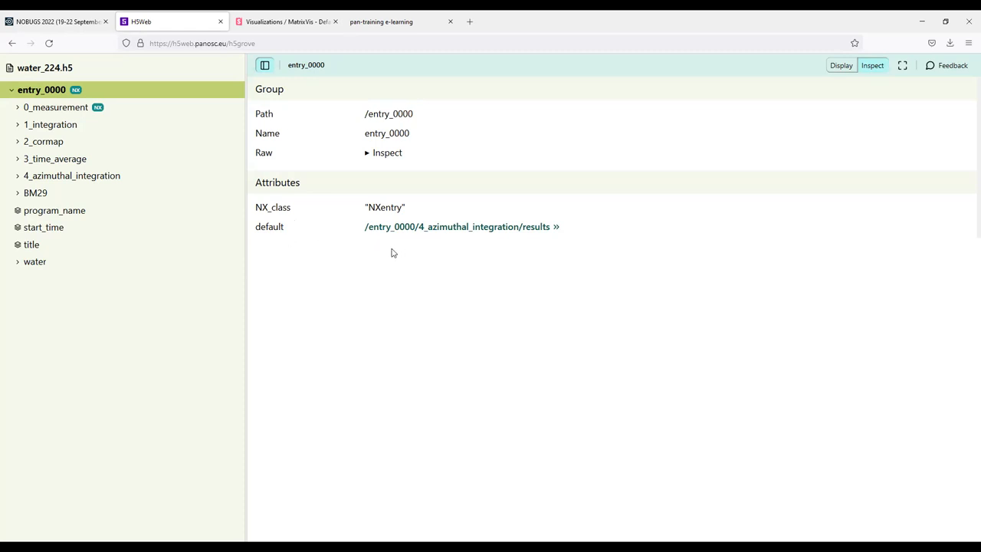
mouse_move(289, 235)
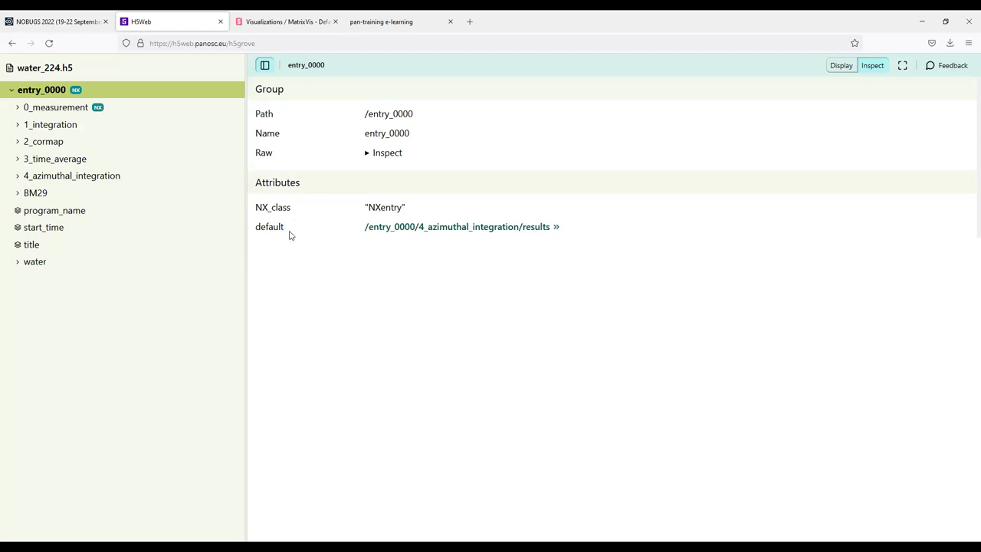
mouse_move(471, 255)
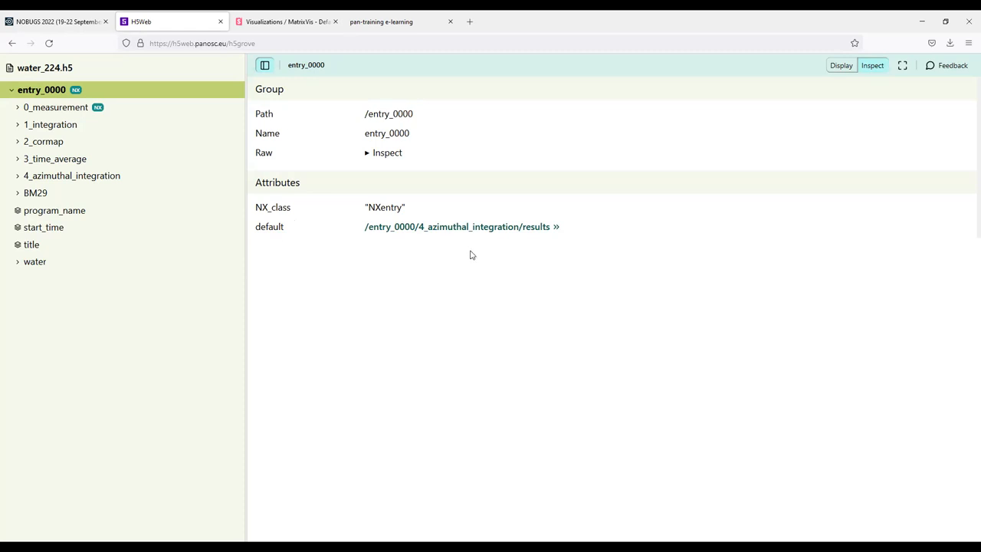
mouse_move(527, 236)
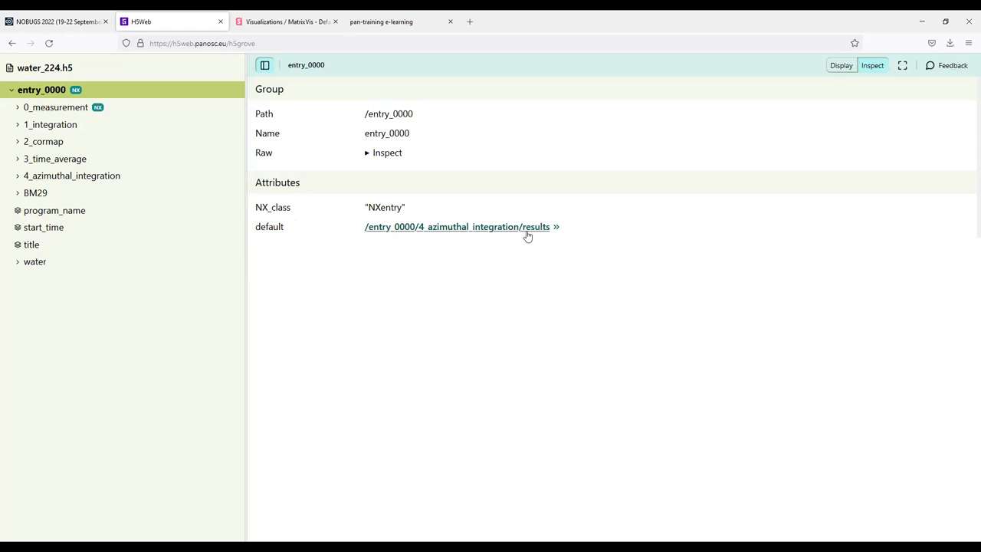
mouse_move(498, 231)
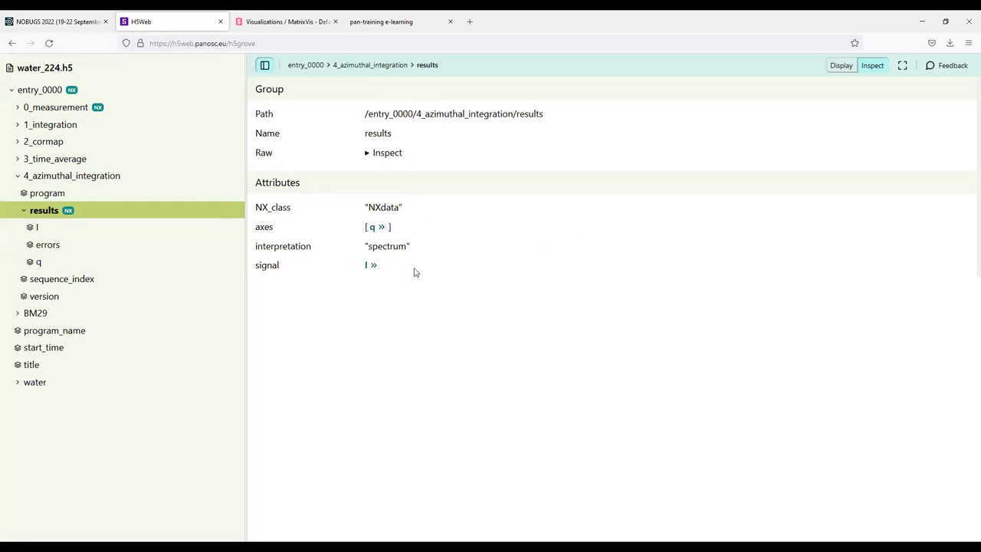
mouse_move(365, 274)
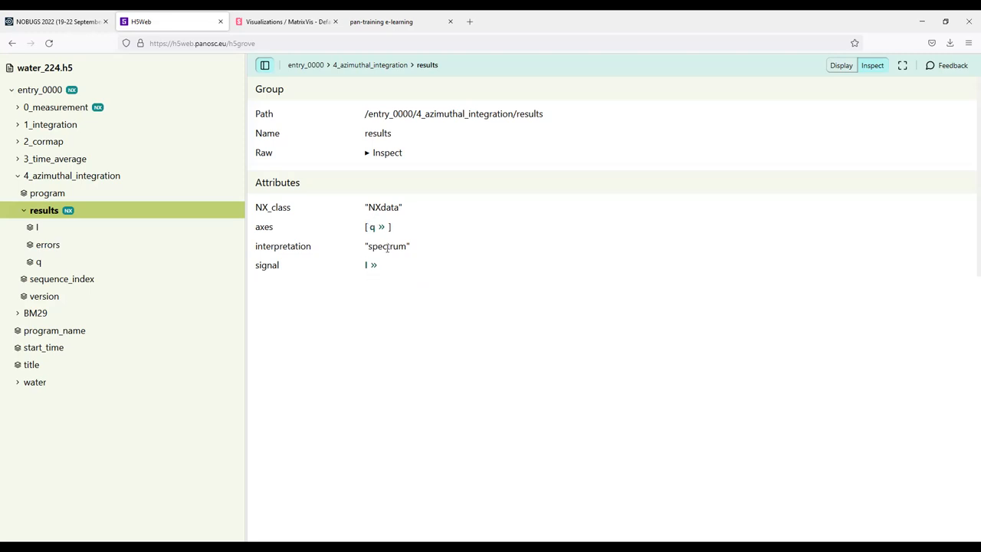
Plot the results group as a spectrum and set the q axis scale to Log
click(841, 66)
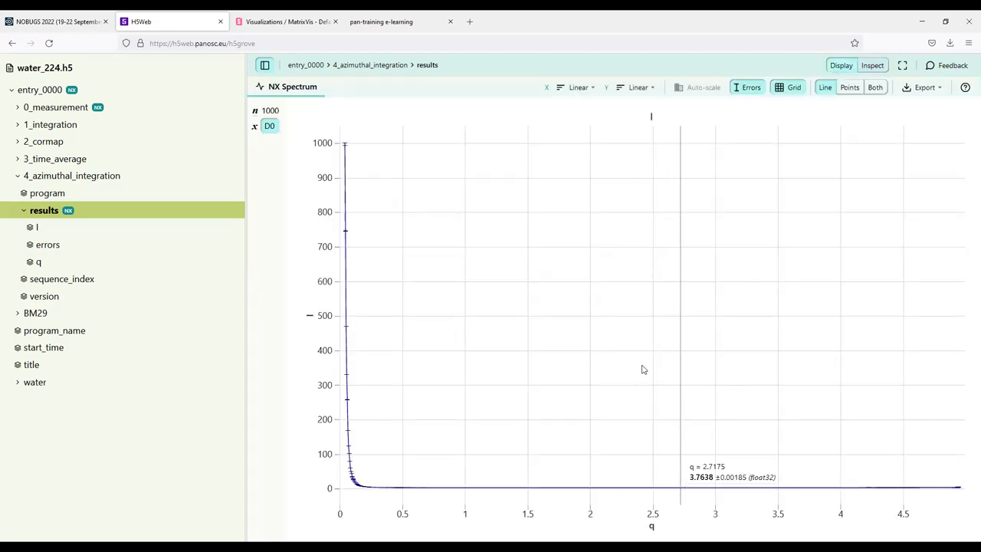
mouse_move(448, 350)
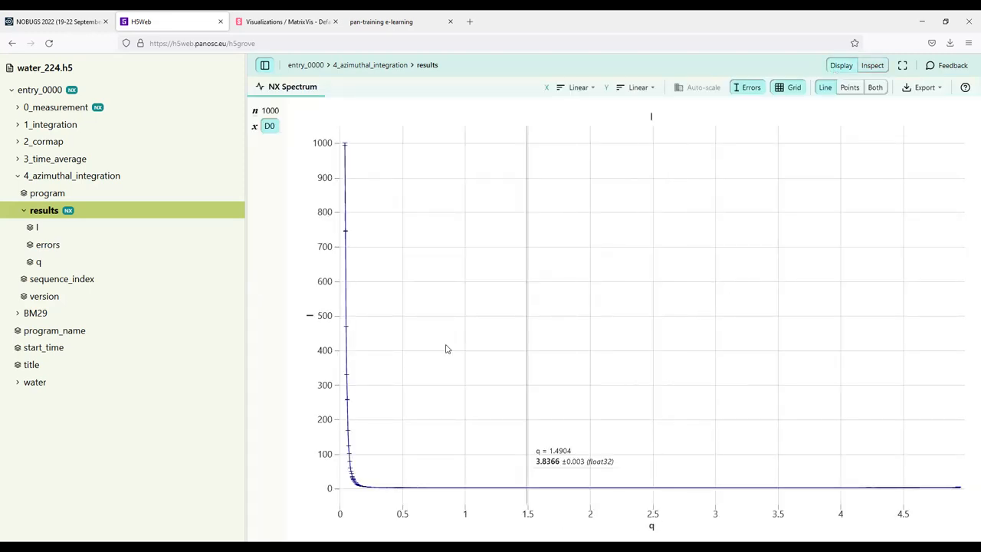
mouse_move(420, 383)
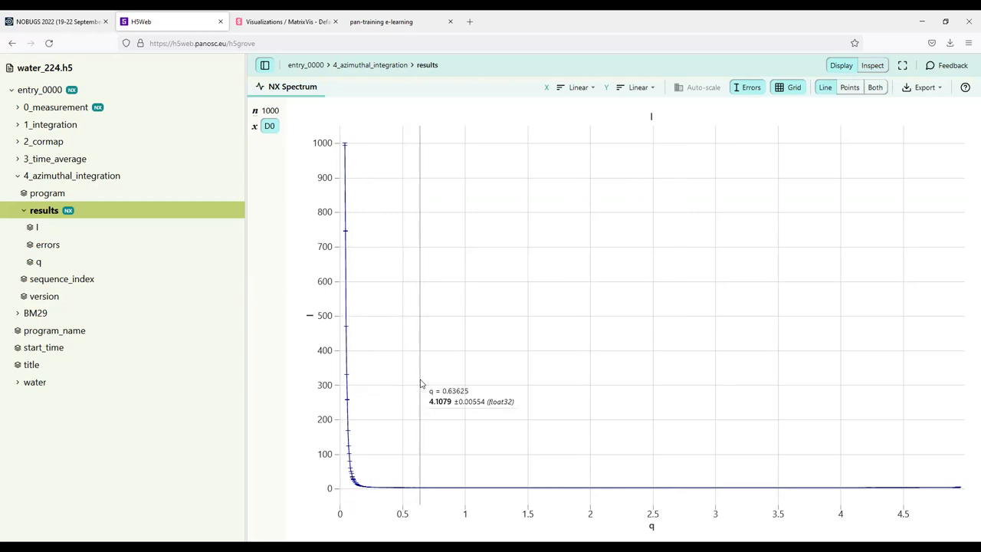
mouse_move(409, 297)
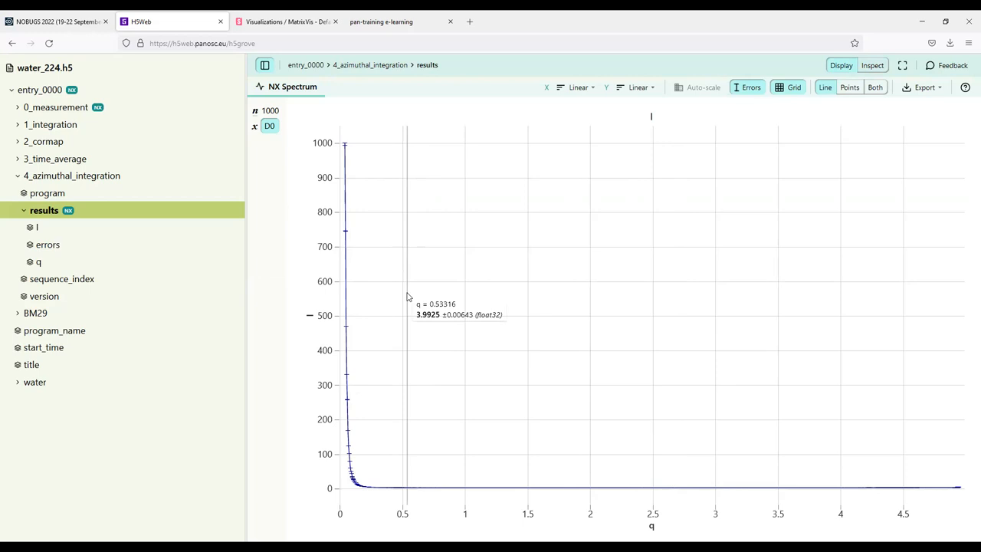
mouse_move(525, 314)
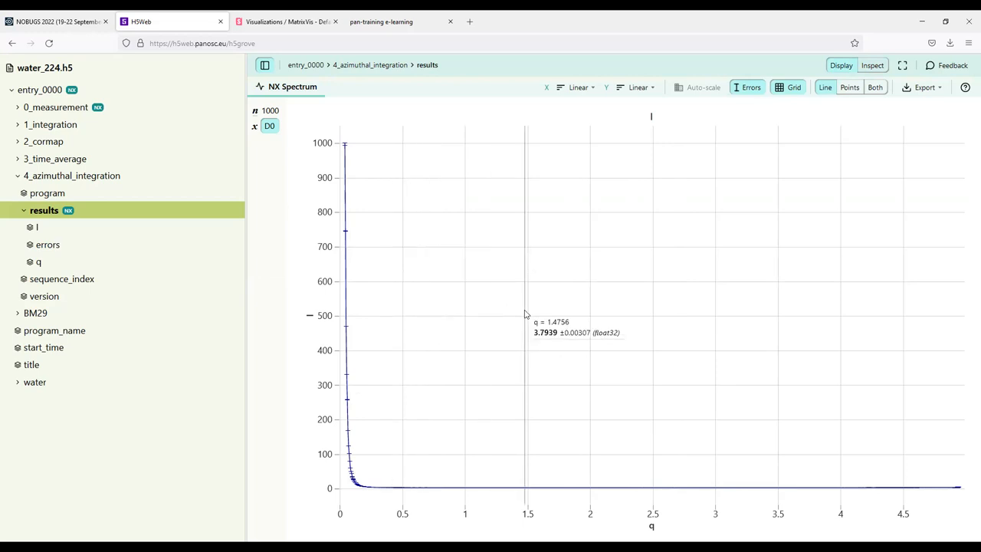
mouse_move(418, 373)
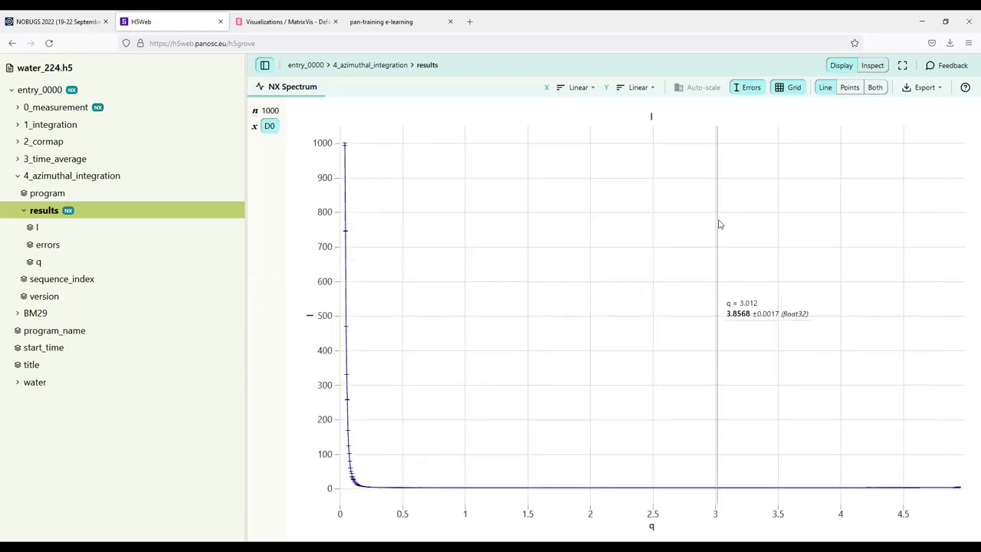
click(575, 87)
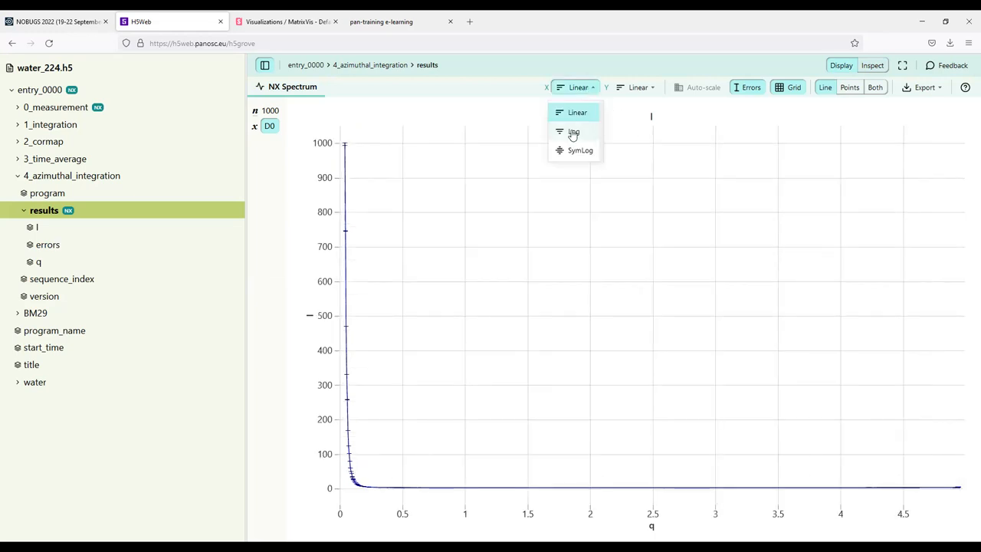
click(573, 131)
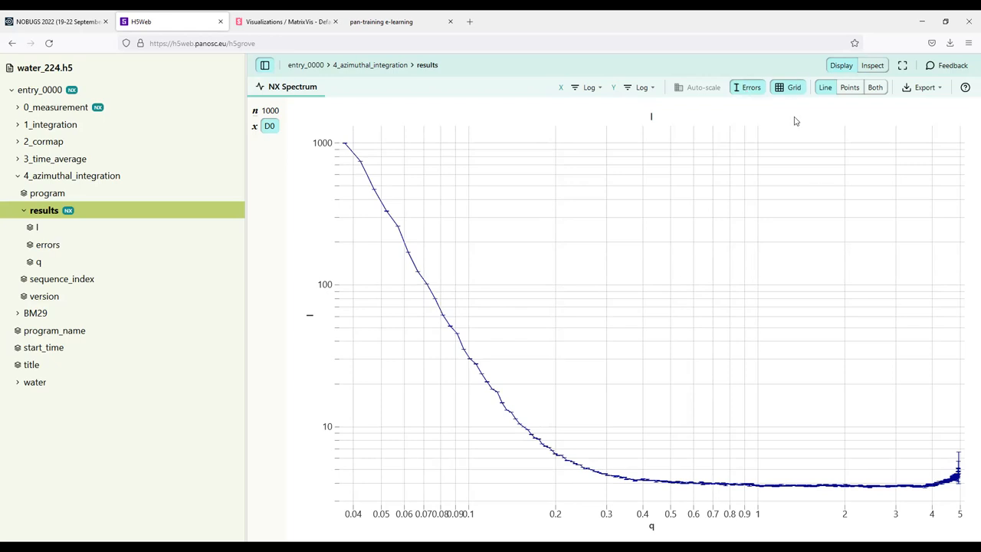
mouse_move(849, 112)
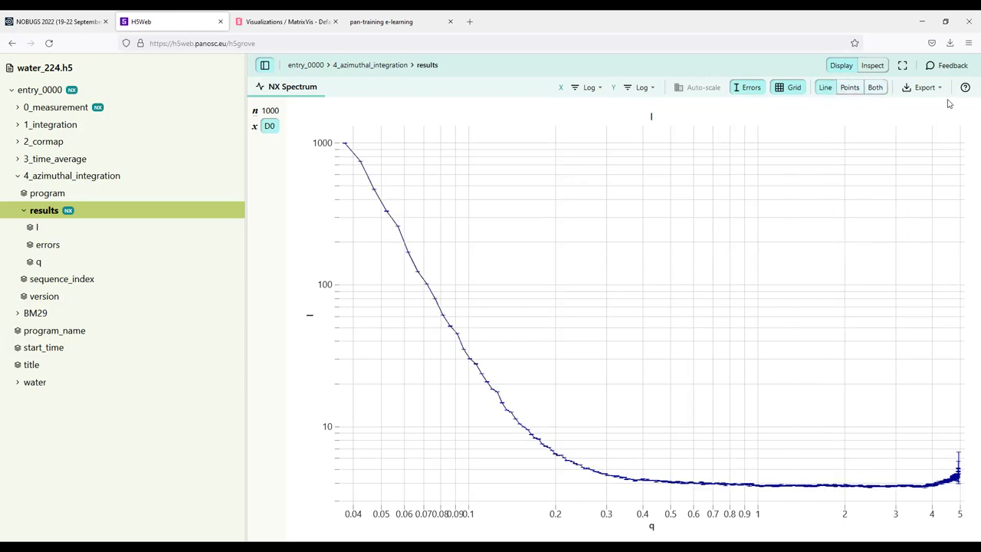
Show the spectrum's NPY/CSV export options, then dismiss them without exporting
click(922, 86)
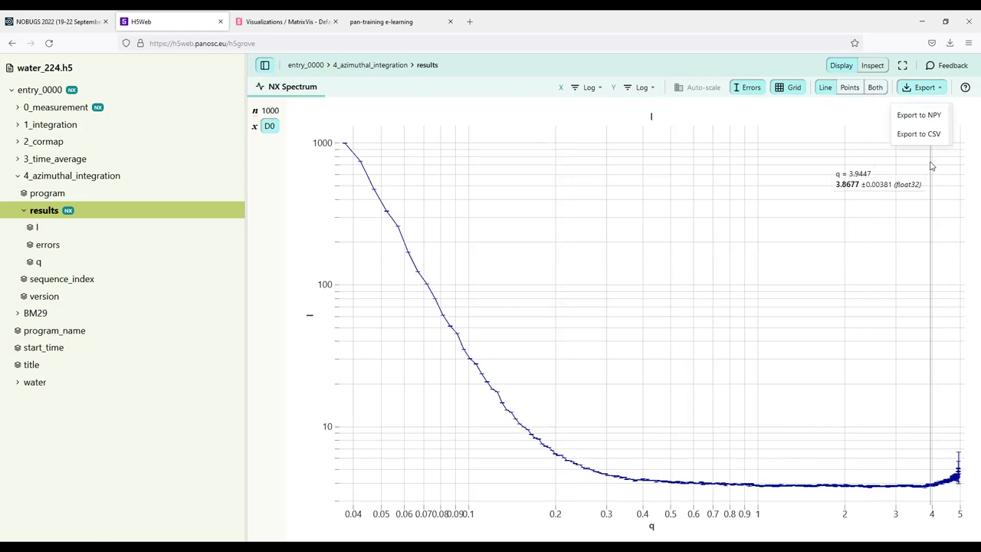
click(923, 87)
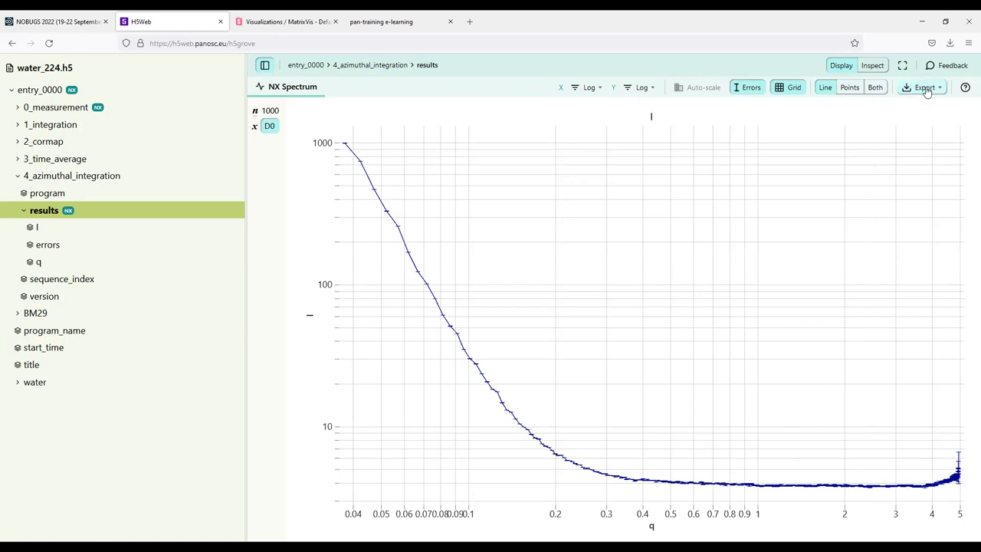
mouse_move(472, 309)
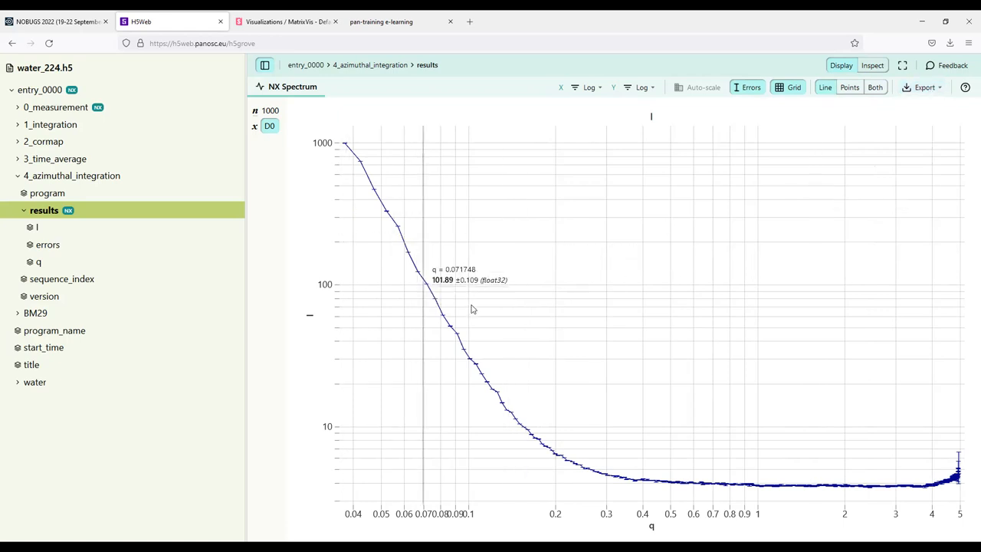
mouse_move(260, 198)
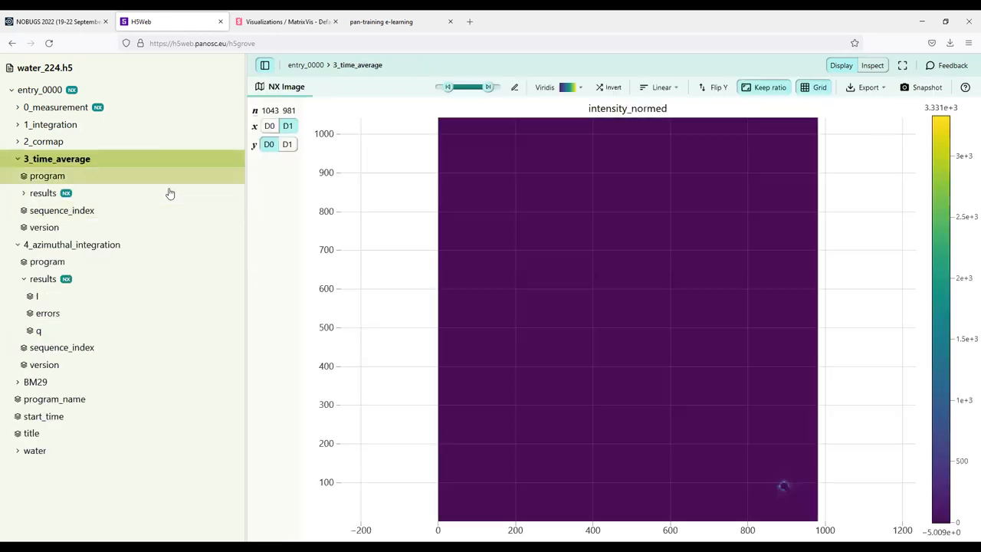
Open the intensity_normed dataset, check its metadata, and return to the image view
click(73, 227)
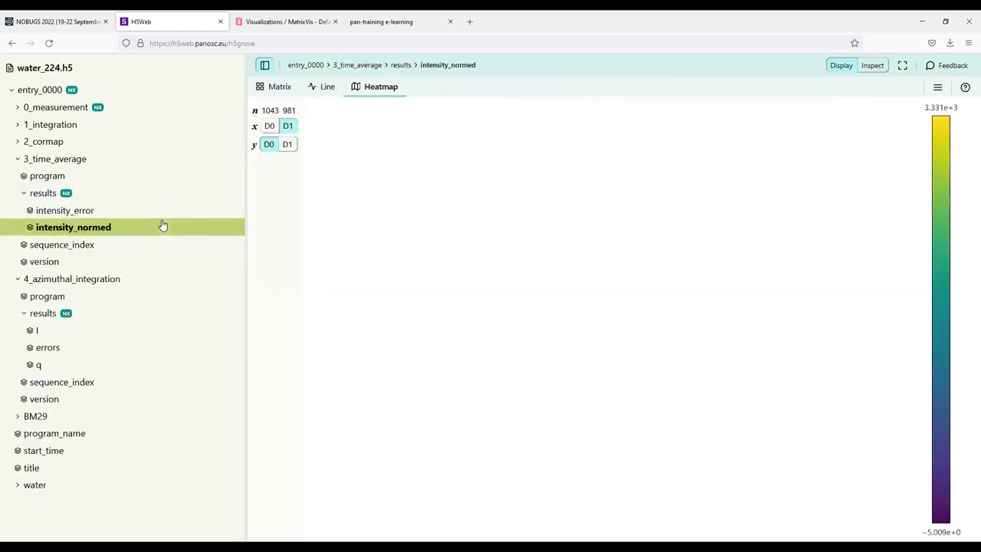
click(72, 226)
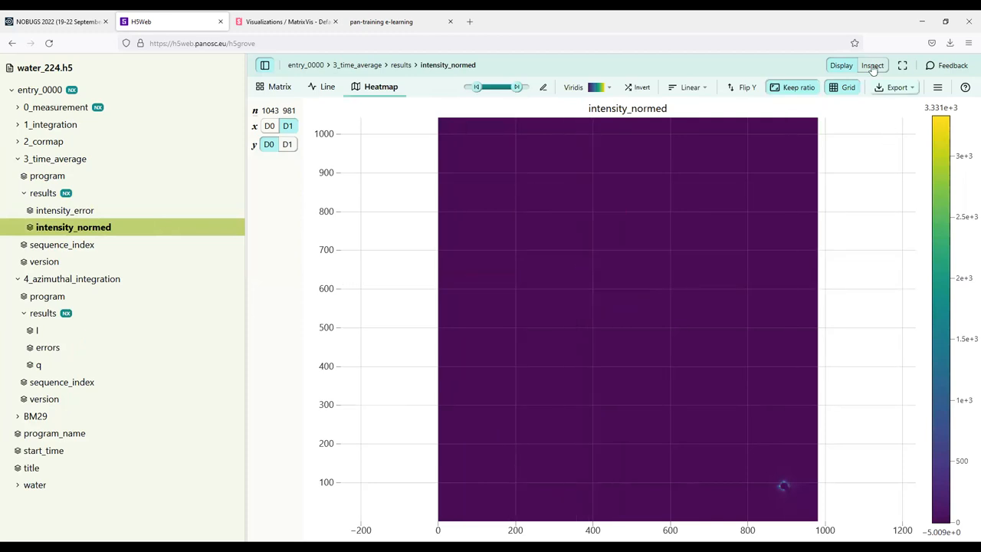
click(872, 65)
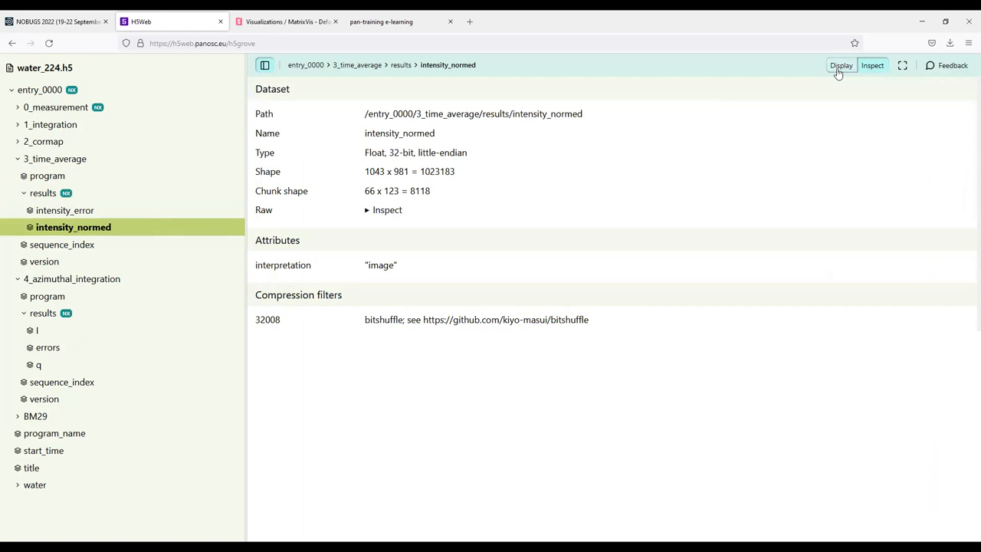
click(841, 65)
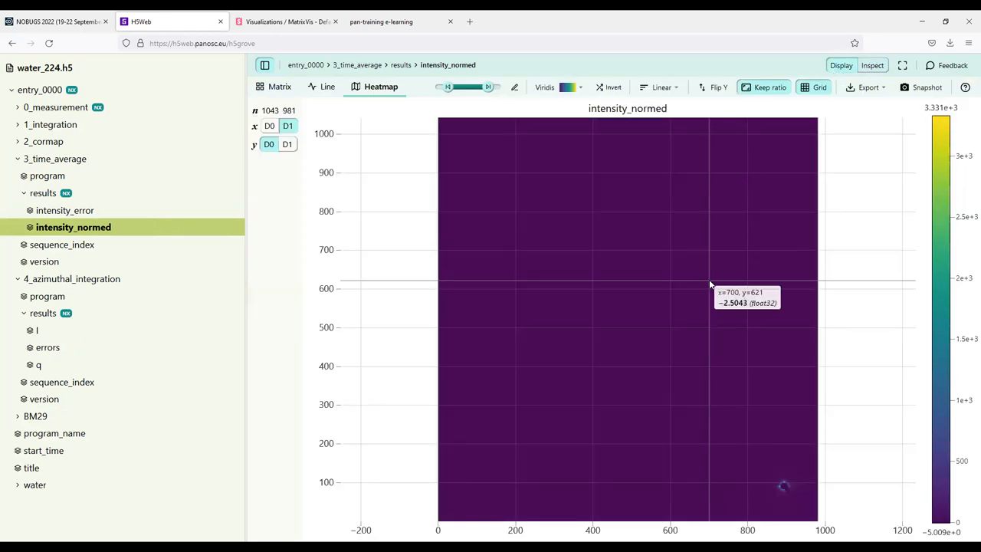
Narrow the colour range, switch to a symlog scale, then reset limits to full data
click(464, 86)
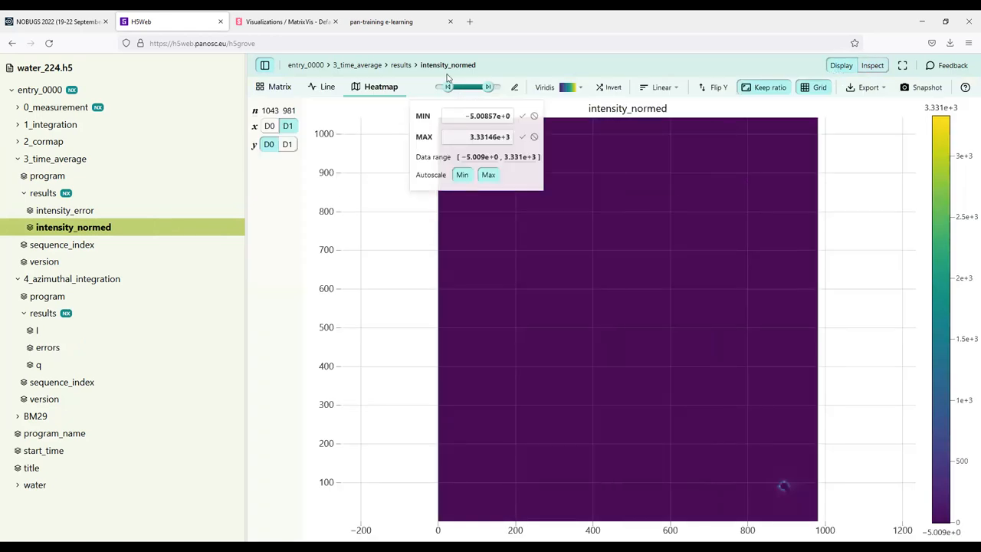
click(462, 174)
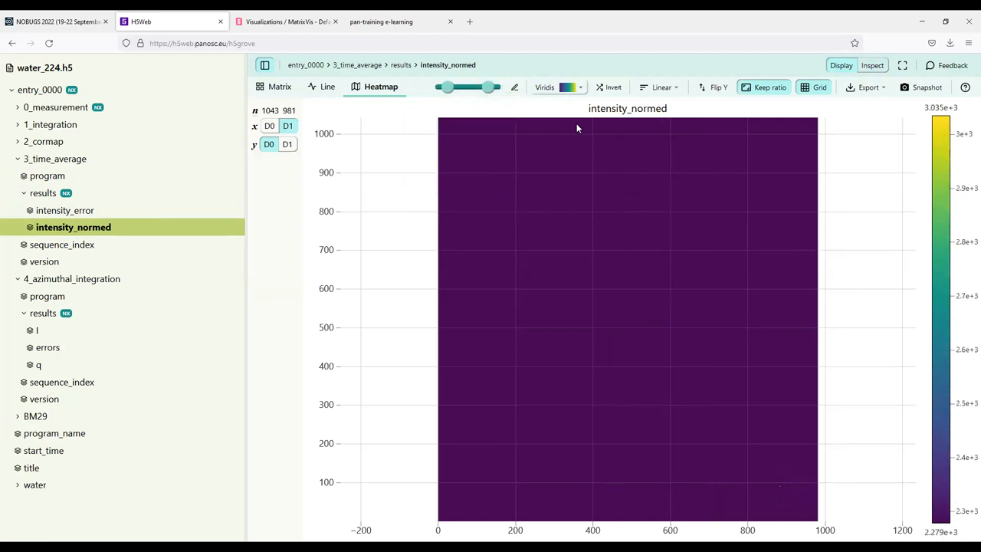
click(661, 87)
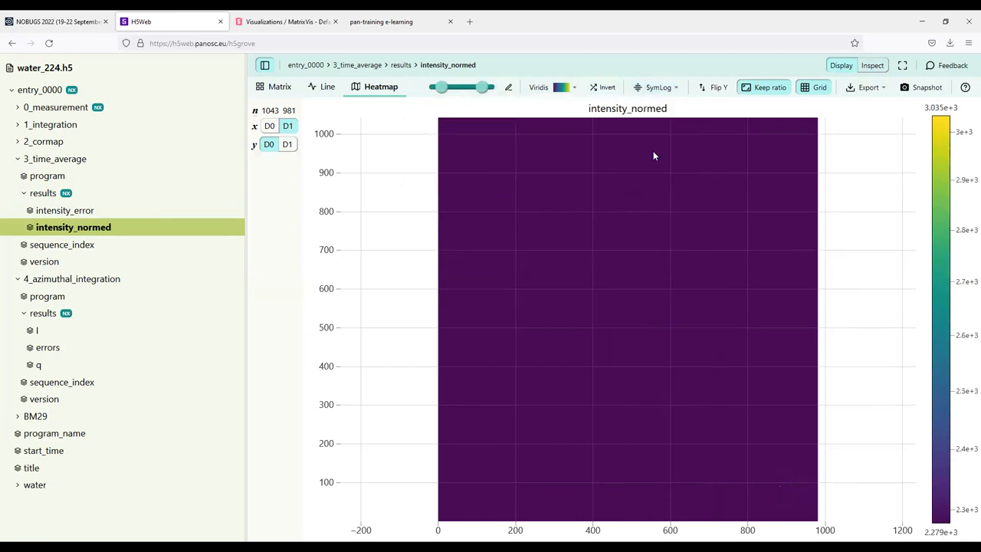
click(508, 87)
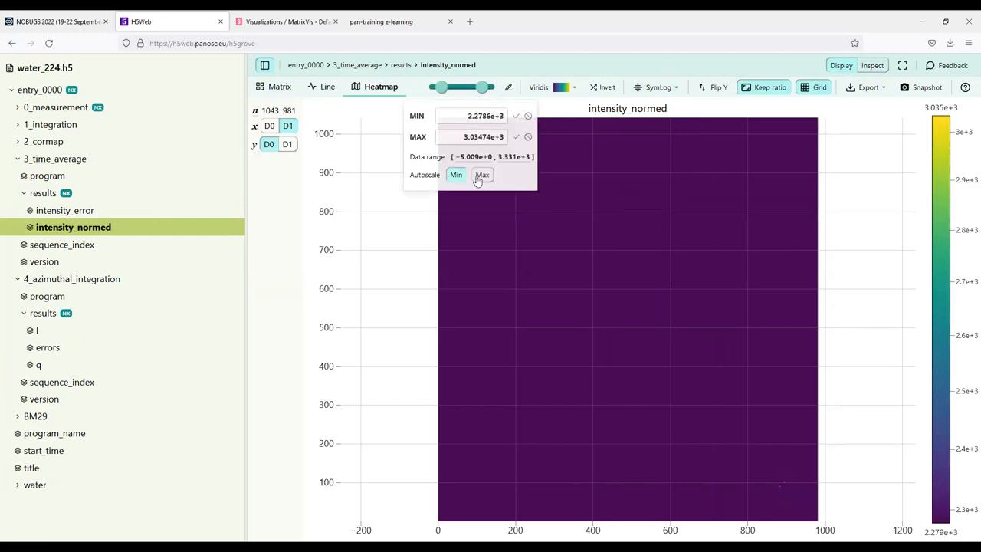
click(482, 175)
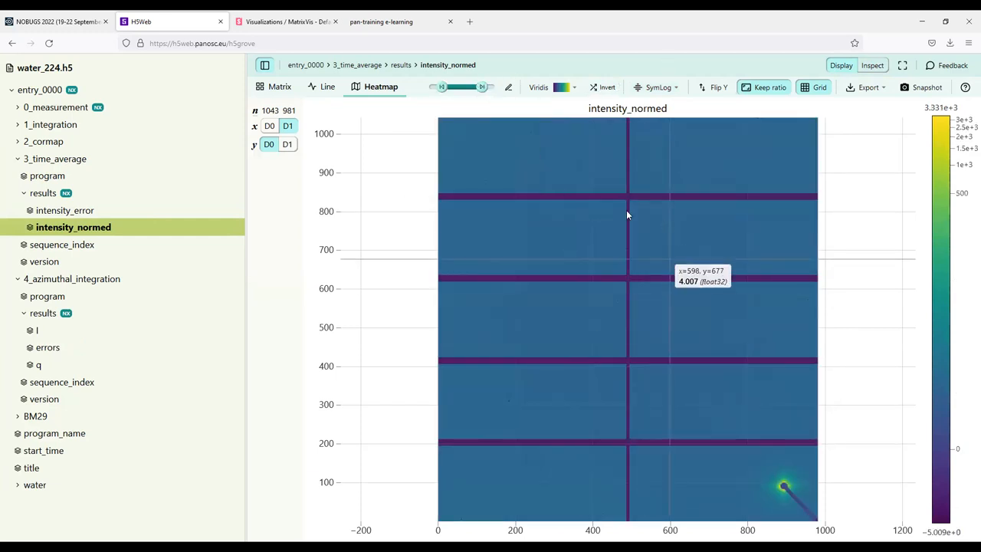
mouse_move(648, 345)
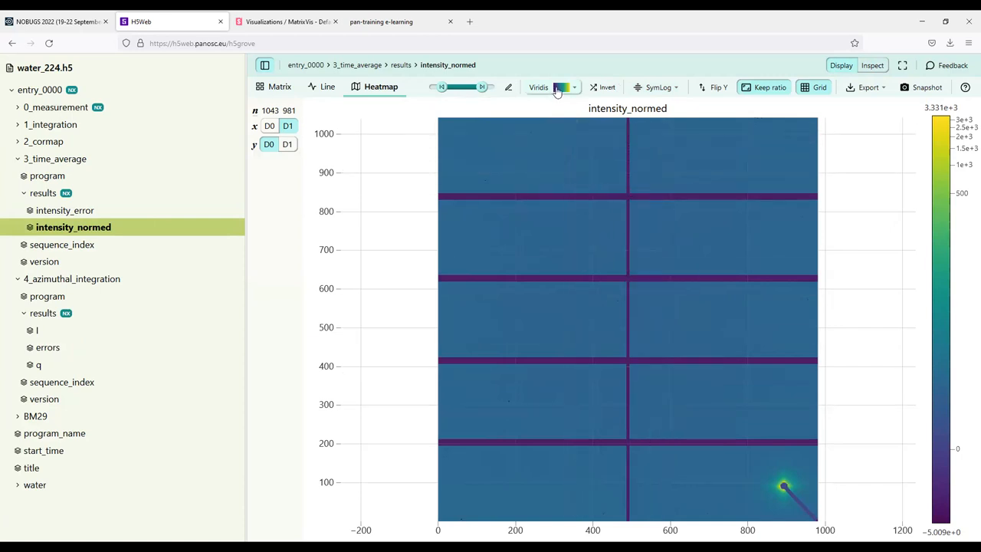
Apply the RdBu colour map inverted, after briefly trying Inferno
click(552, 87)
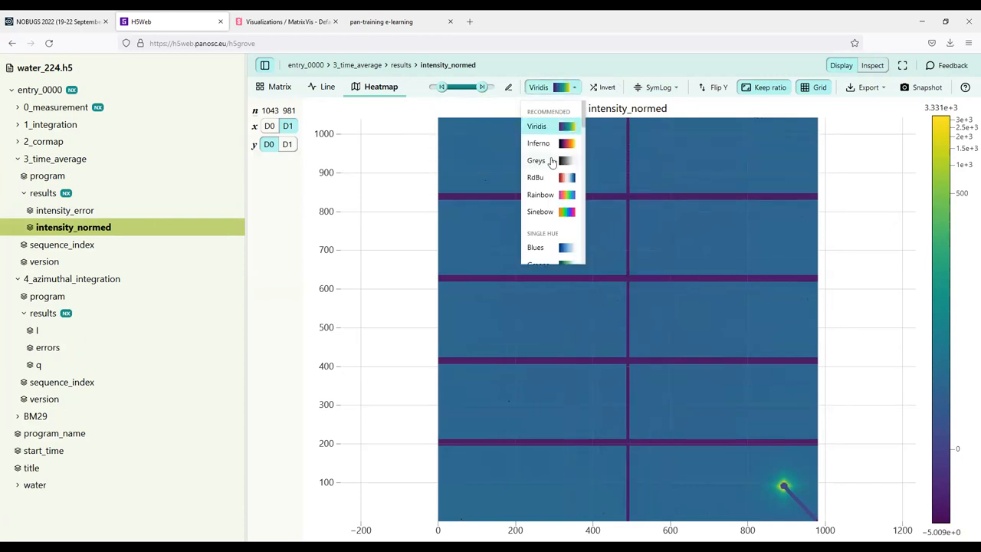
click(538, 143)
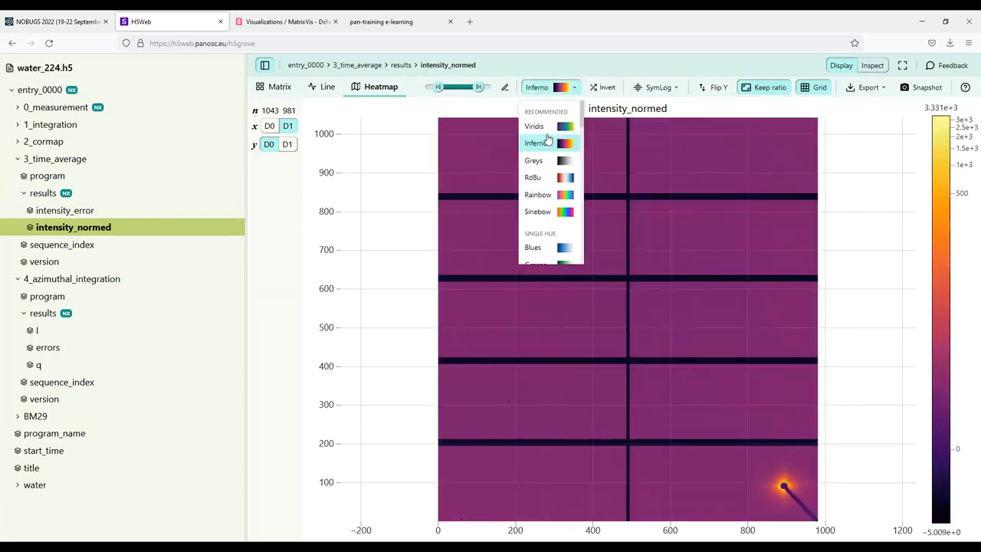
click(532, 177)
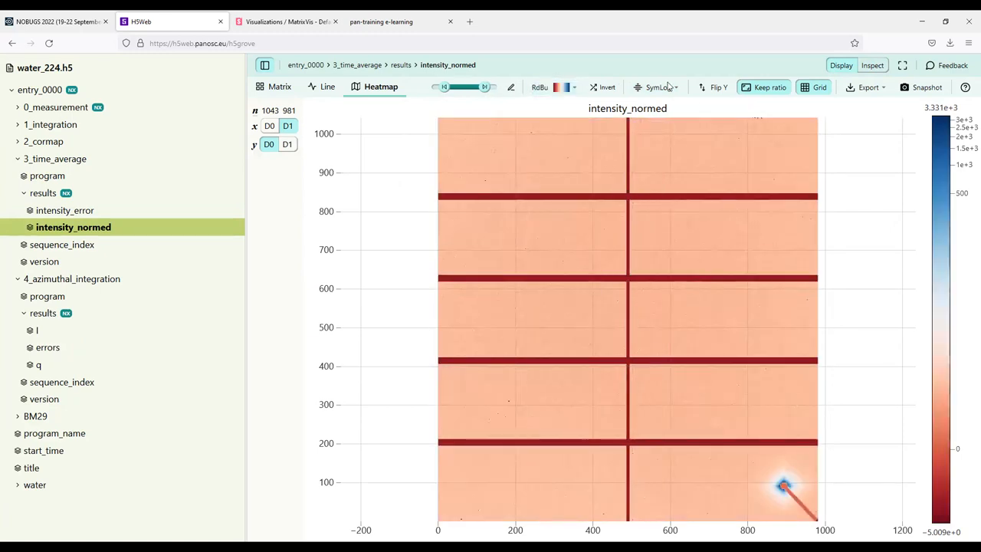
click(607, 87)
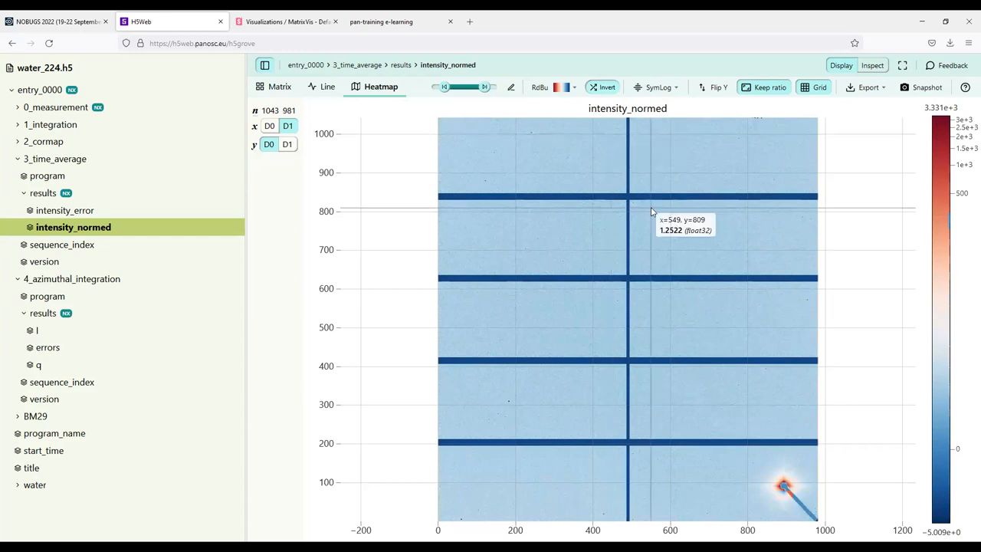
click(866, 87)
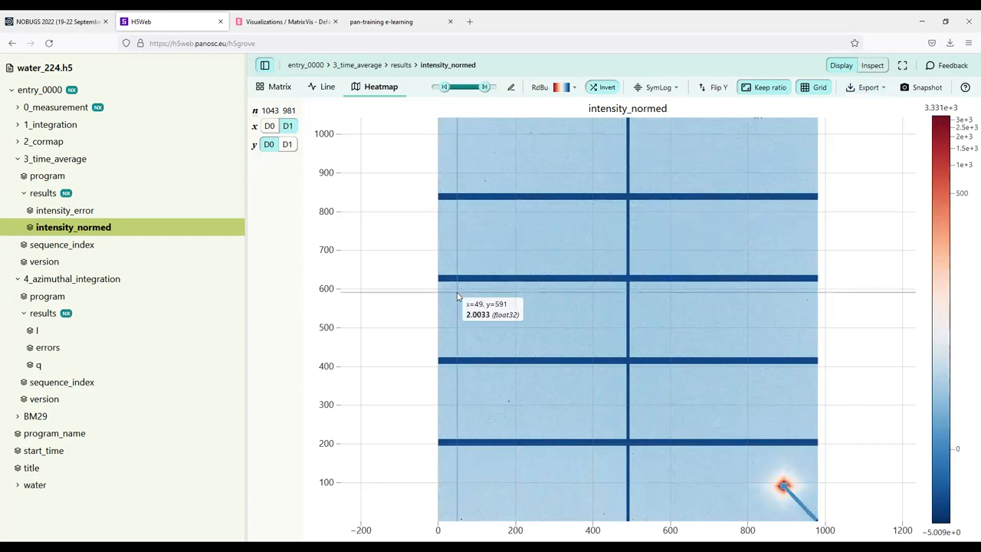
mouse_move(452, 276)
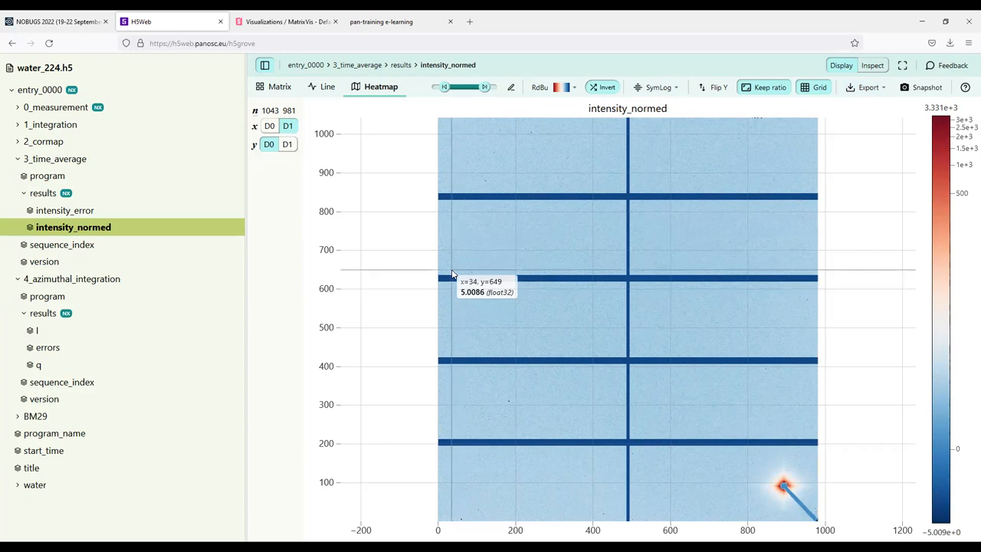
mouse_move(353, 133)
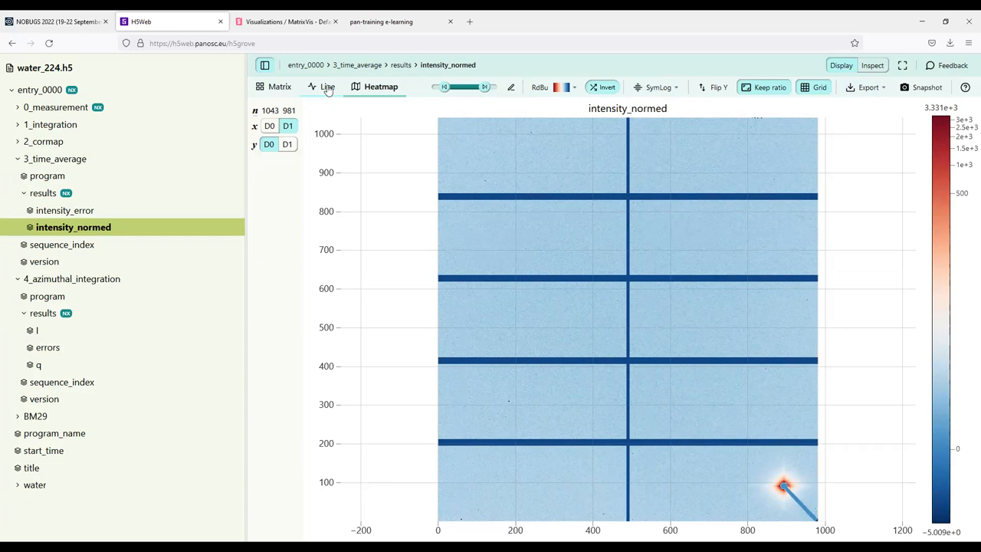
Plot intensity_normed as a log-log line profile sliced along D1
click(328, 85)
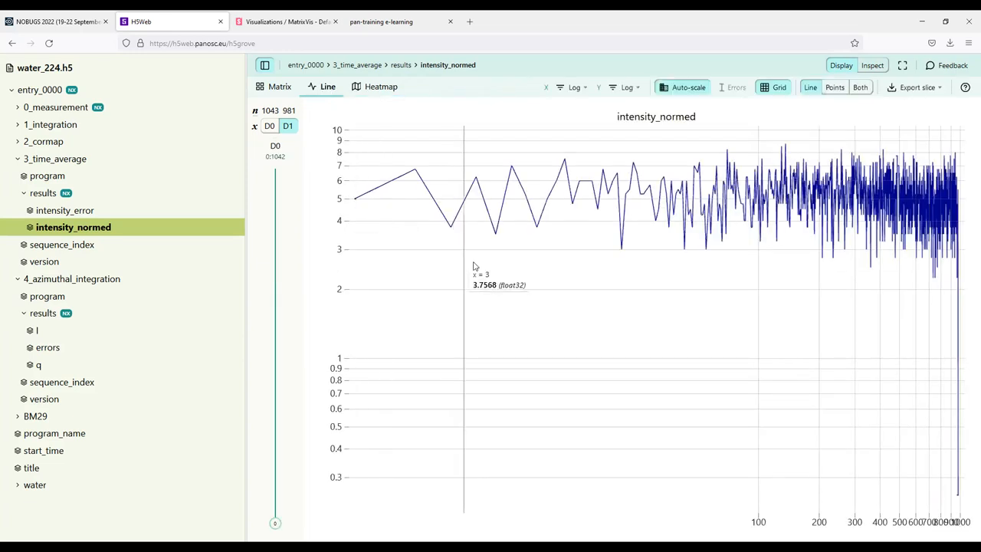
mouse_move(473, 266)
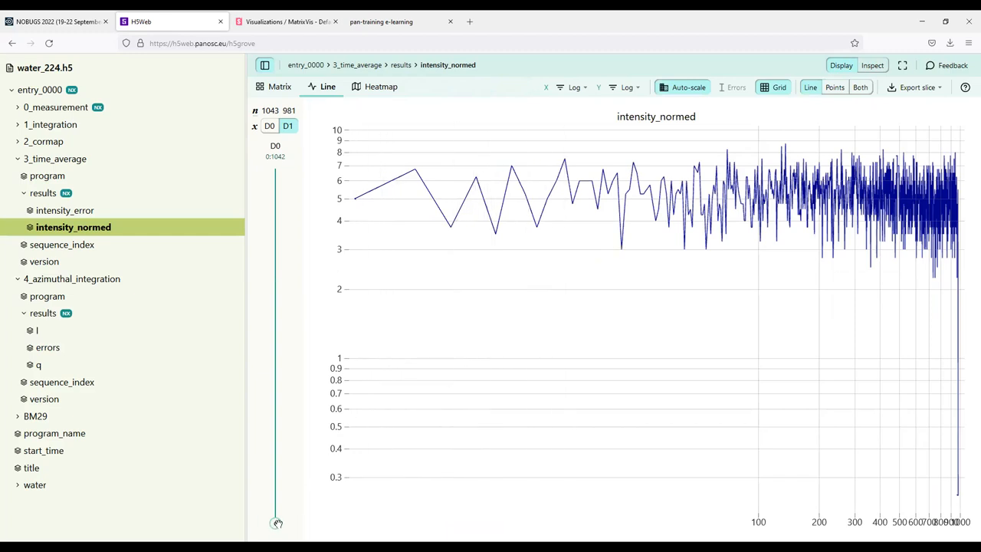
mouse_move(390, 342)
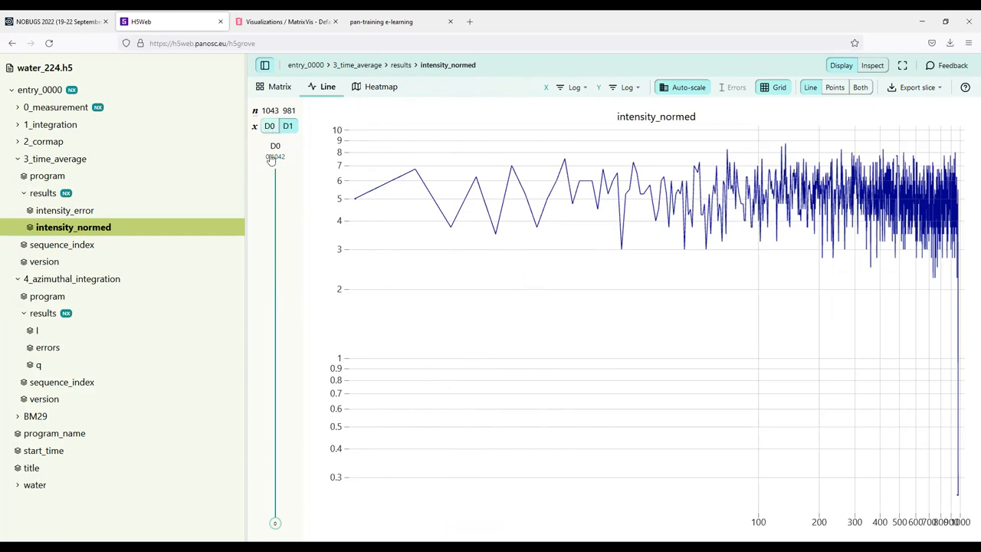
click(288, 126)
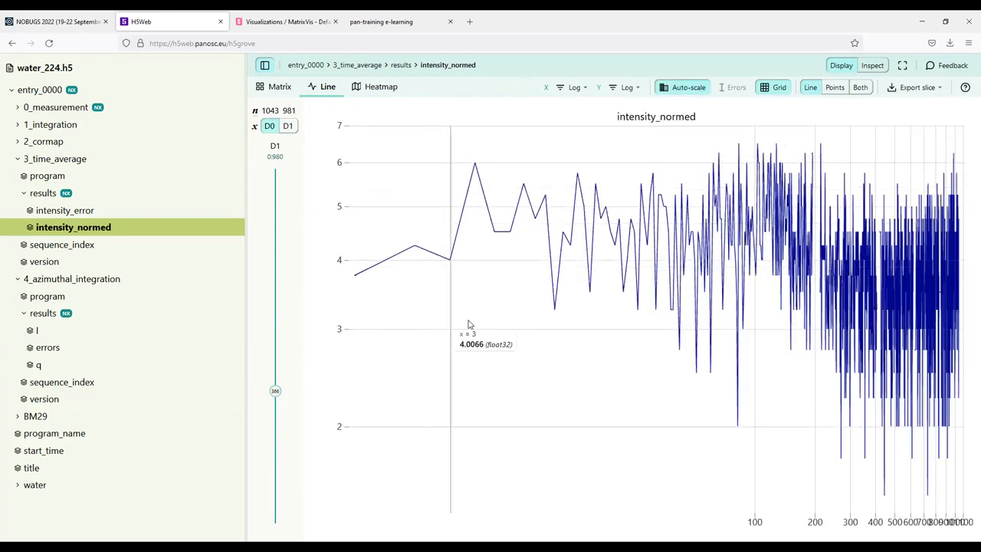
mouse_move(649, 262)
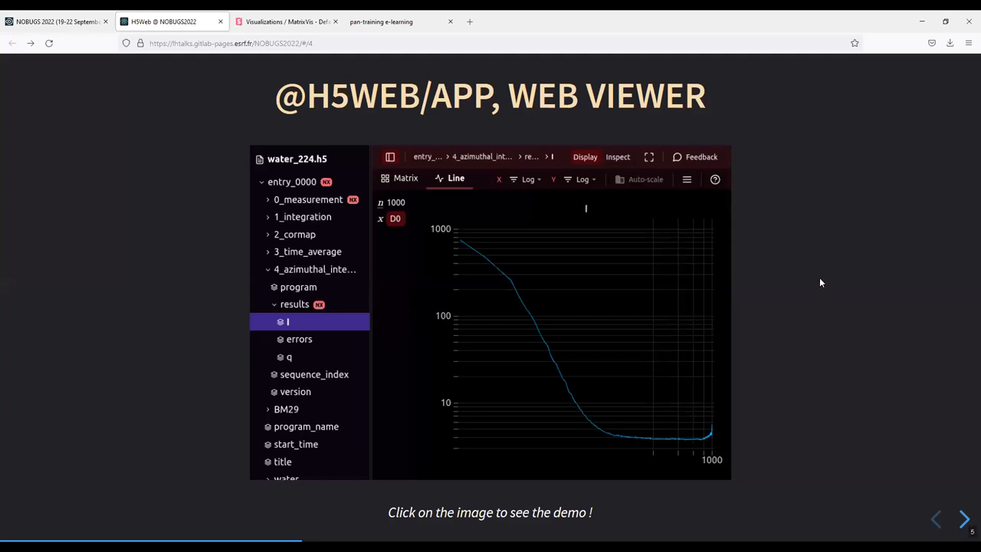
Advance past Demo Highlights to the Flexible Data Sources slide
click(964, 519)
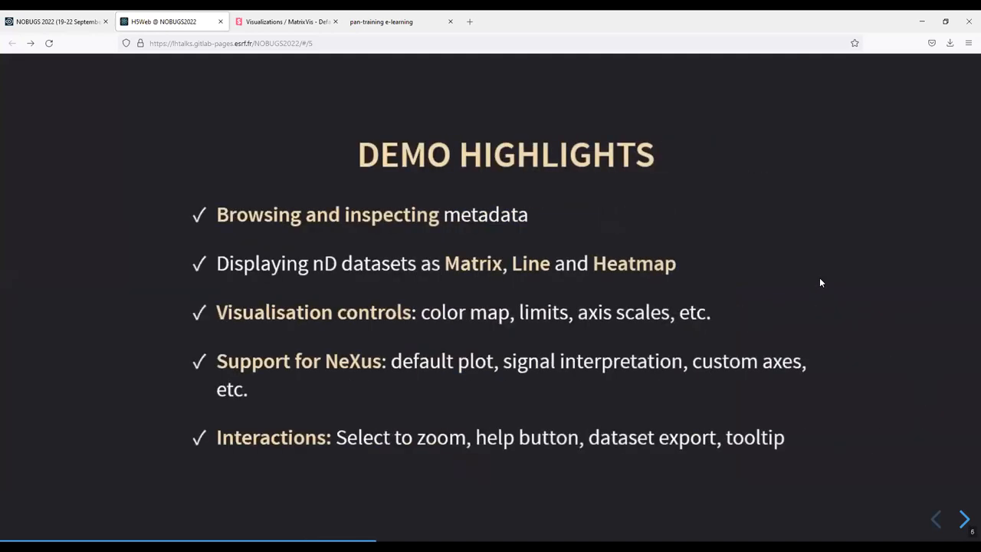
click(964, 519)
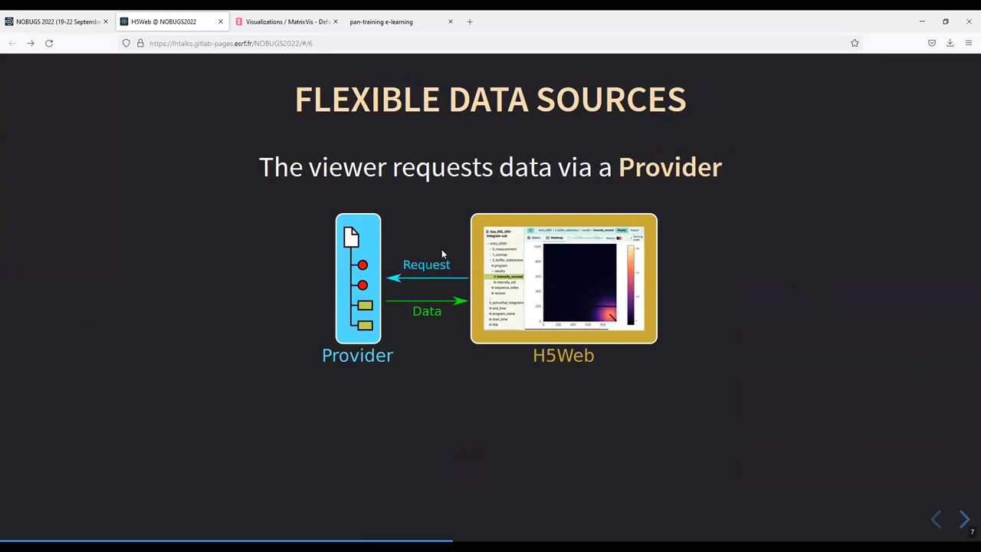
mouse_move(364, 355)
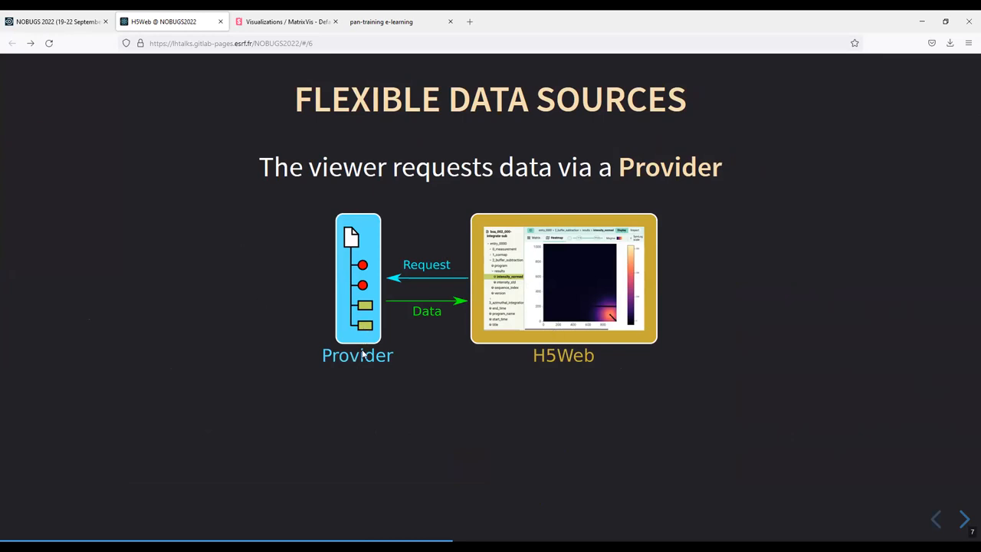
mouse_move(377, 330)
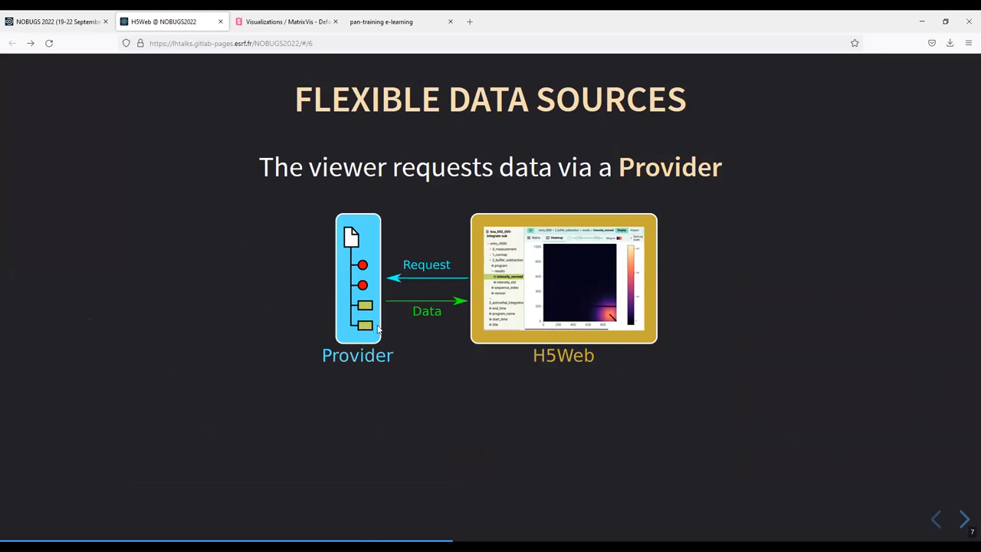
mouse_move(365, 263)
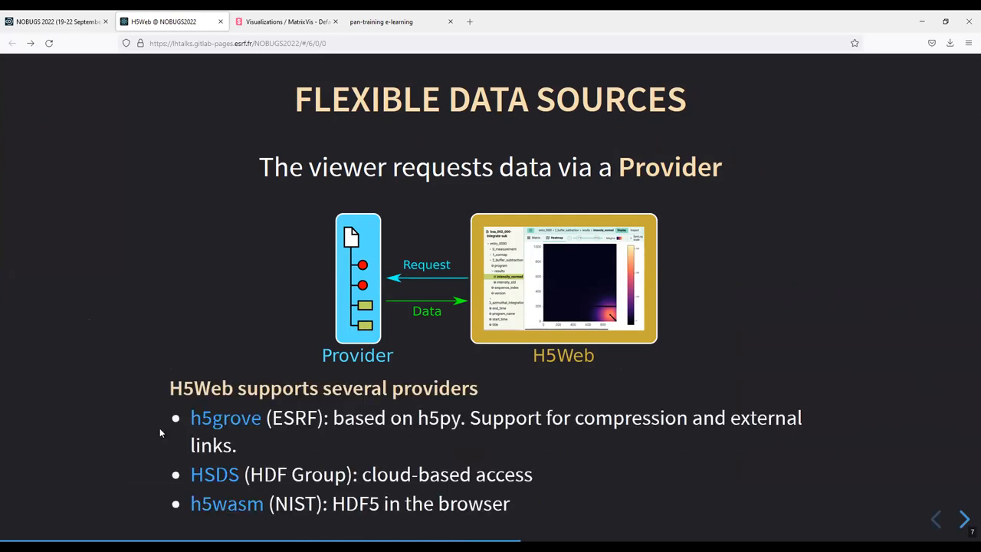
mouse_move(267, 447)
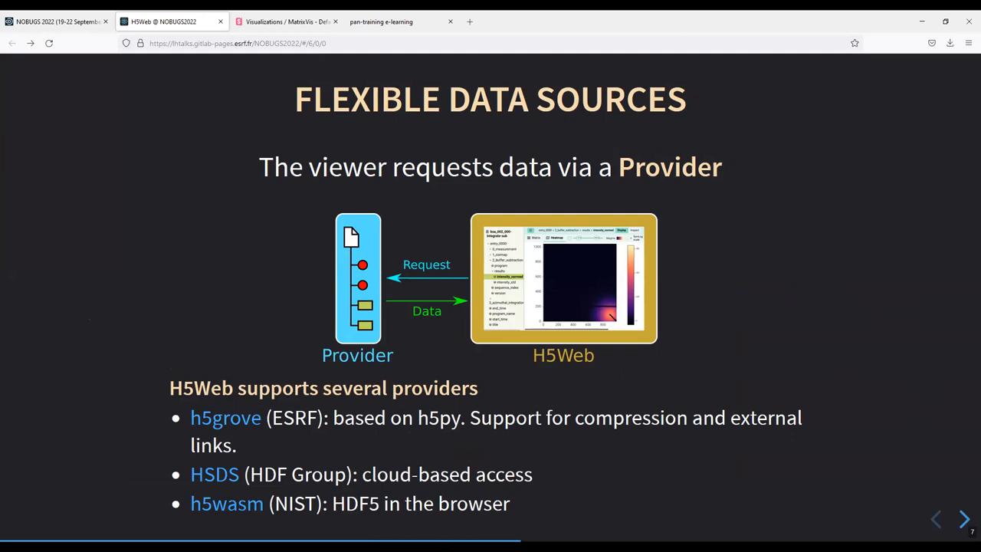
mouse_move(287, 425)
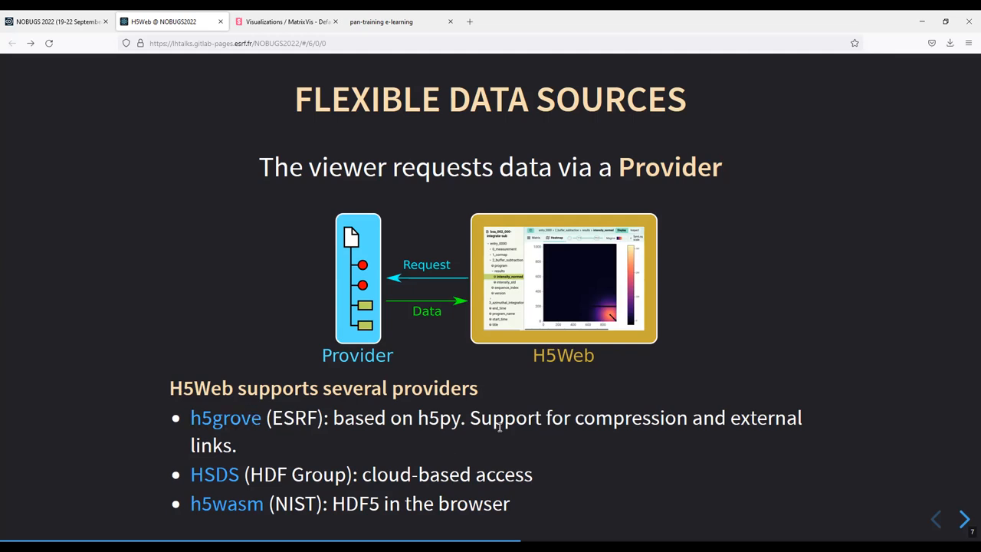
mouse_move(558, 436)
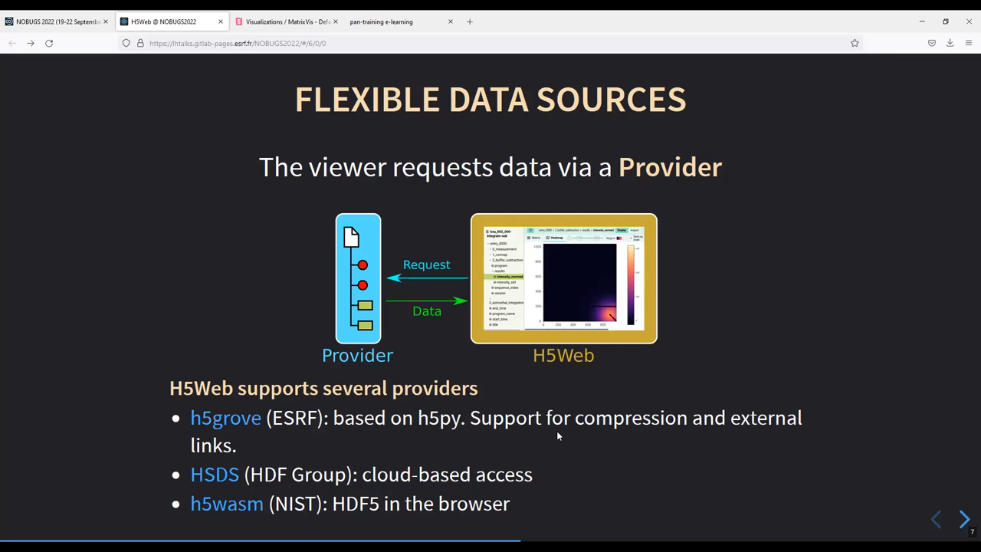
mouse_move(556, 436)
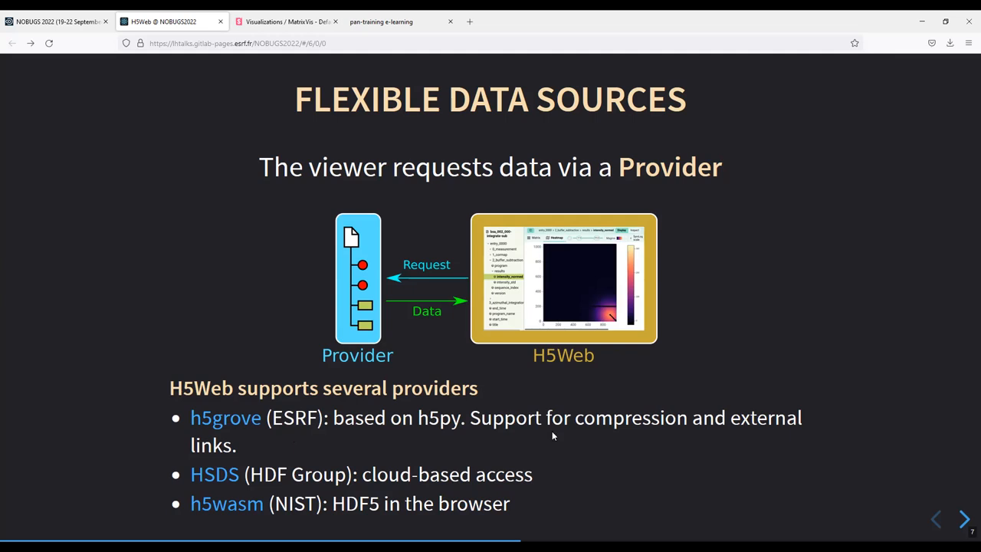
mouse_move(378, 450)
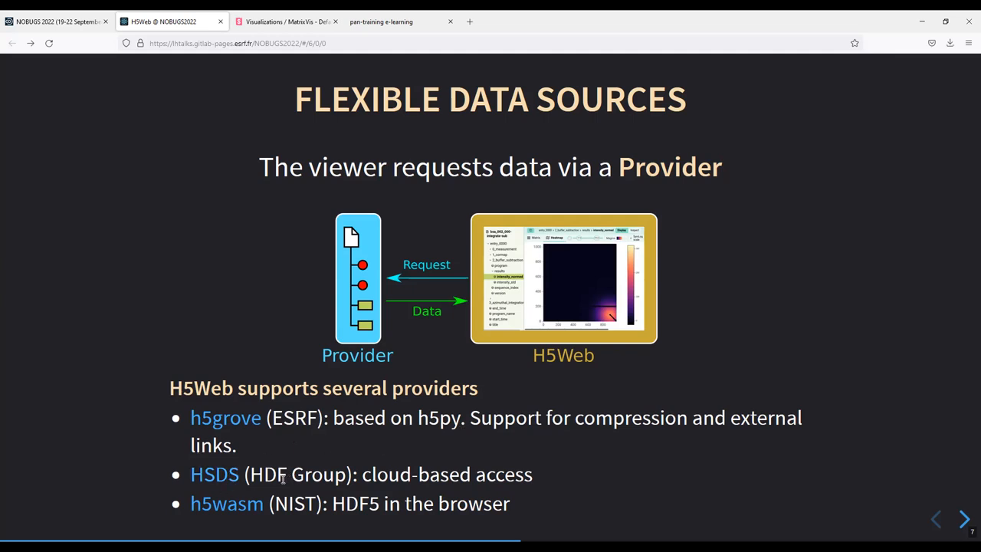
mouse_move(393, 479)
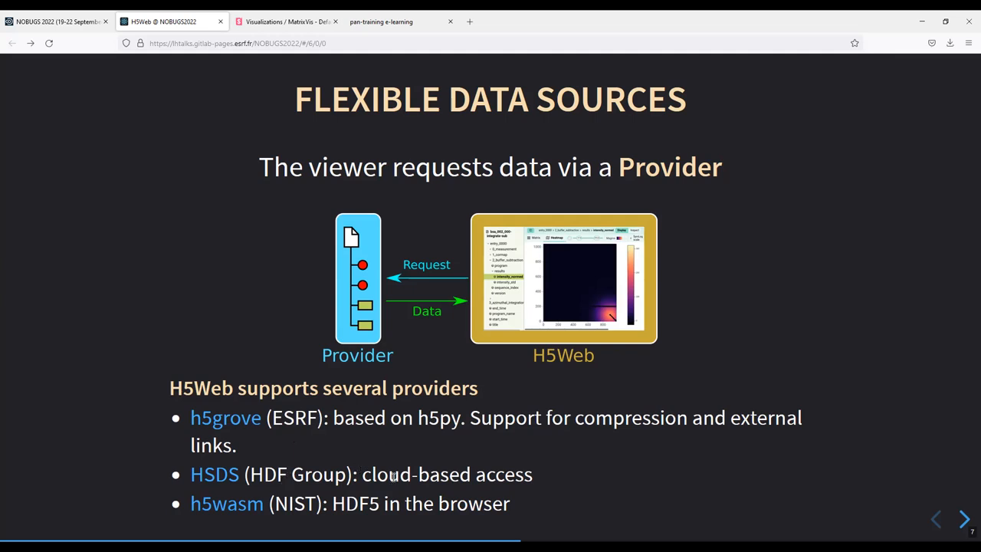
mouse_move(356, 466)
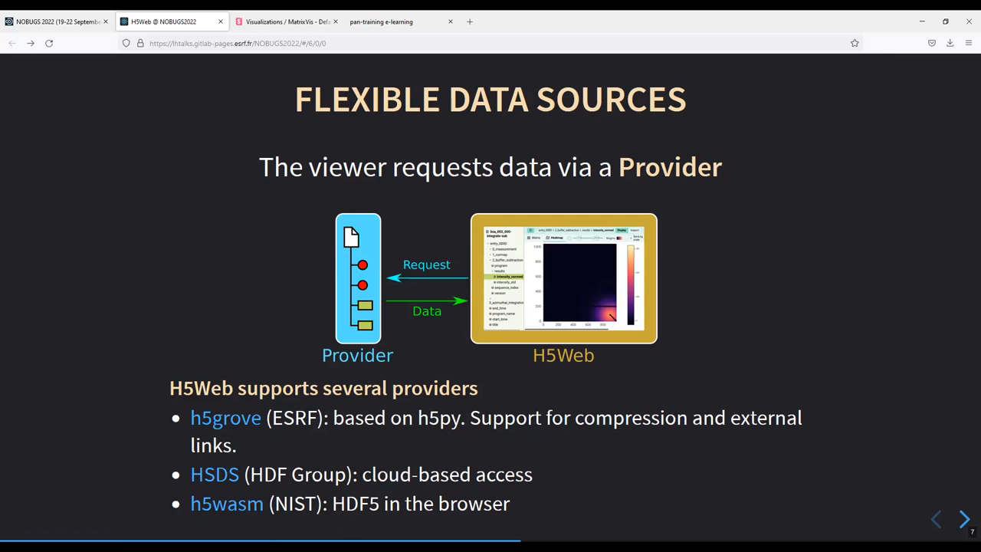
mouse_move(324, 252)
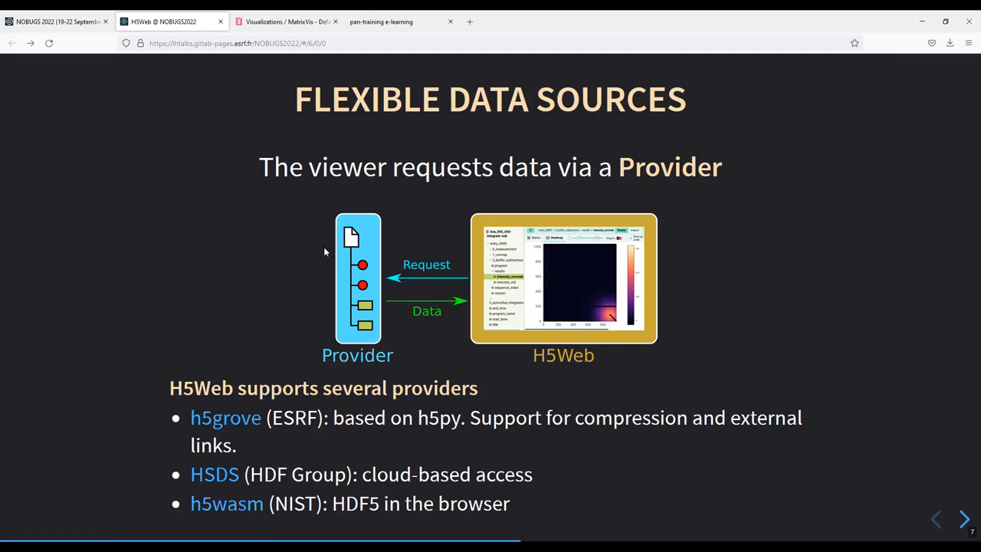
mouse_move(520, 392)
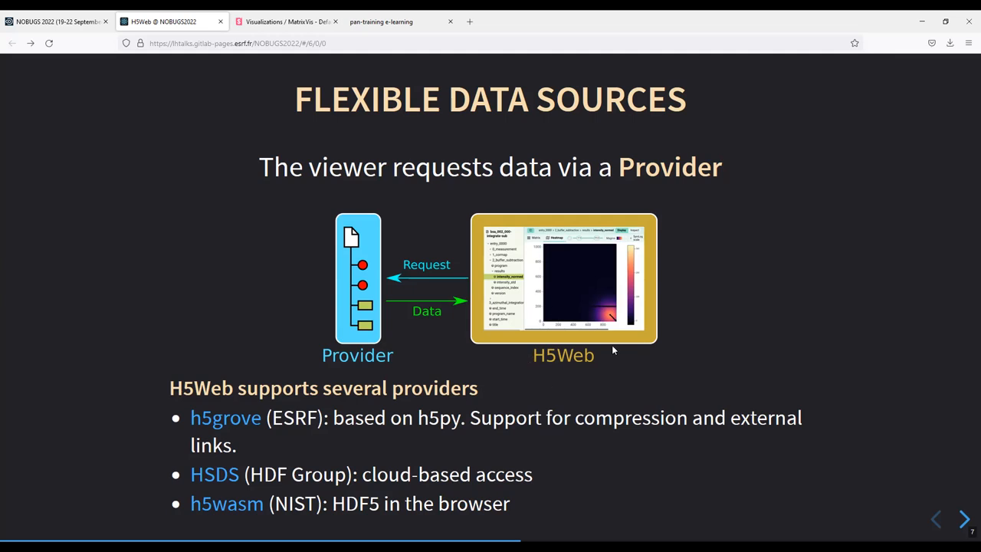
mouse_move(544, 337)
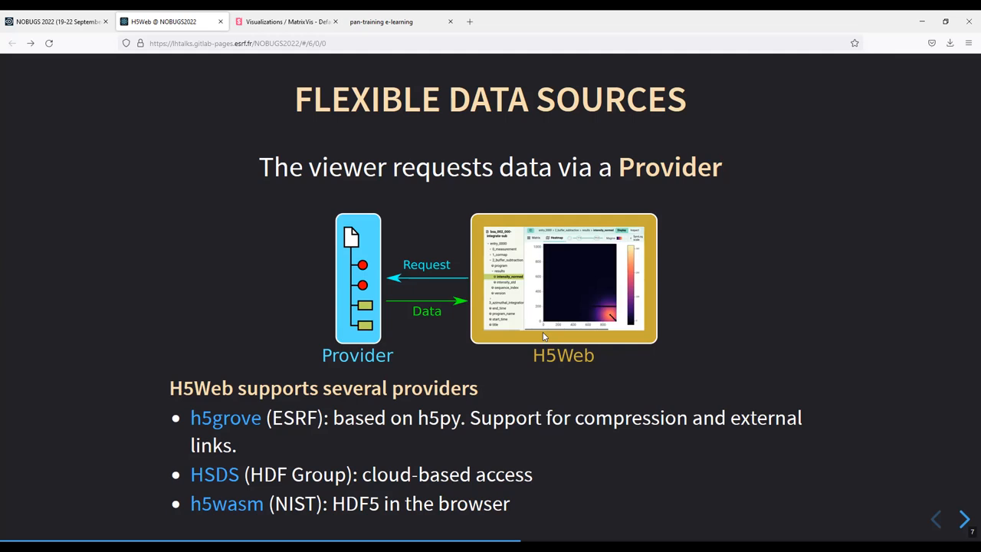
mouse_move(317, 157)
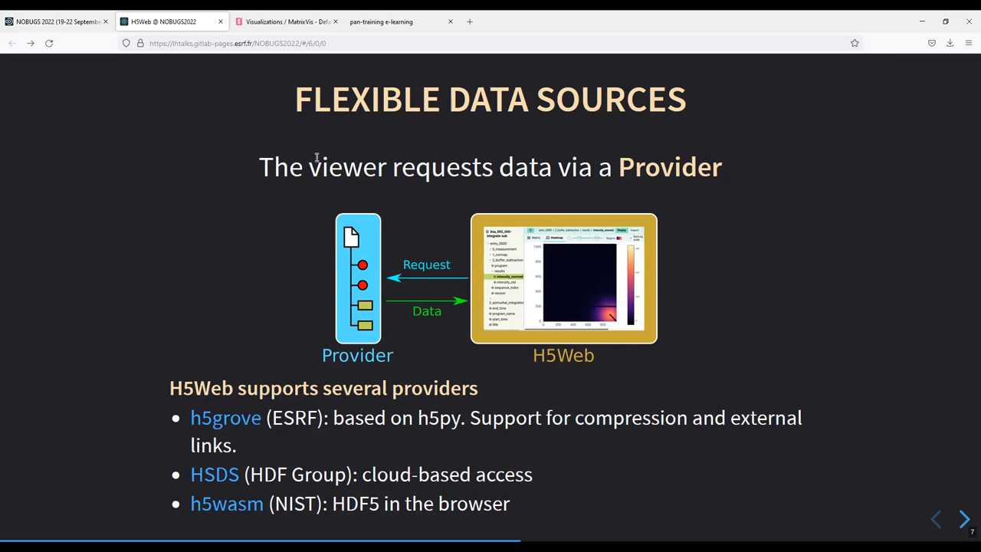
mouse_move(408, 370)
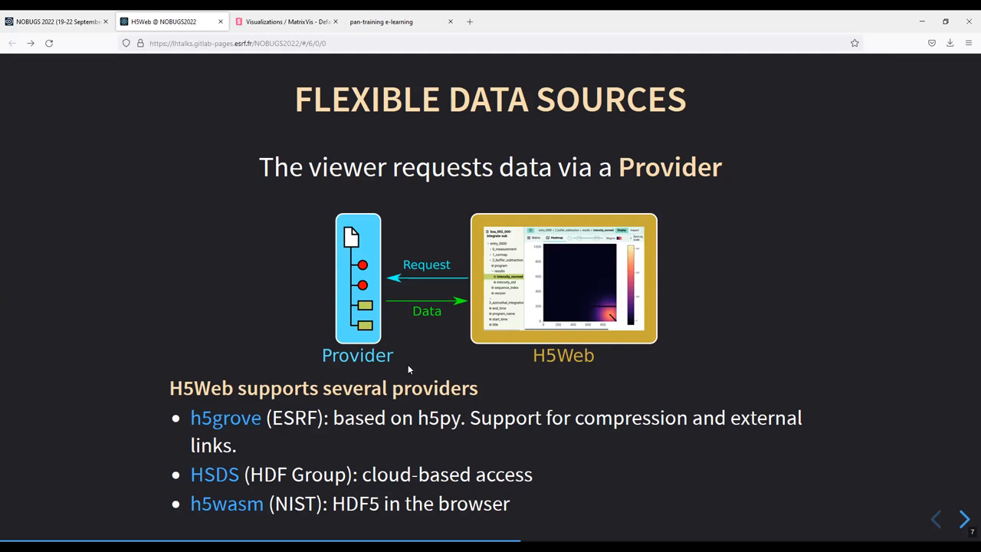
Advance to the 'H5Web flexible architecture allows many uses' slide
click(964, 519)
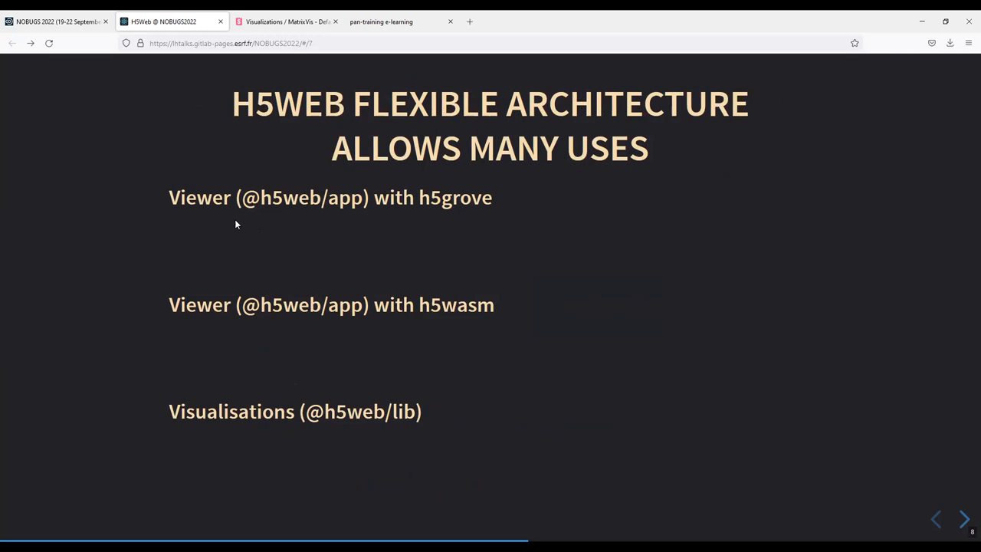
mouse_move(305, 260)
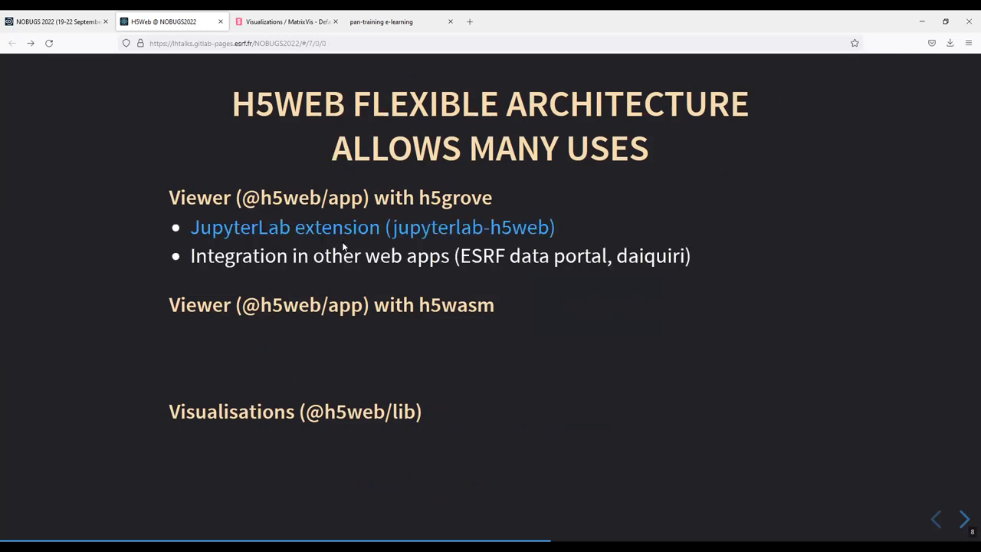
mouse_move(429, 238)
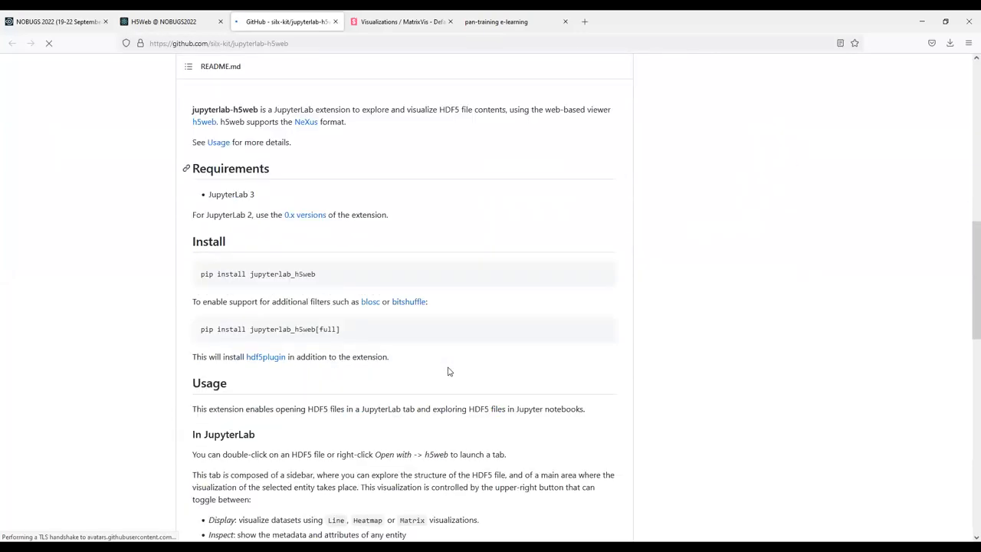
Scroll the jupyterlab-h5web README, then return to the H5Web @ NOBUGS2022 slides
scroll(down, 3)
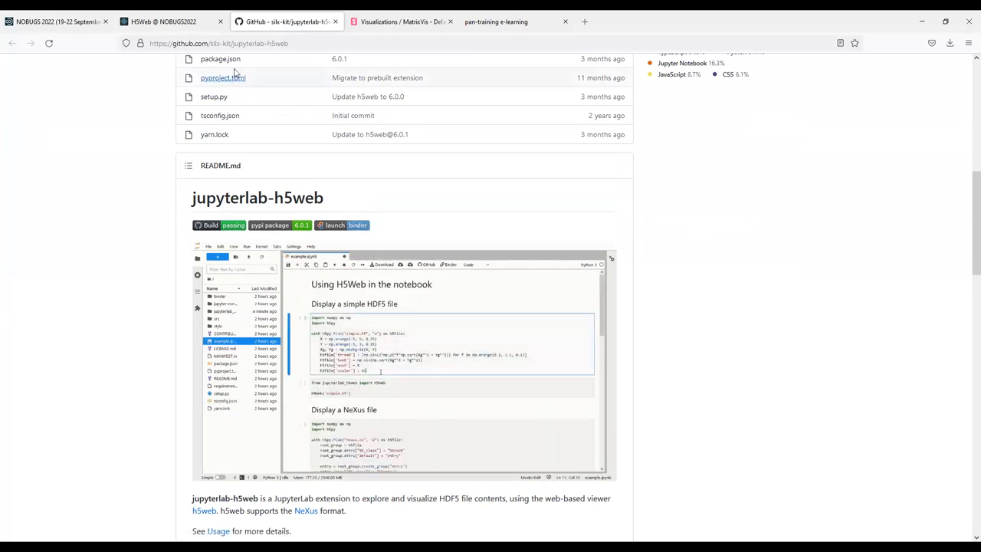
click(173, 21)
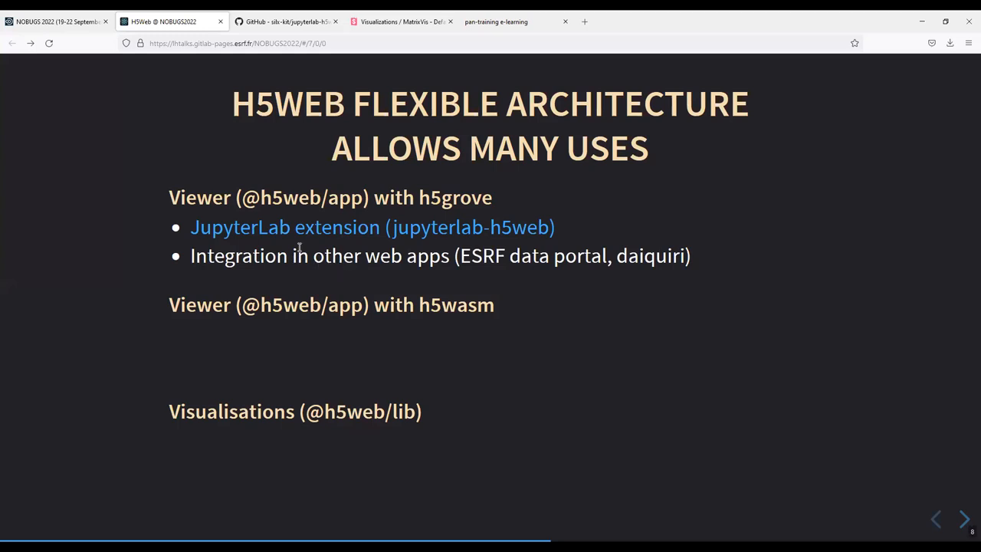
mouse_move(477, 266)
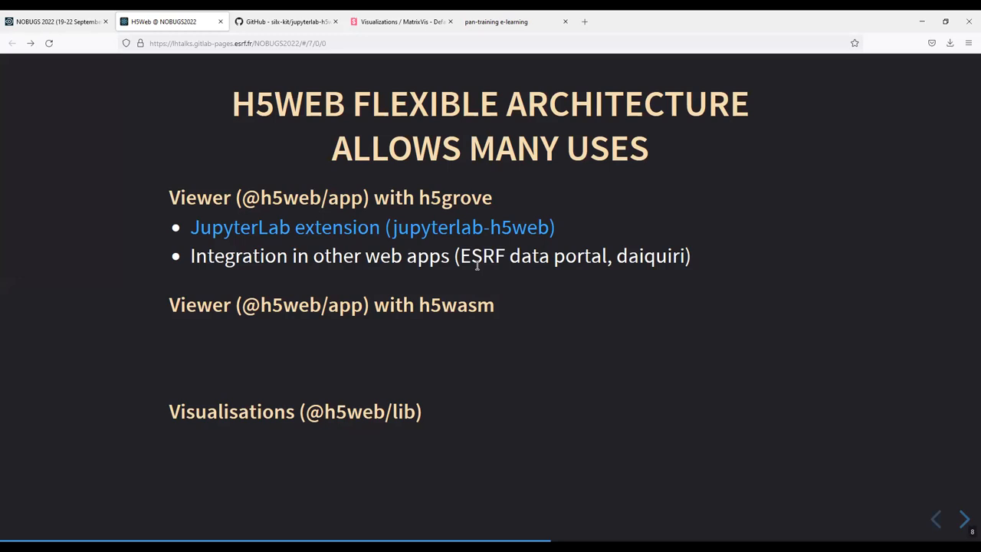
mouse_move(477, 266)
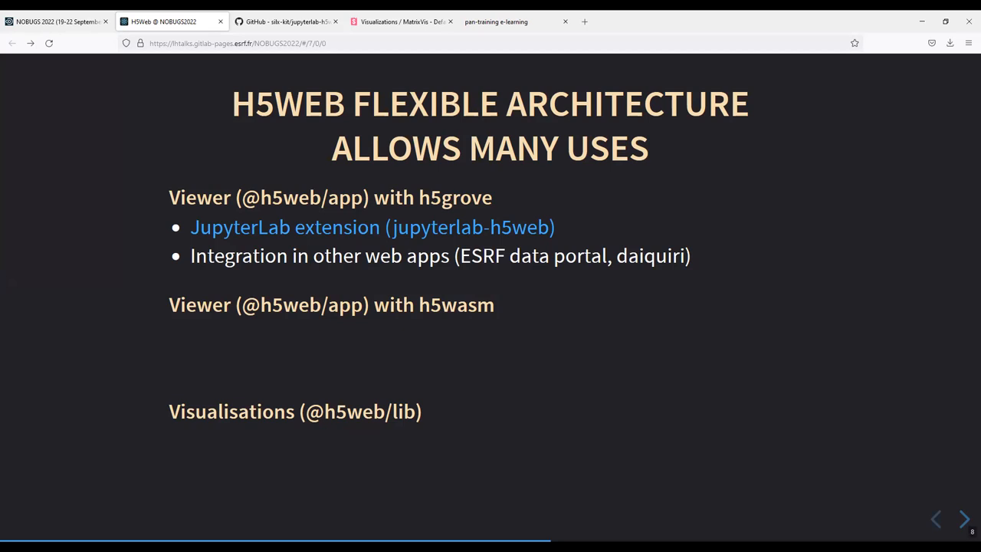
mouse_move(356, 345)
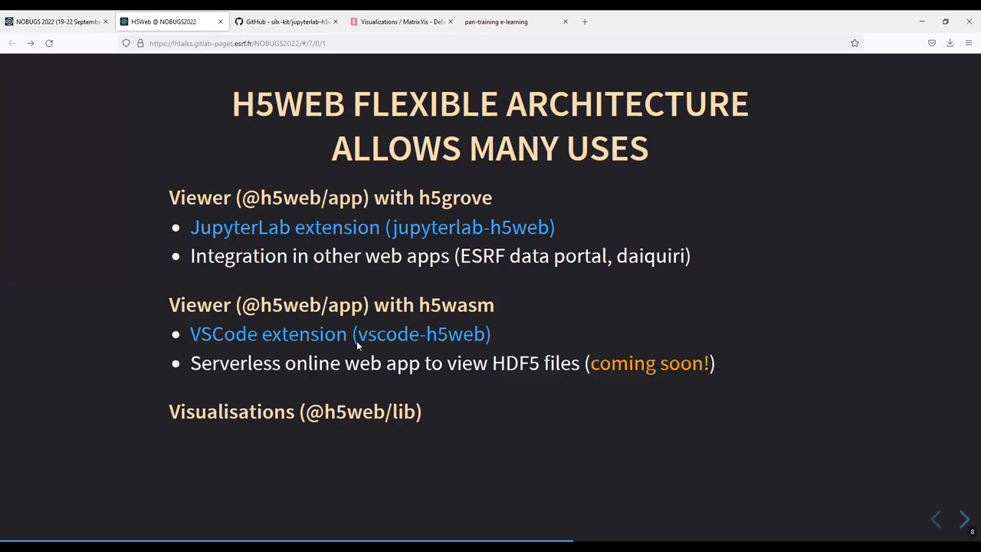
mouse_move(311, 345)
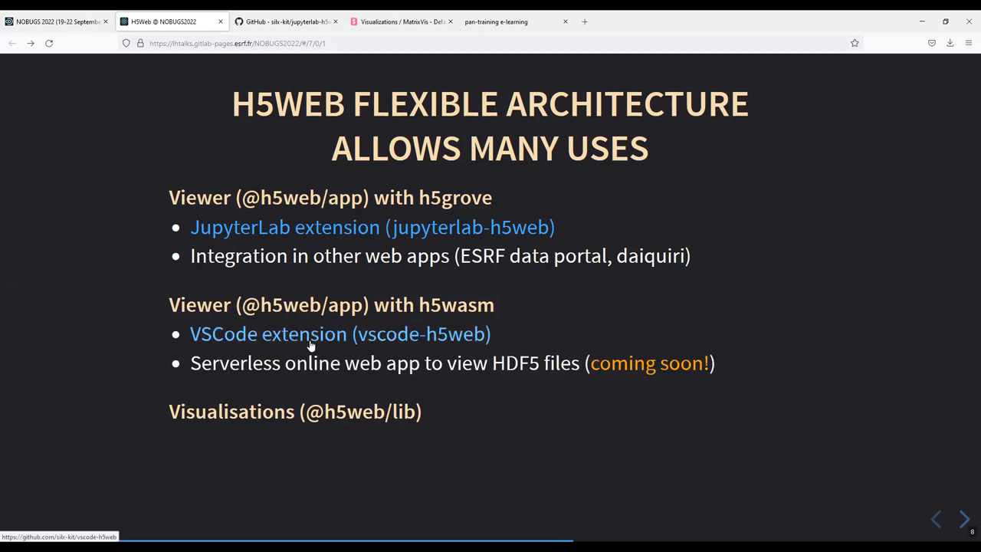
mouse_move(358, 348)
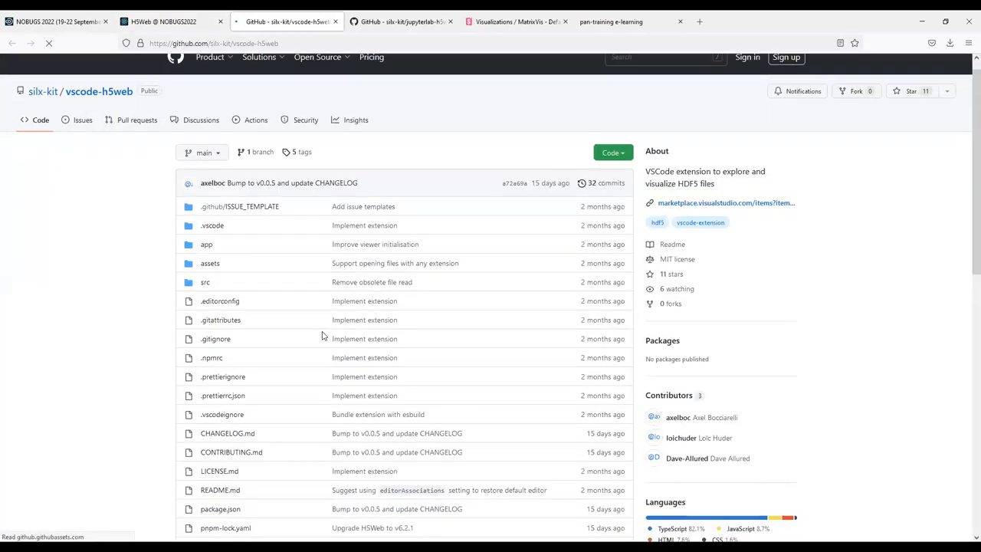
Scroll through the vscode-h5web README, then return to the architecture slide
scroll(down, 3)
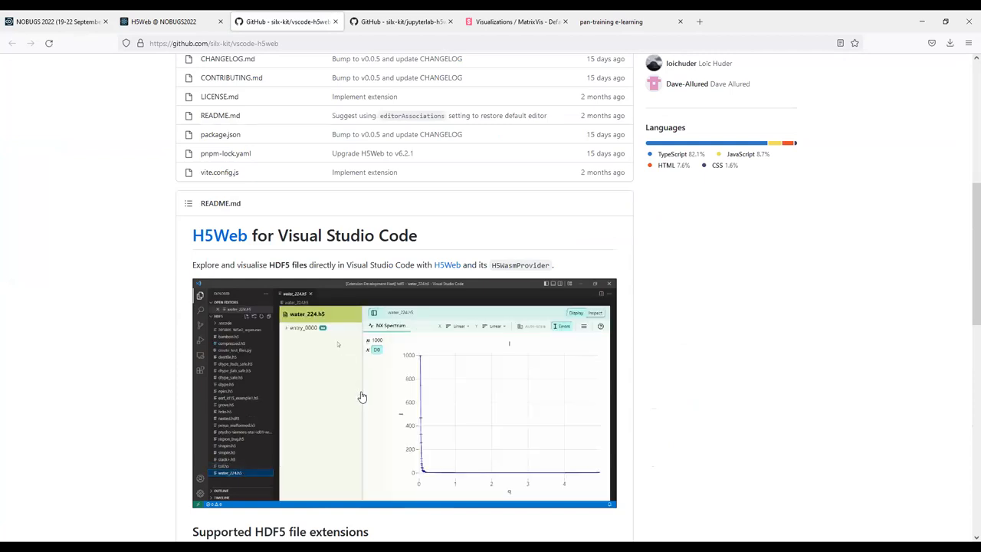
click(494, 326)
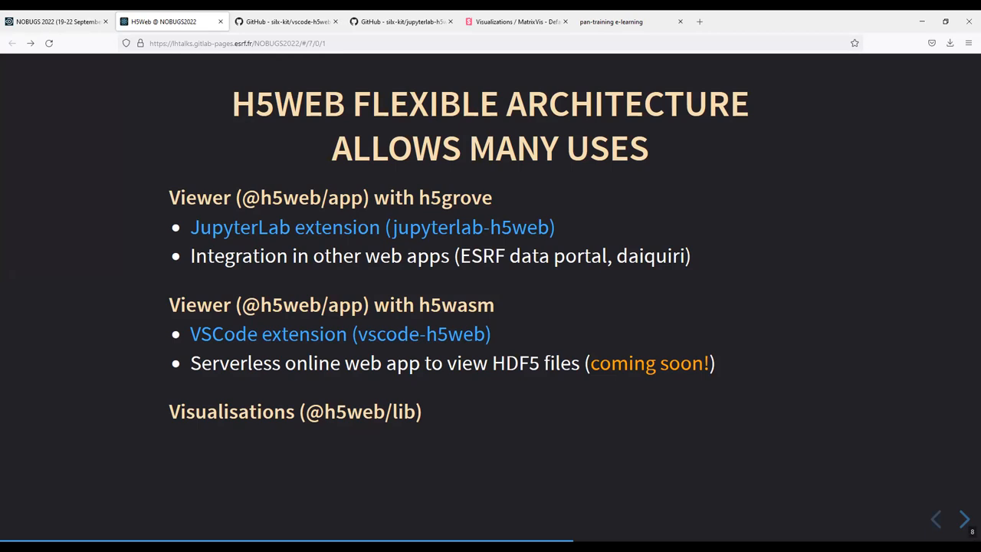
mouse_move(313, 401)
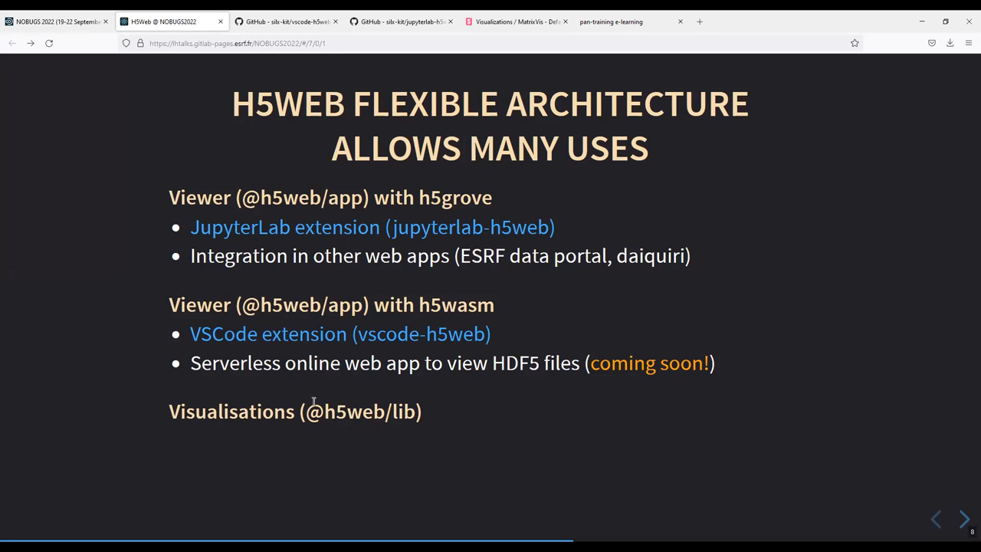
mouse_move(597, 410)
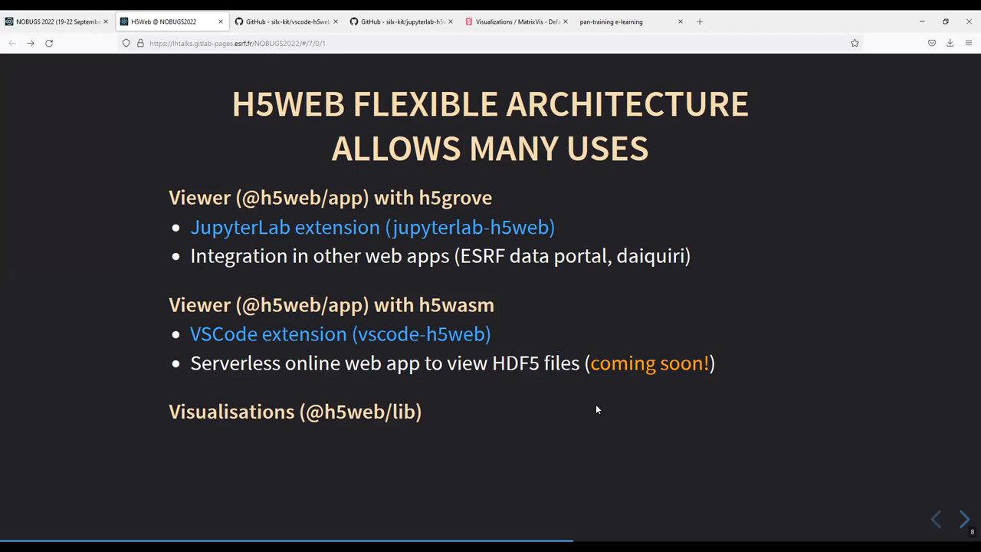
mouse_move(406, 477)
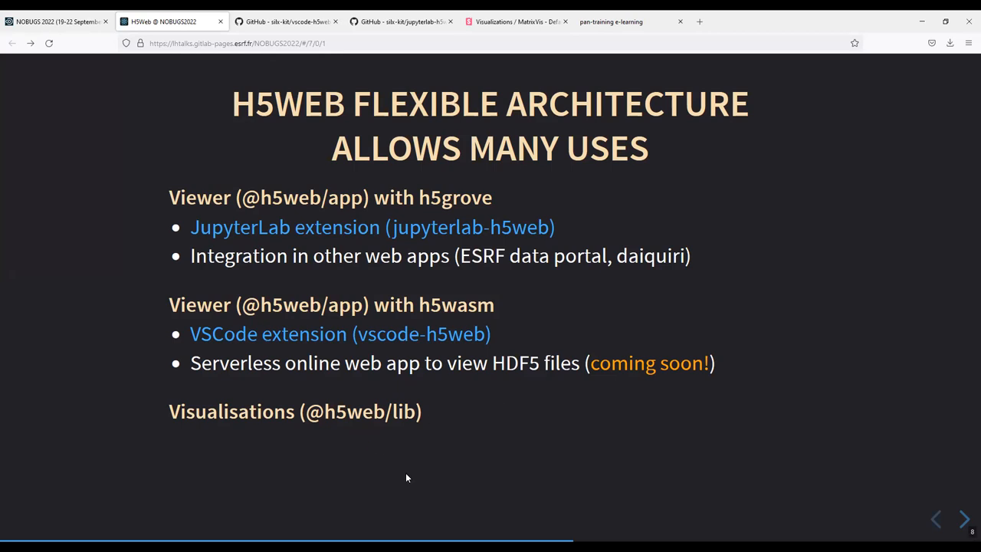
click(964, 519)
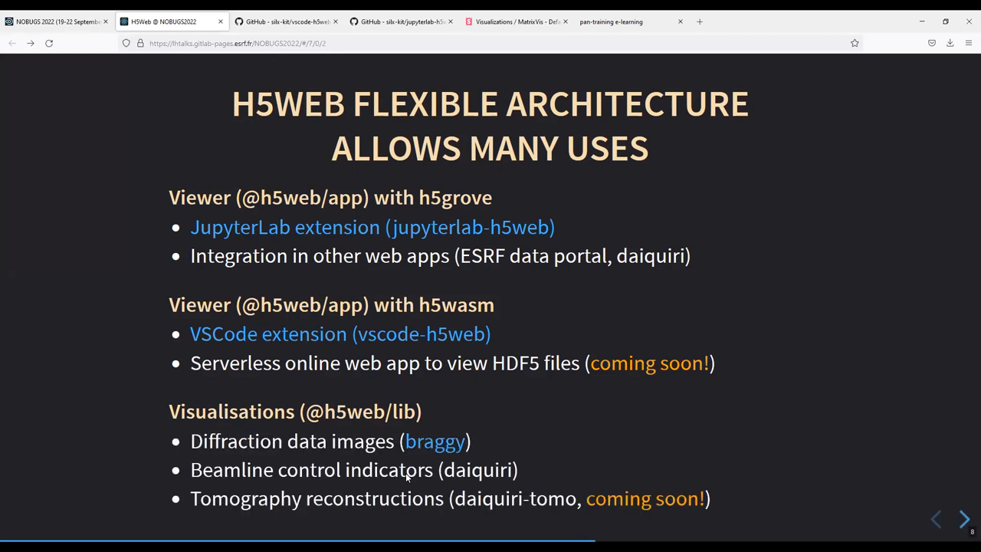
mouse_move(397, 430)
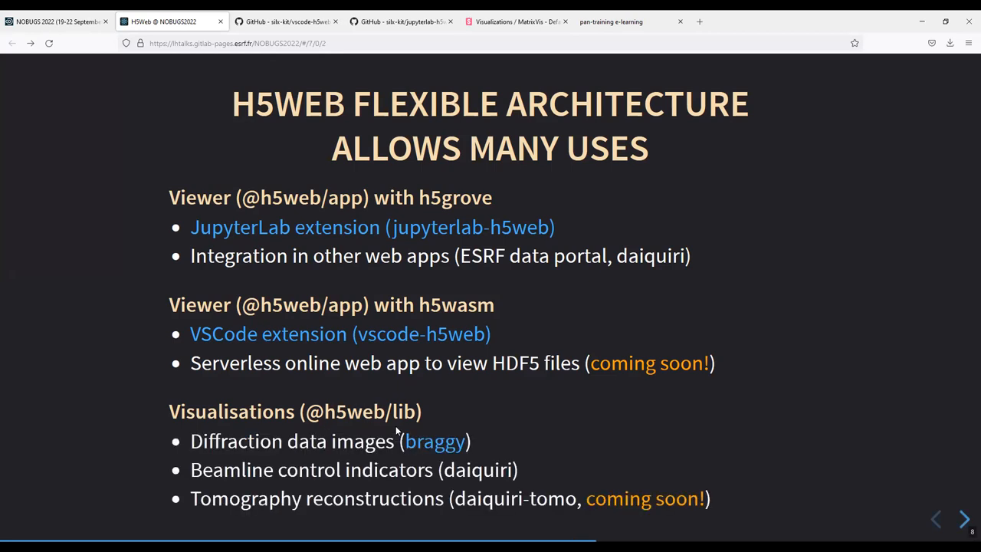
mouse_move(434, 441)
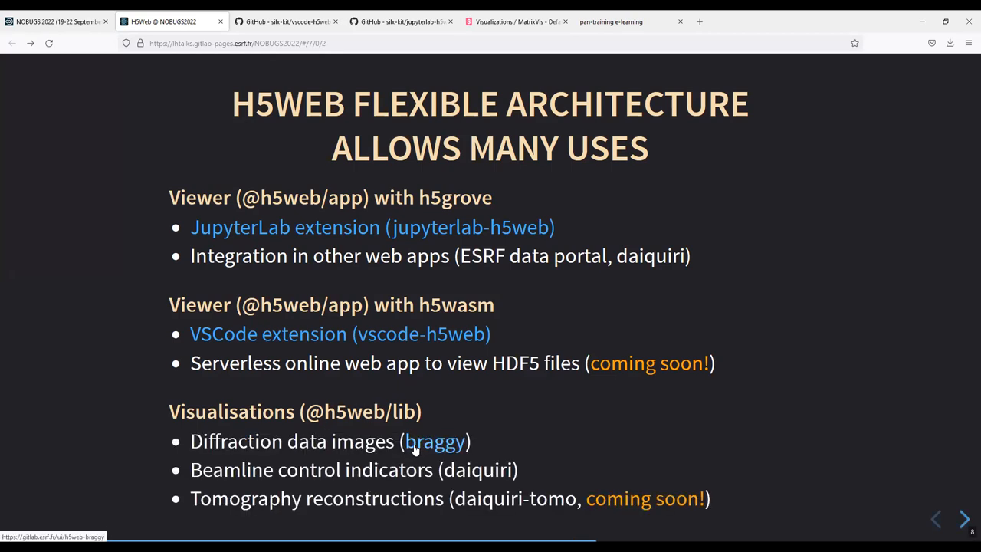
right_click(435, 440)
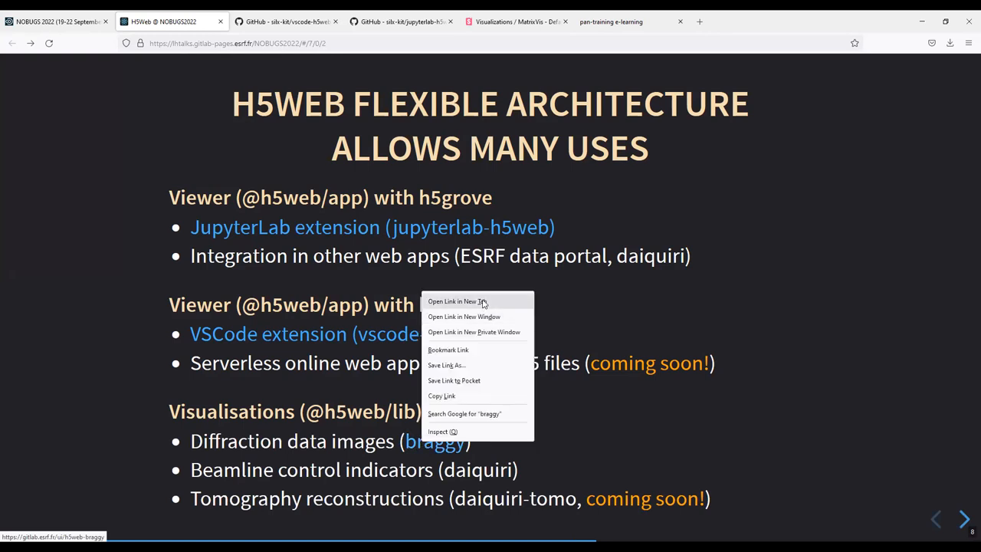
Open h5web-braggy in a new tab and scroll to its diffraction-image screenshot
click(451, 300)
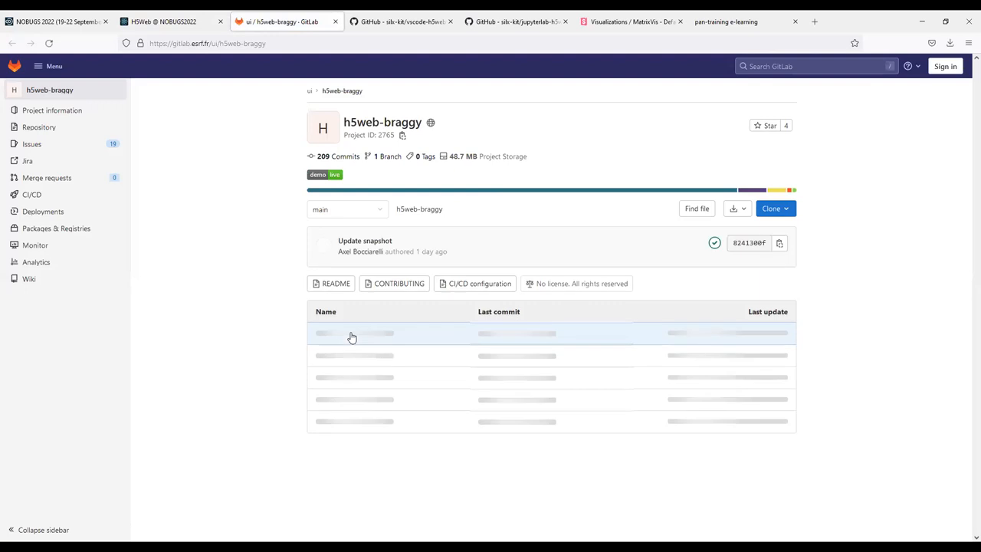
scroll(down, 3)
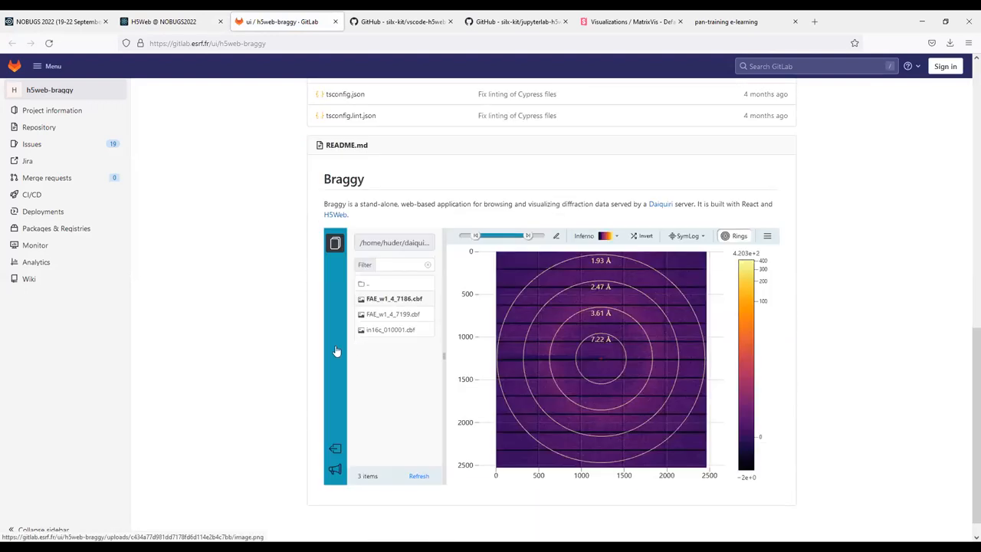
mouse_move(518, 203)
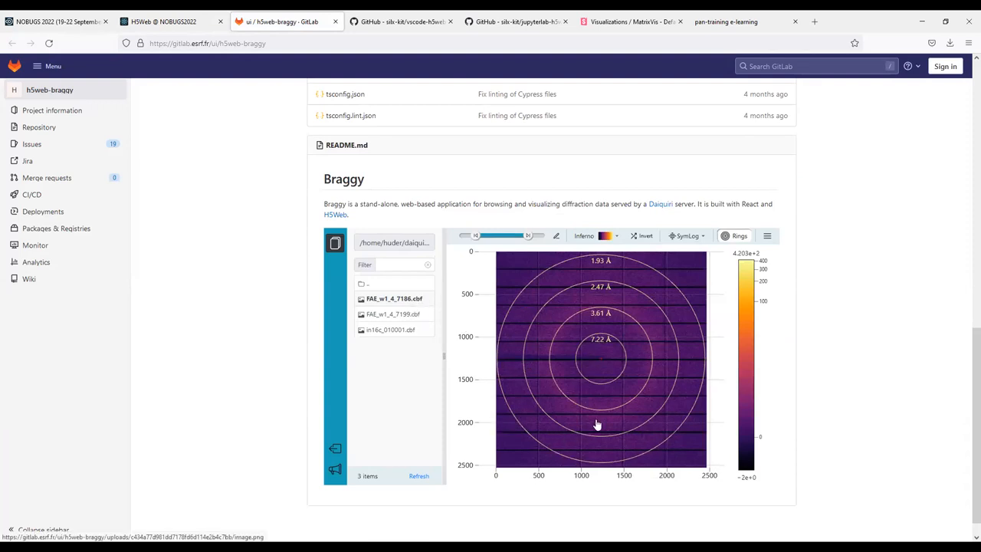
mouse_move(600, 417)
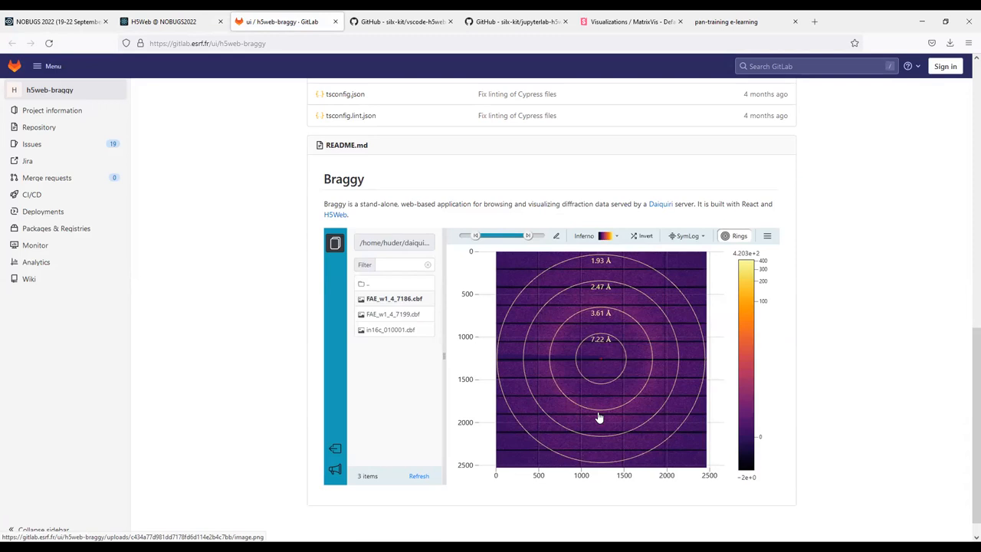
mouse_move(215, 171)
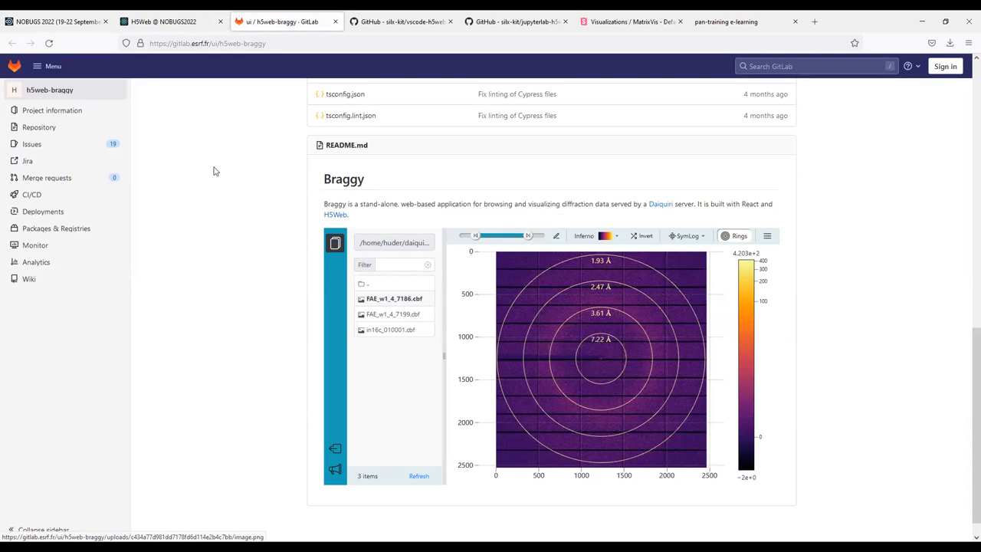
Return to the H5Web @ NOBUGS2022 deck and advance to the 'We are looking for user feedback!' slide
click(172, 20)
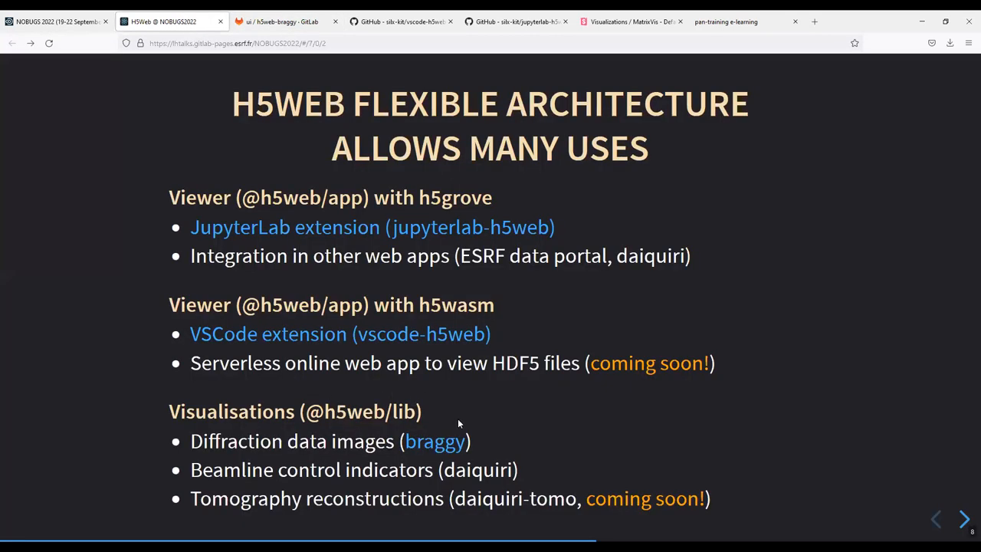
mouse_move(406, 473)
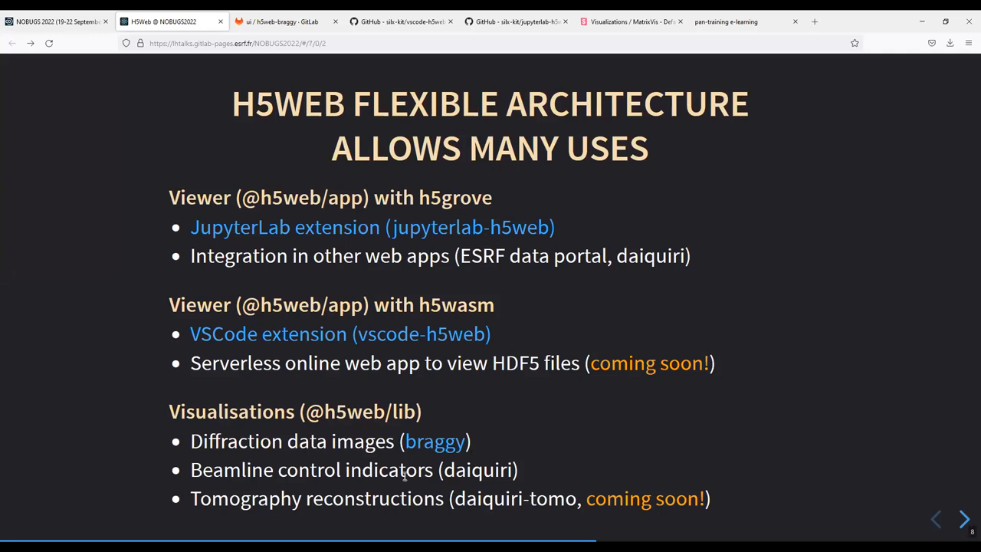
mouse_move(476, 475)
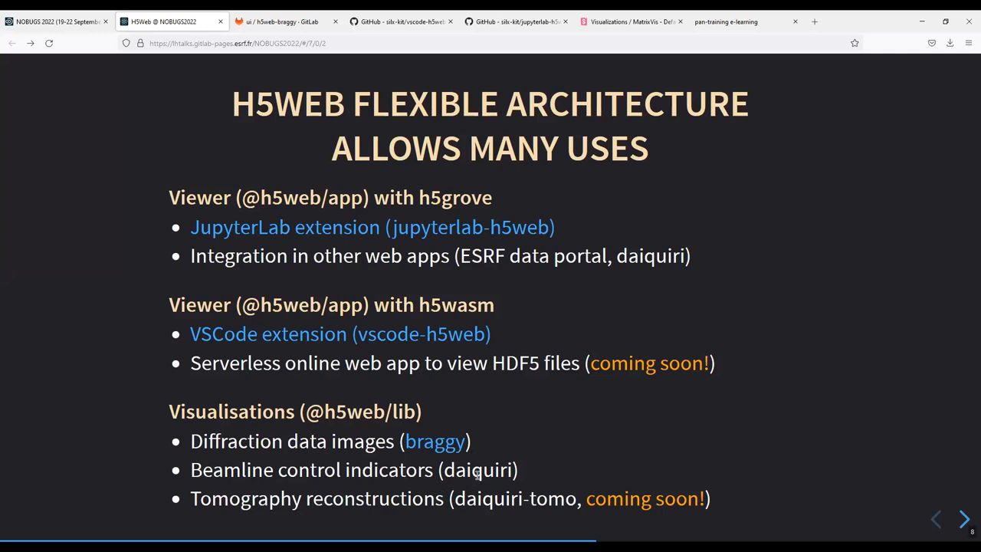
mouse_move(263, 470)
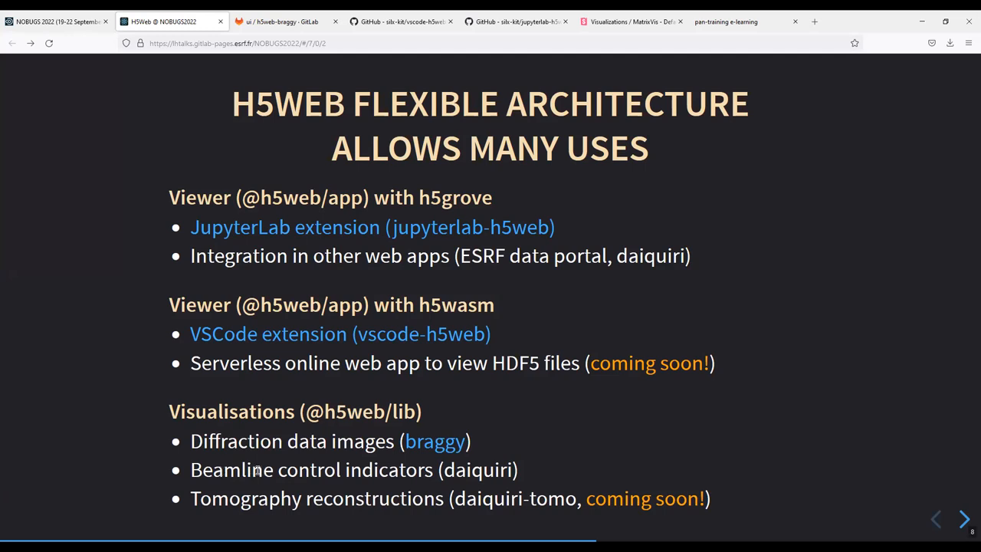
mouse_move(299, 510)
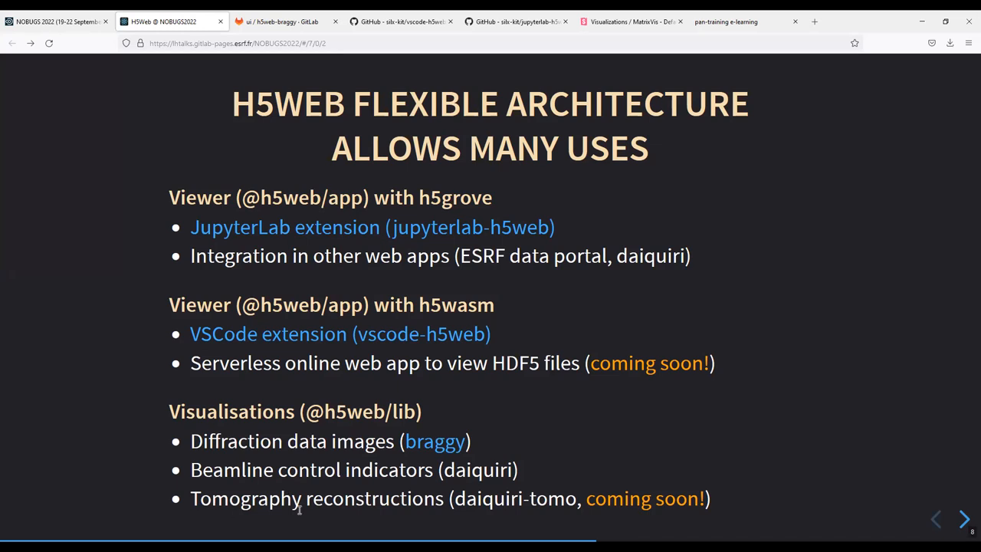
mouse_move(303, 504)
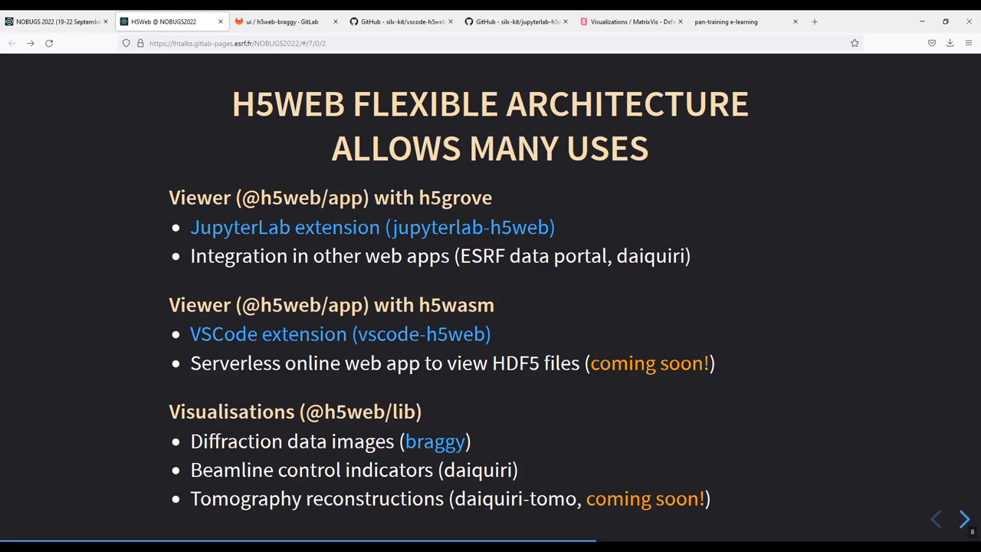
click(964, 519)
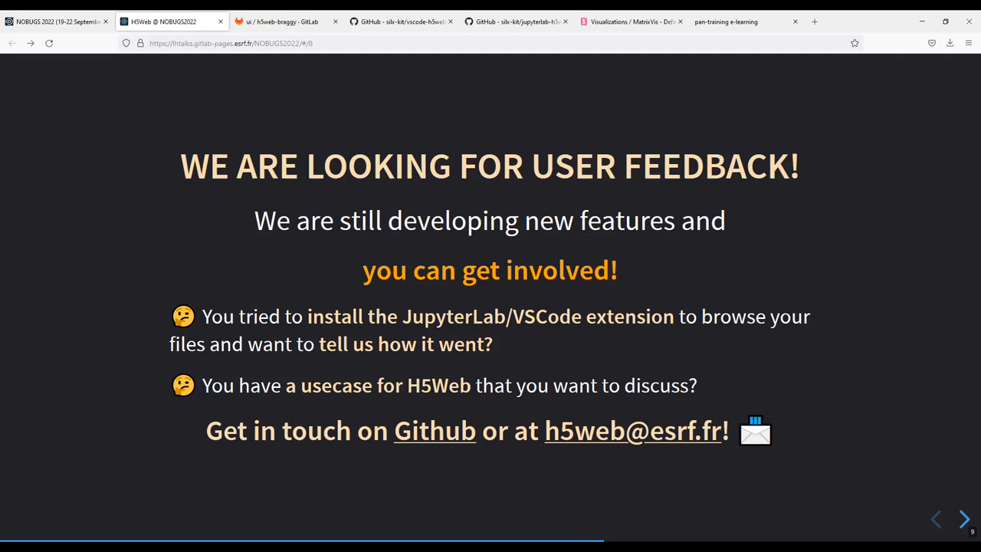
Advance to the final 'Thank you! Questions?' slide crediting EU Horizon 2020 funding
click(964, 519)
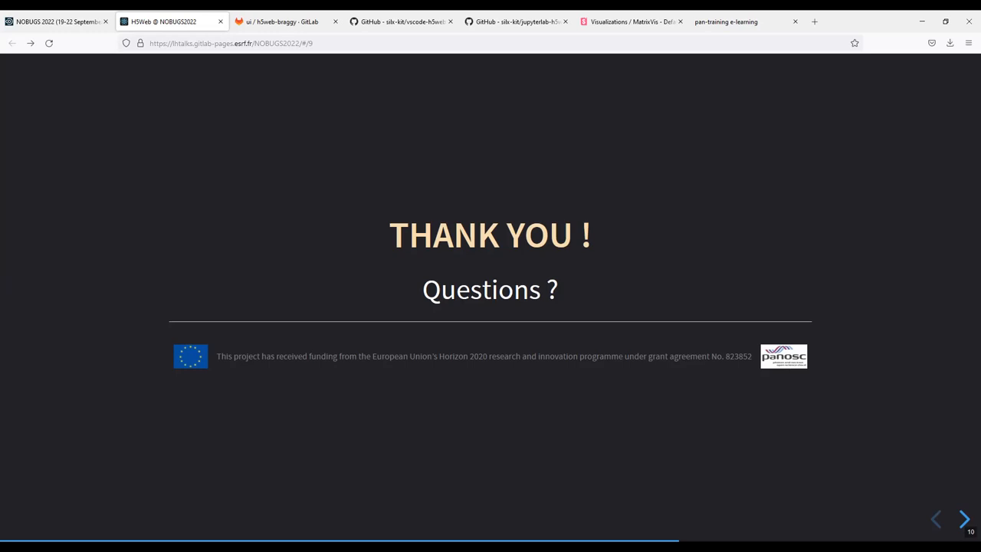
Step back three slides, past architecture, to the 'Demo highlights' slide with five checked points
click(935, 519)
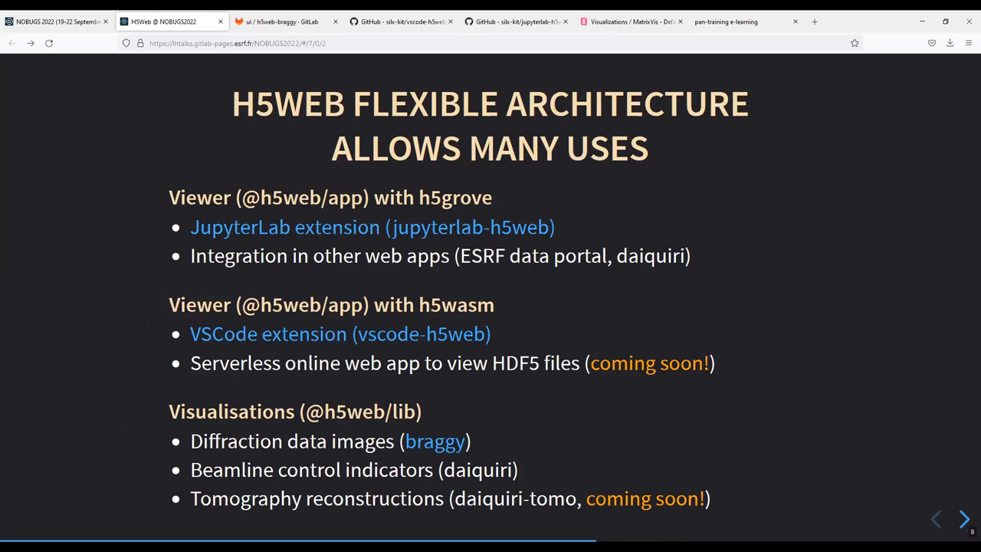
click(936, 519)
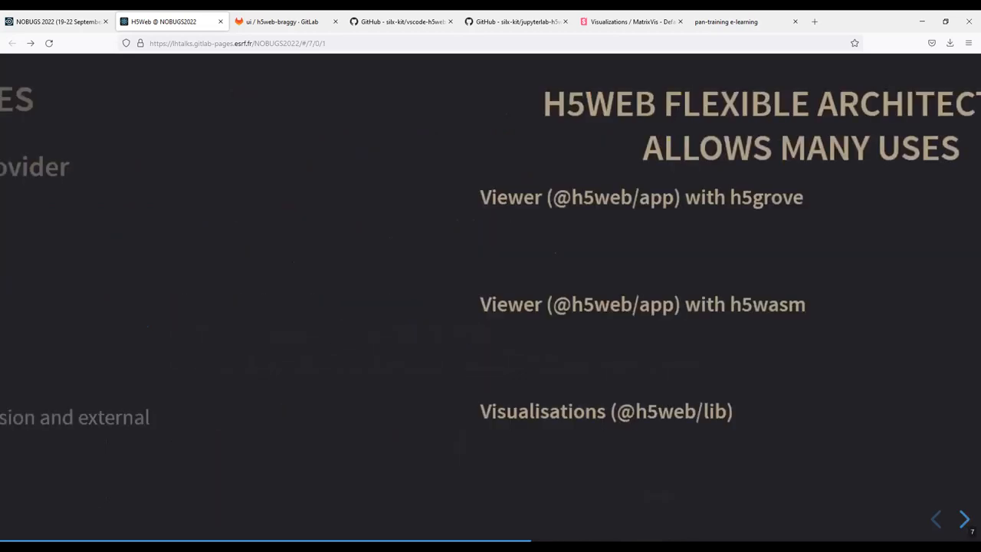
click(936, 519)
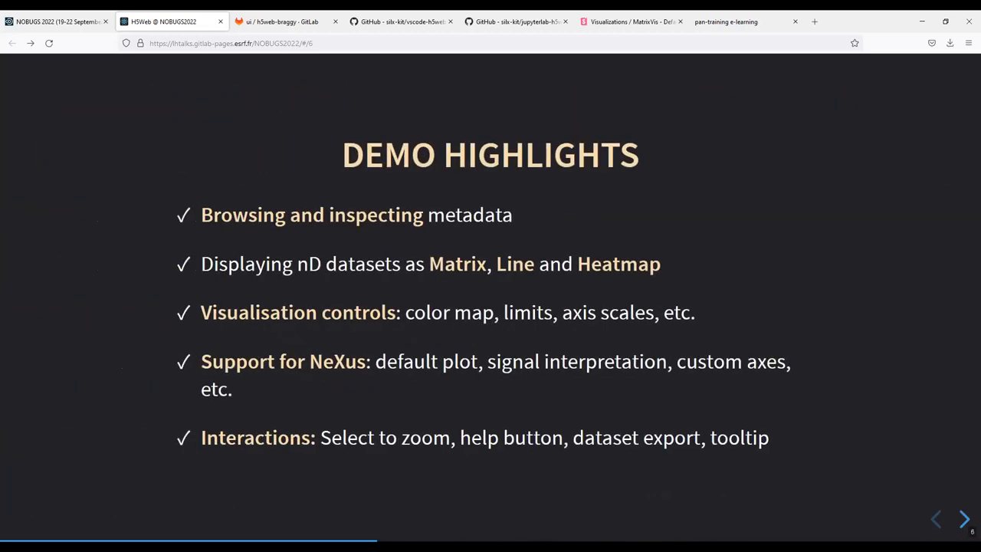
Screenshot the water_224.h5 log-log spectrum plot, then close the 'H5Web @ NOBUGS2022' tab
click(935, 519)
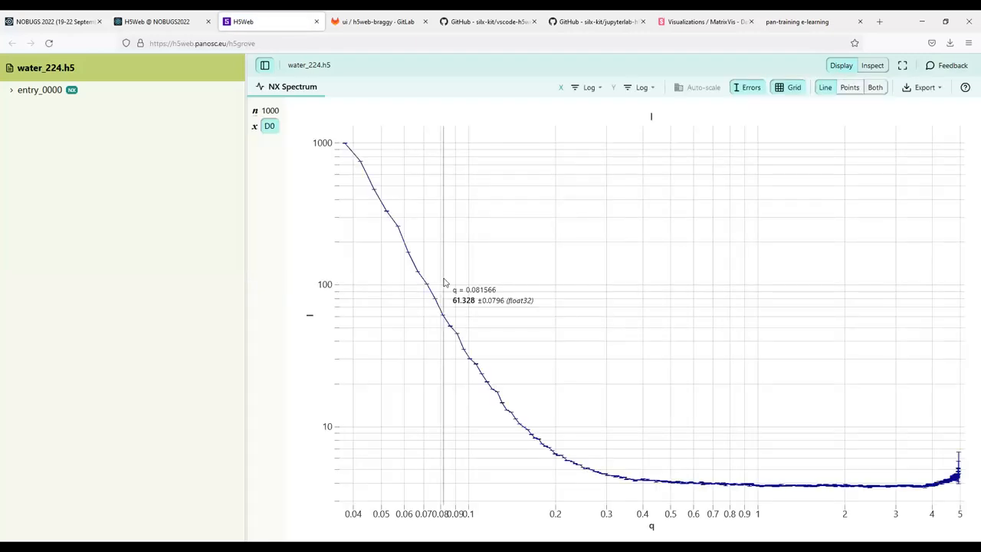
right_click(445, 282)
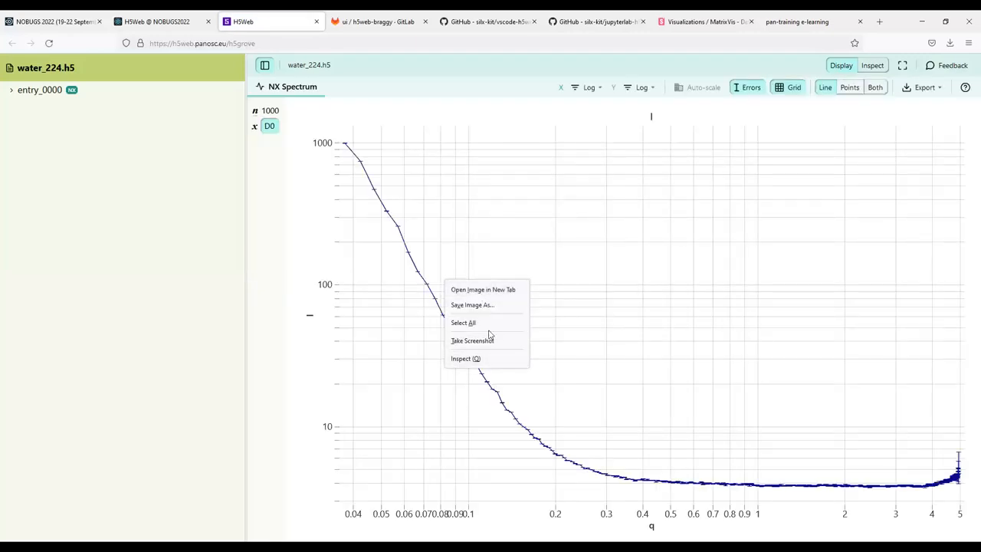
click(472, 340)
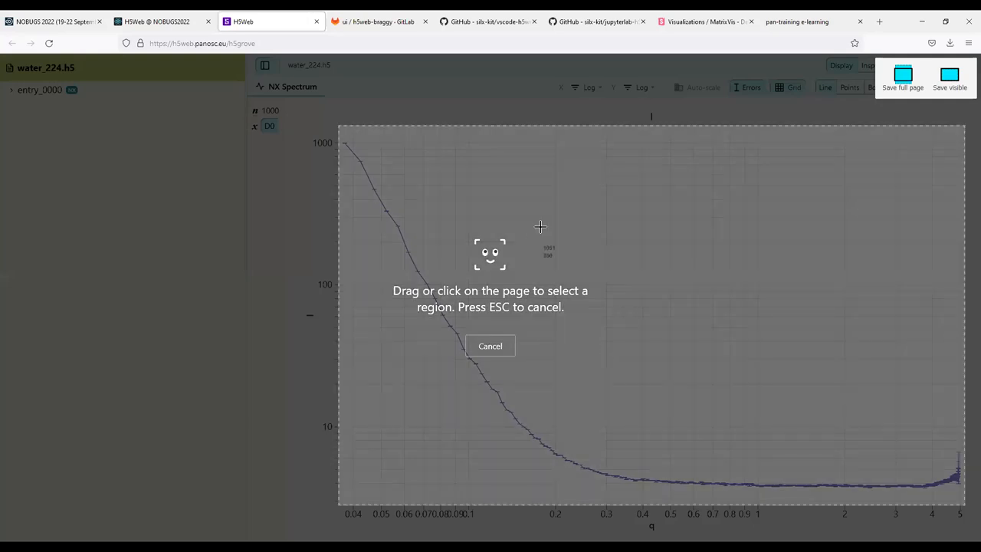
mouse_move(708, 113)
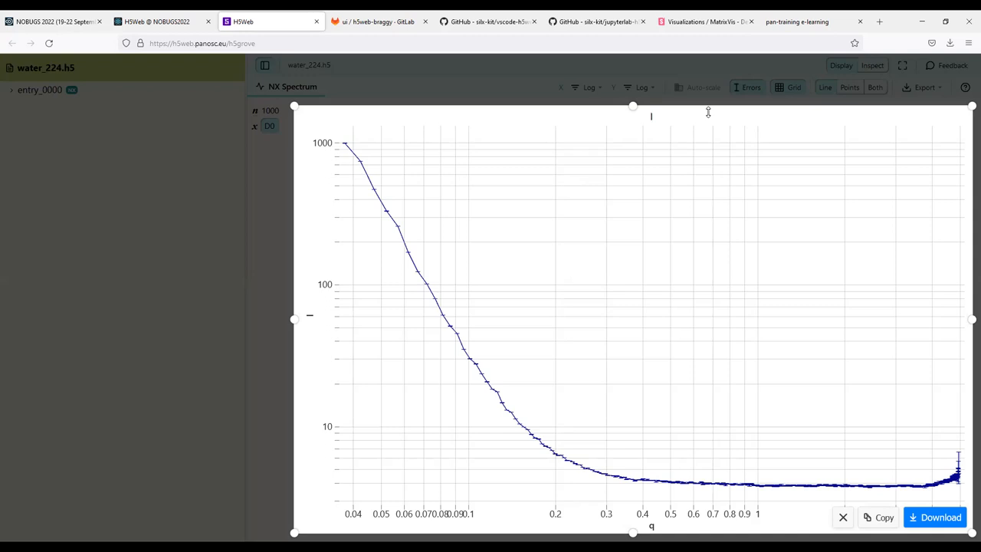
mouse_move(483, 405)
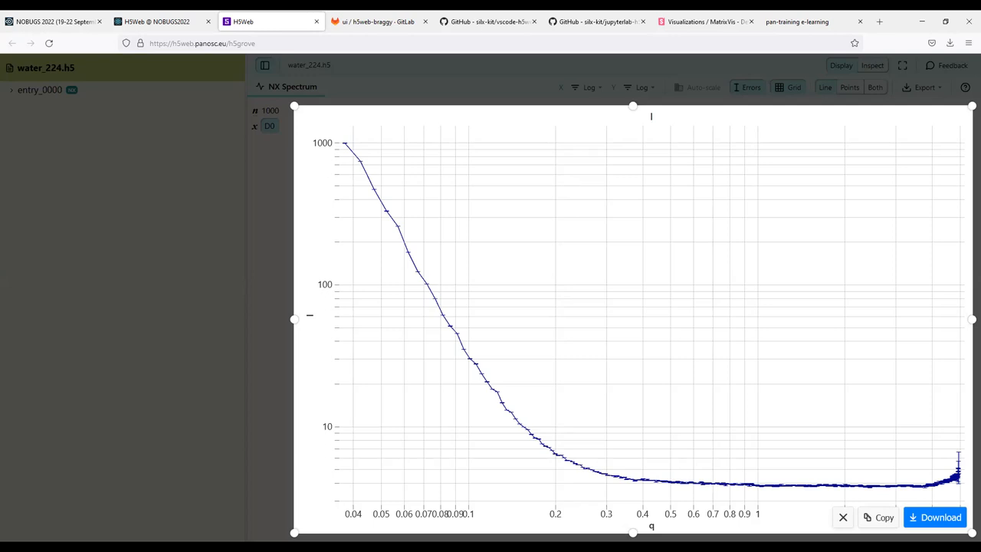
mouse_move(469, 508)
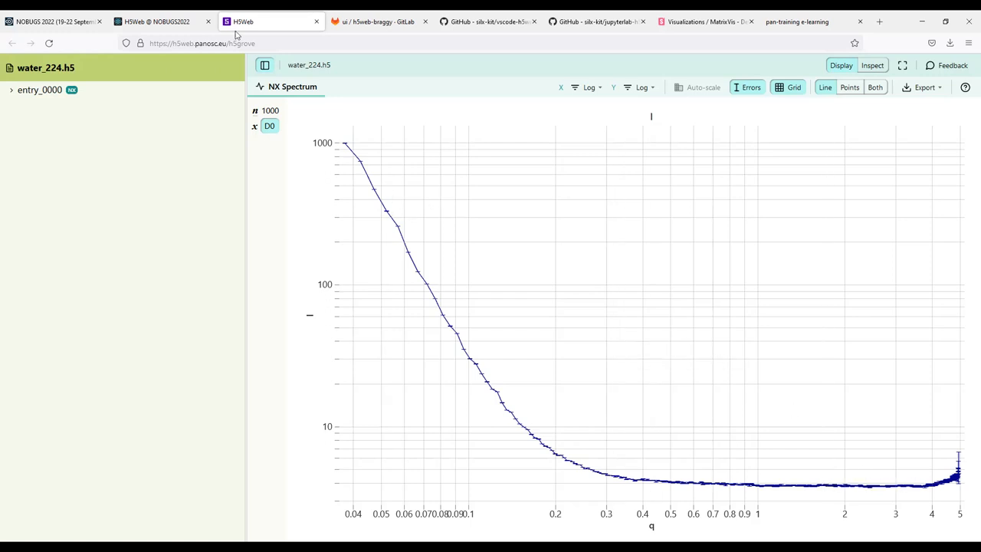
mouse_move(238, 31)
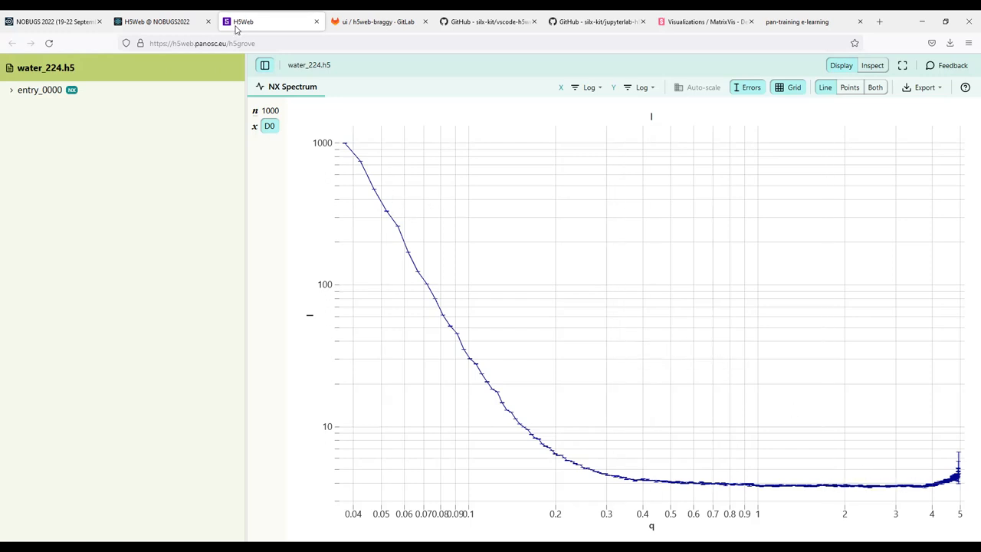
click(317, 21)
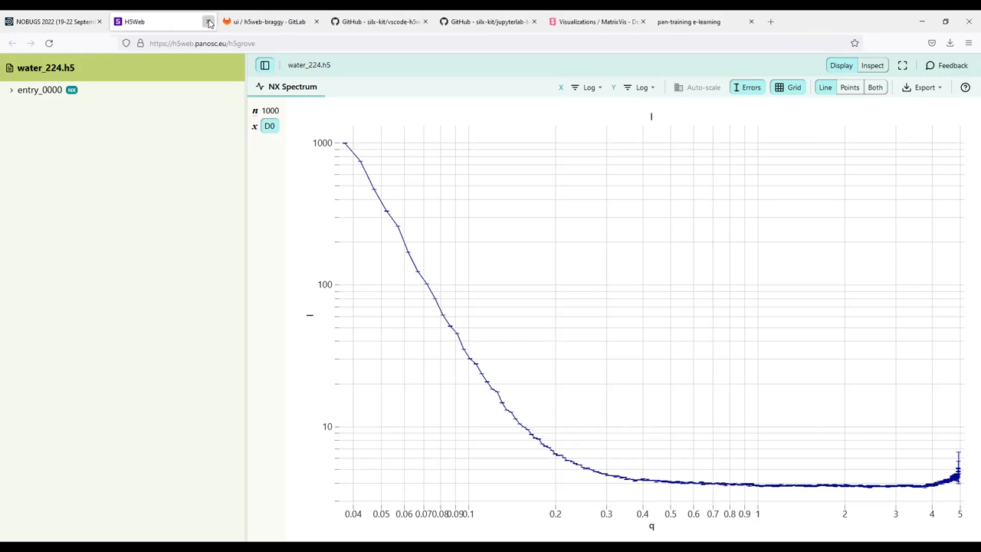